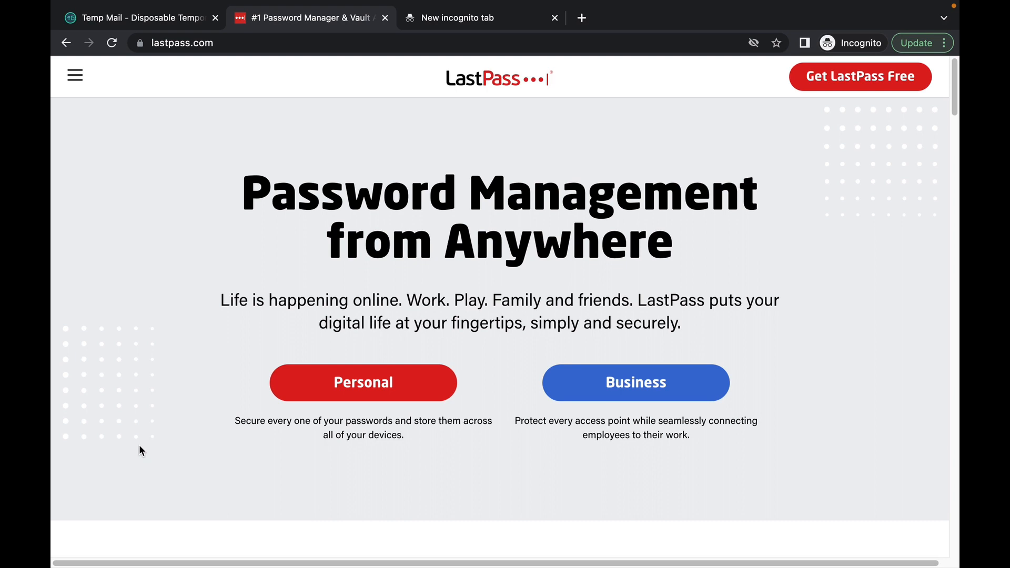
Browse the personal and business pricing plans before choosing one.
scroll(down, 3)
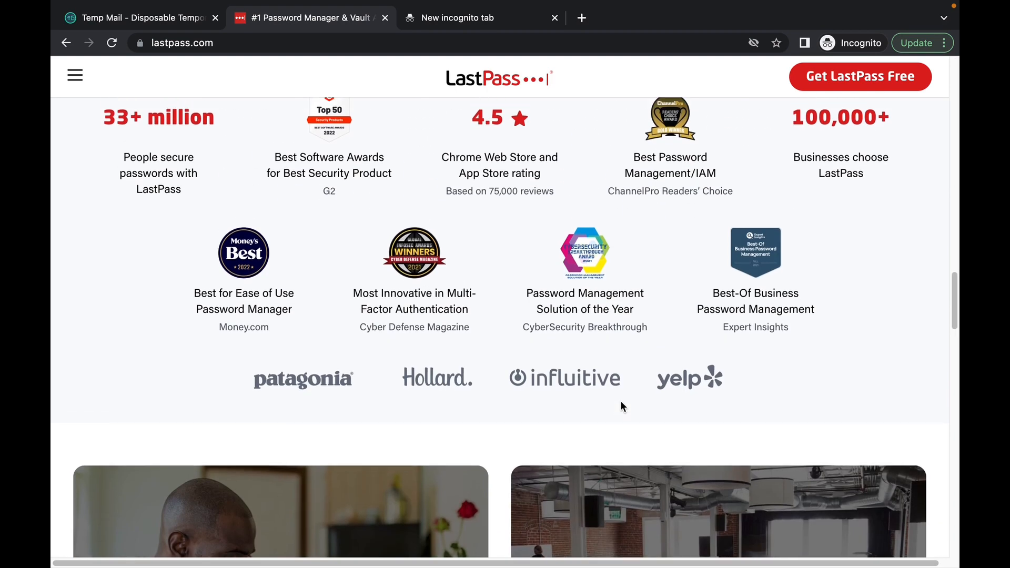
scroll(up, 3)
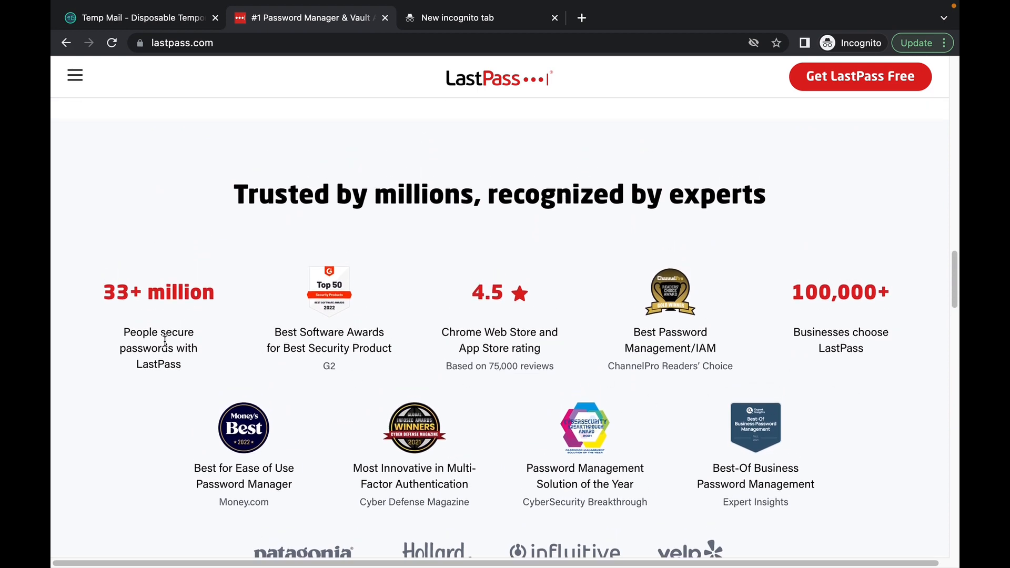
scroll(down, 3)
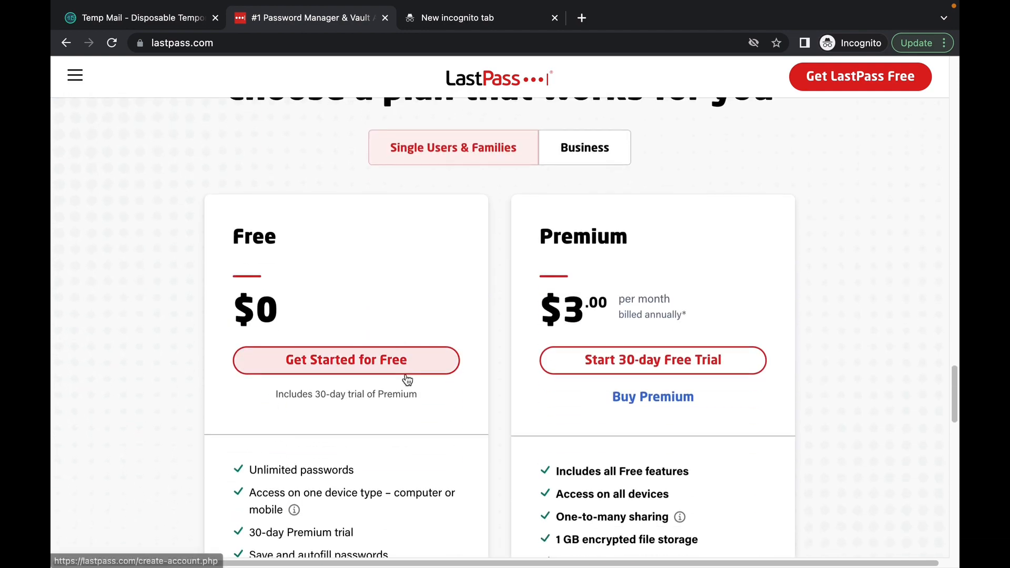
scroll(down, 3)
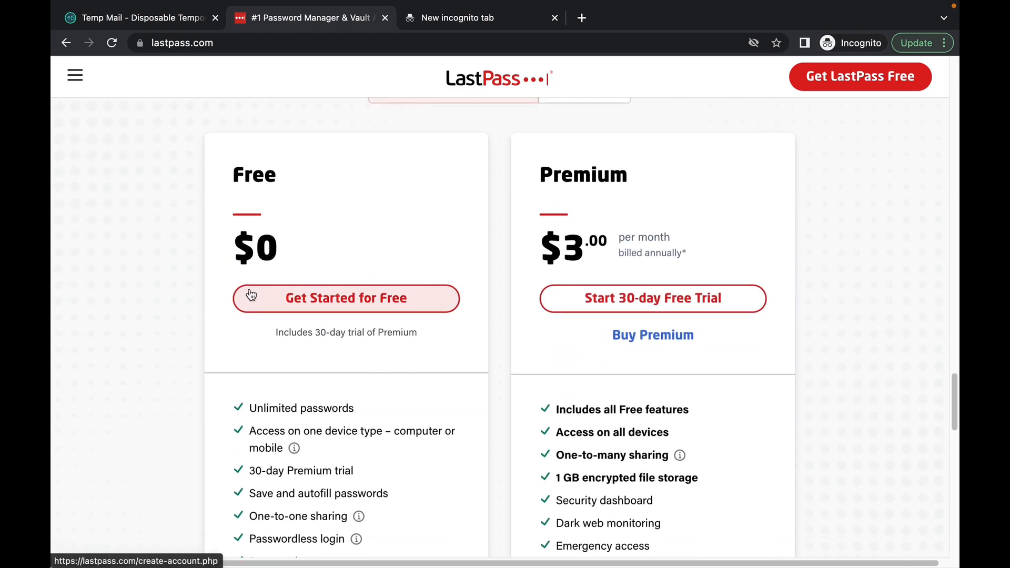
mouse_move(363, 358)
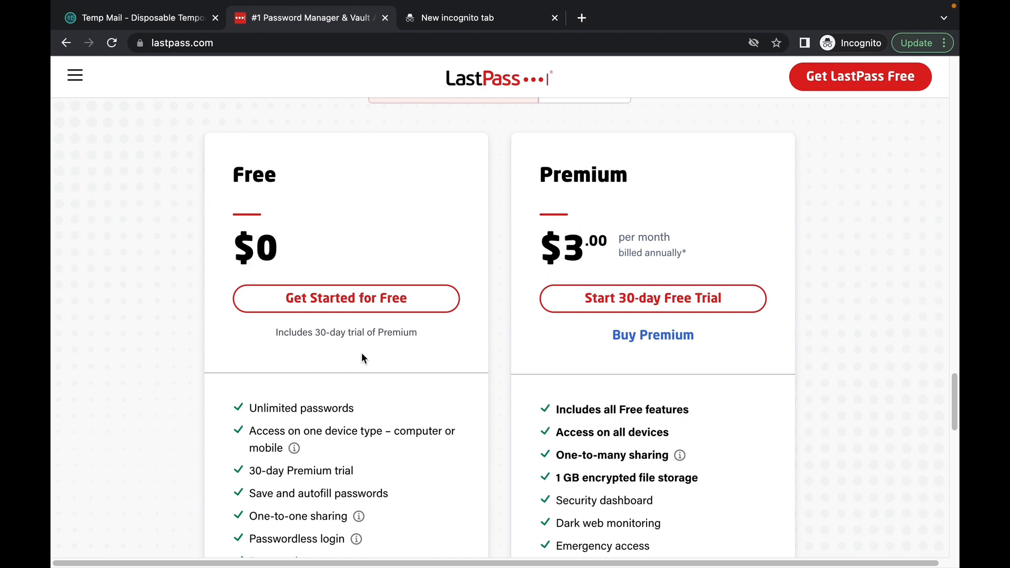
scroll(down, 3)
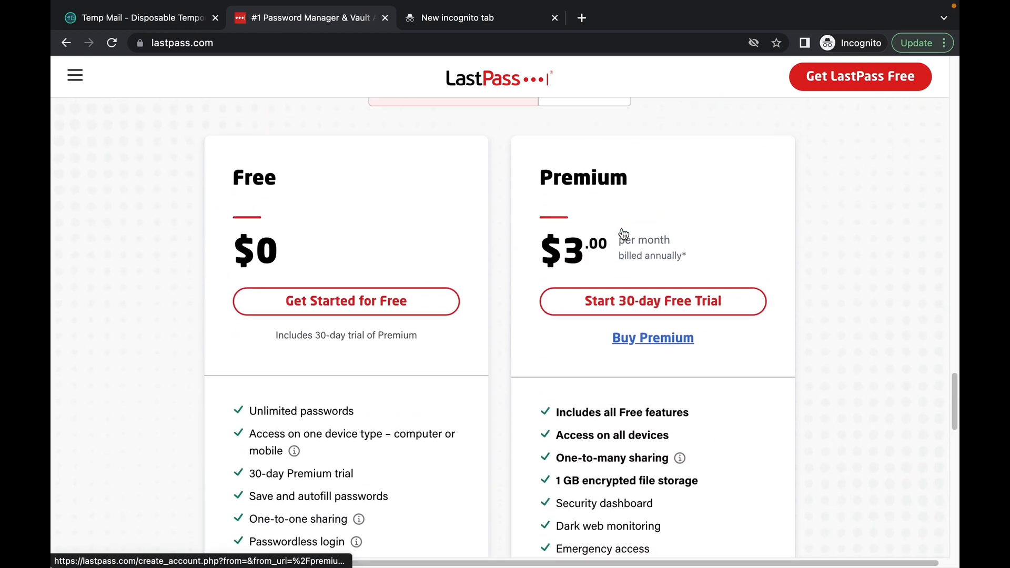
scroll(down, 3)
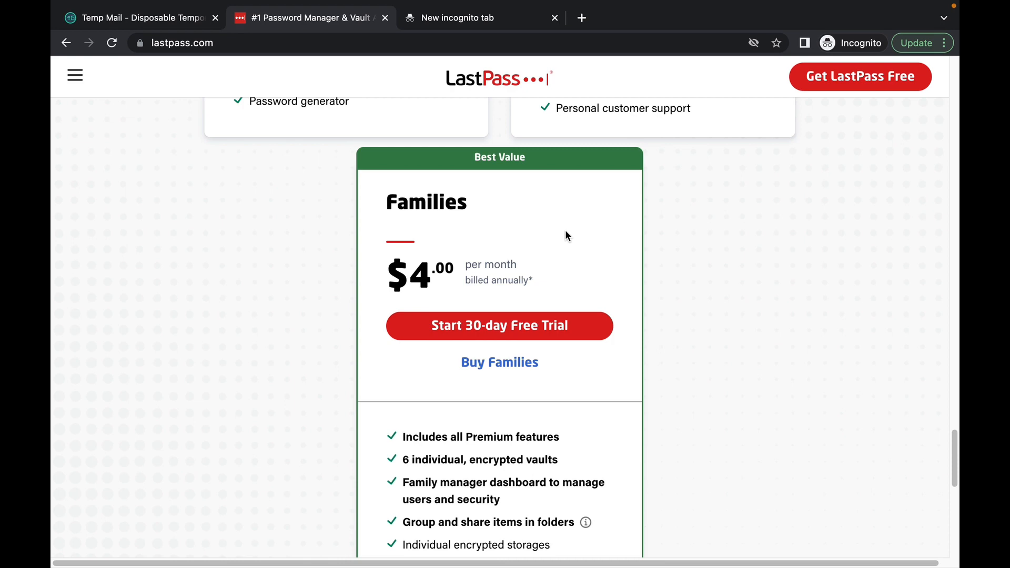
scroll(up, 3)
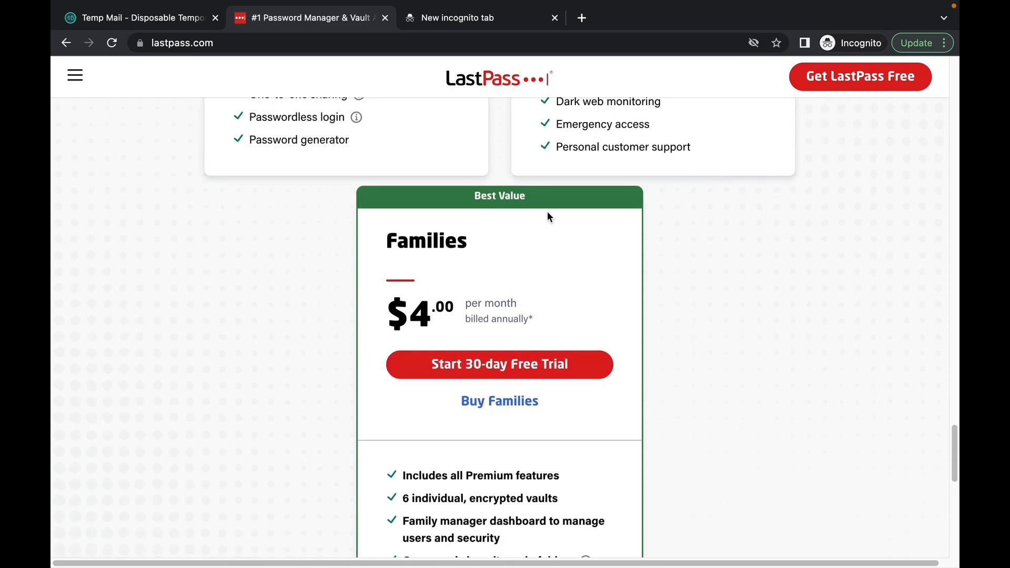
scroll(up, 3)
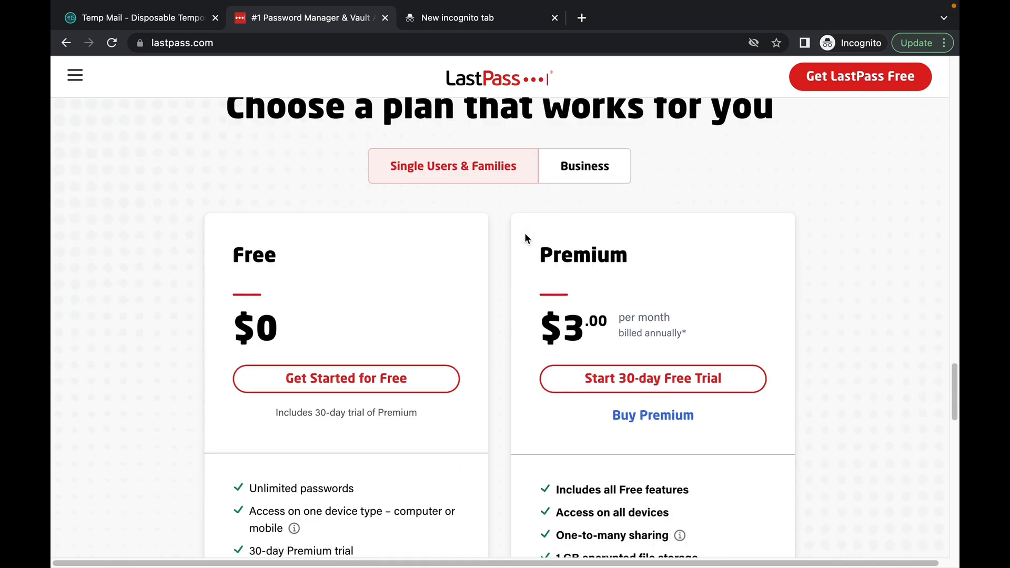
scroll(up, 3)
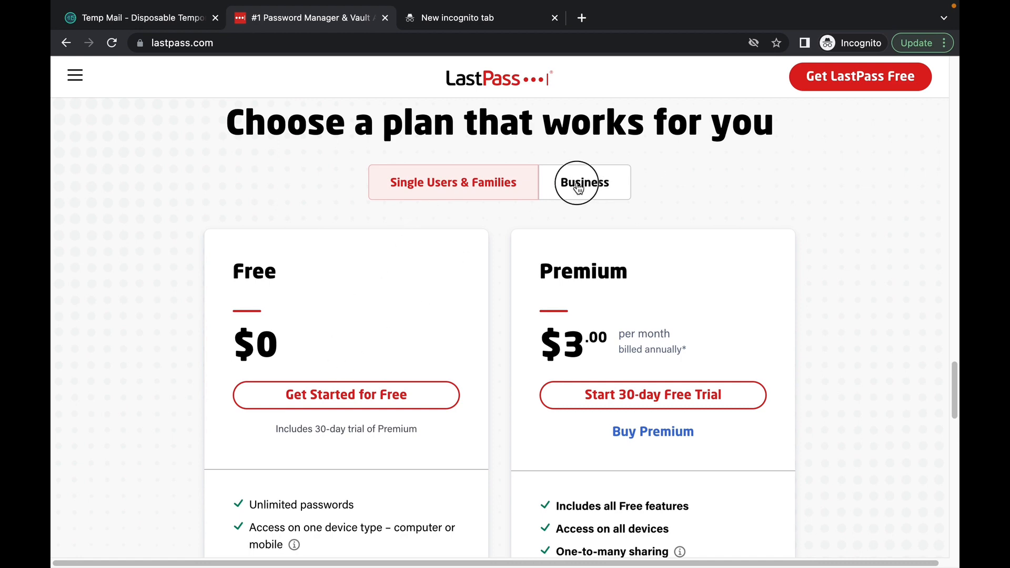
click(583, 182)
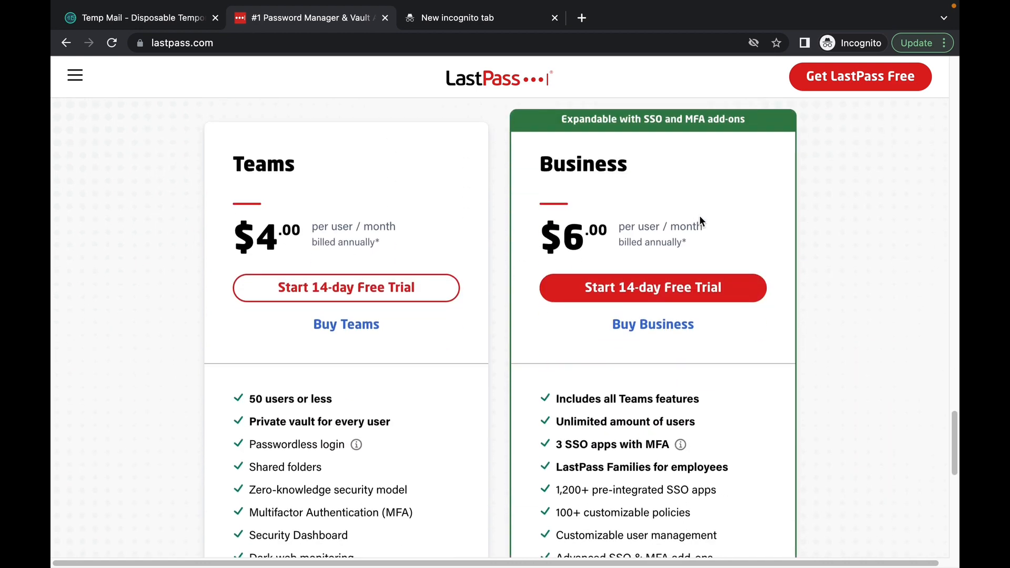
scroll(down, 3)
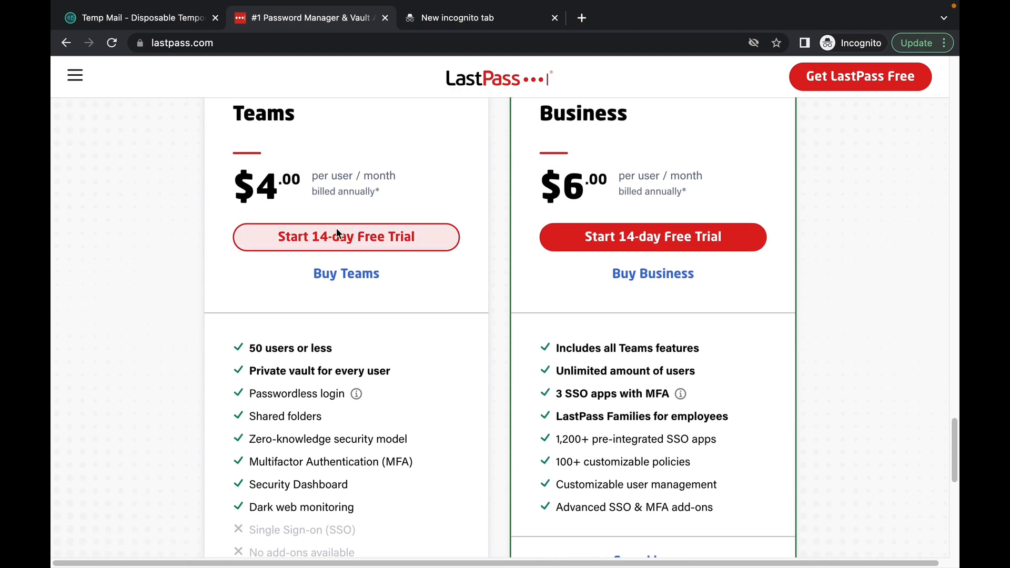
scroll(down, 3)
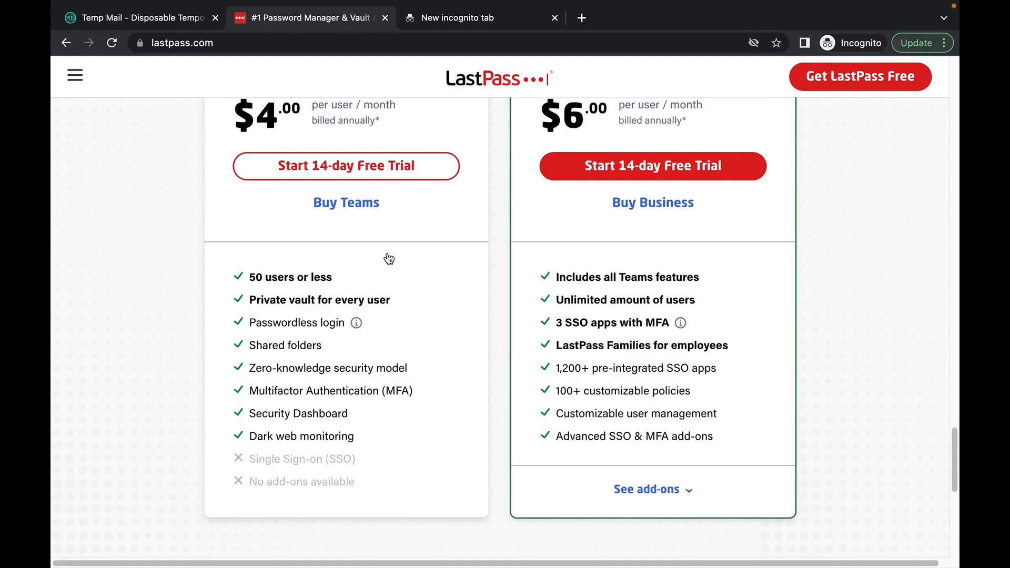
scroll(down, 3)
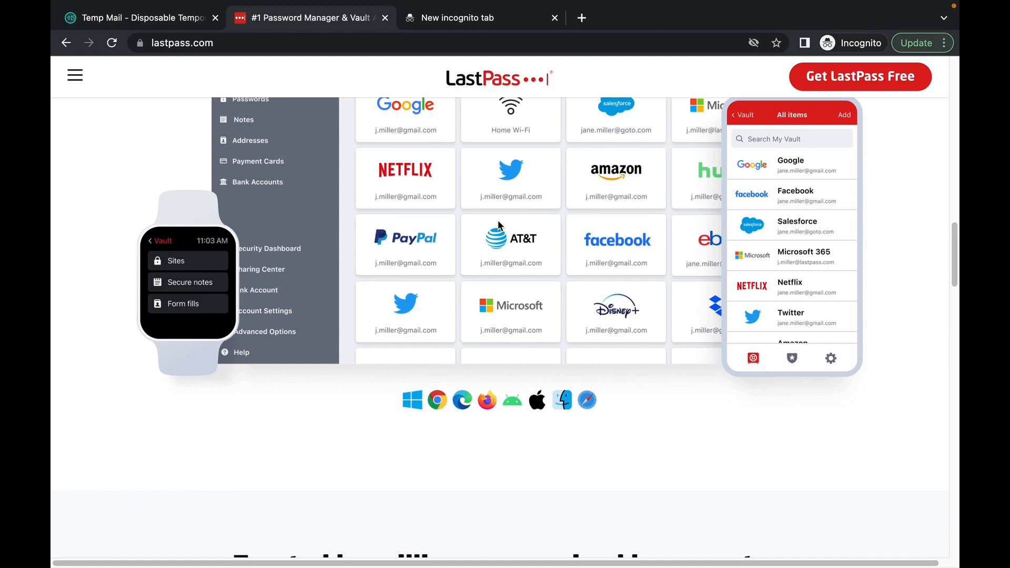
scroll(down, 3)
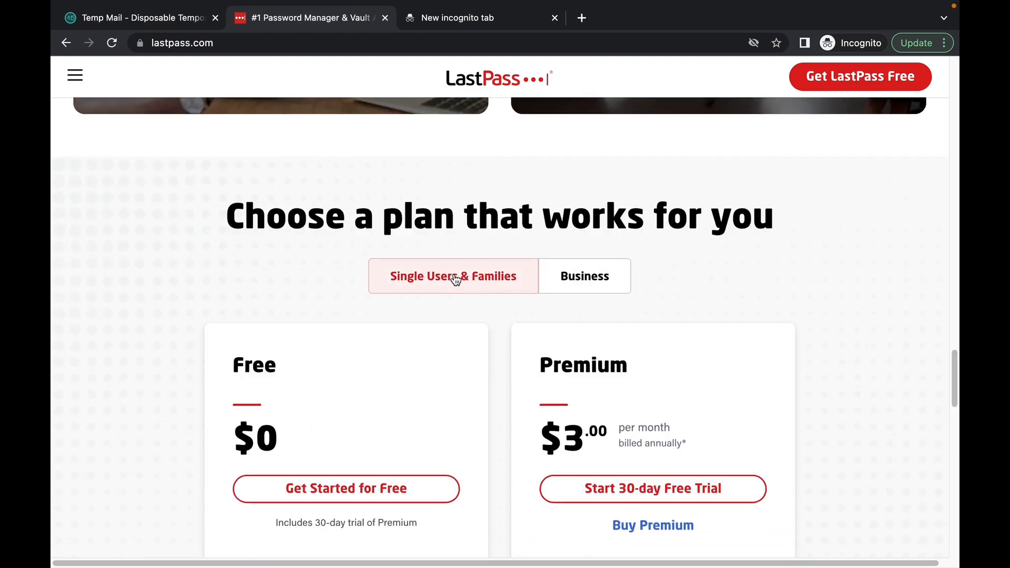
scroll(down, 3)
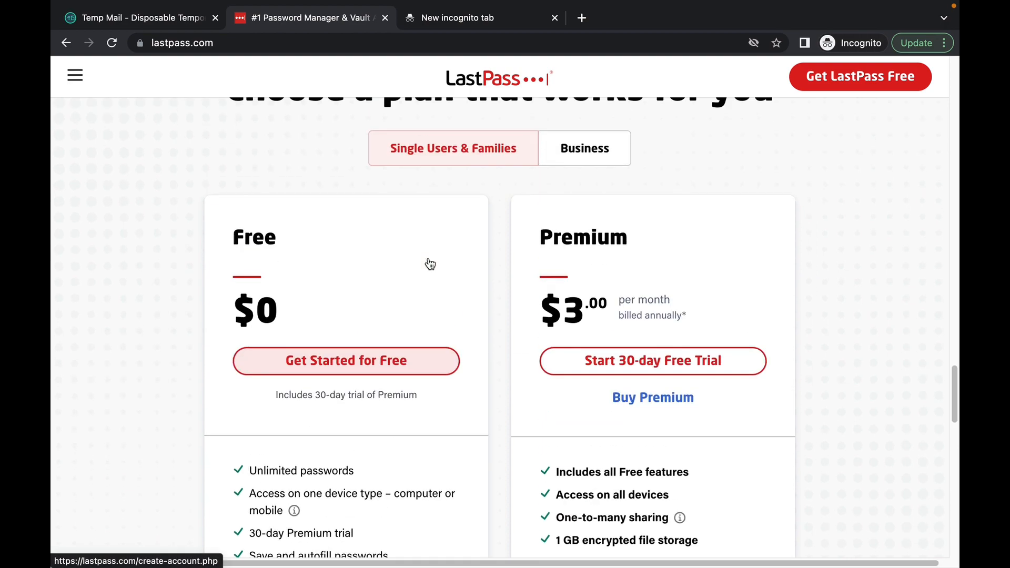
scroll(up, 3)
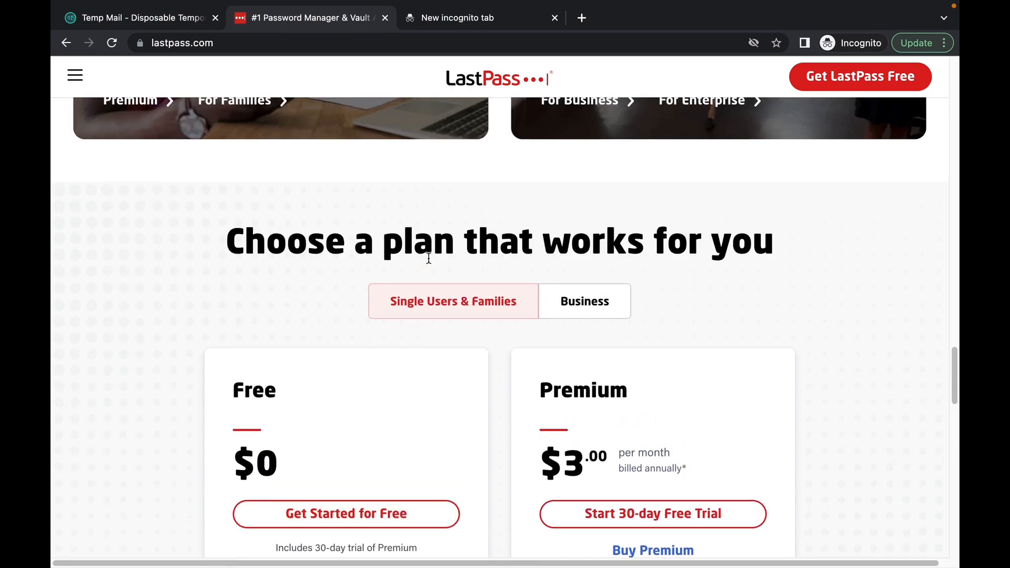
scroll(up, 3)
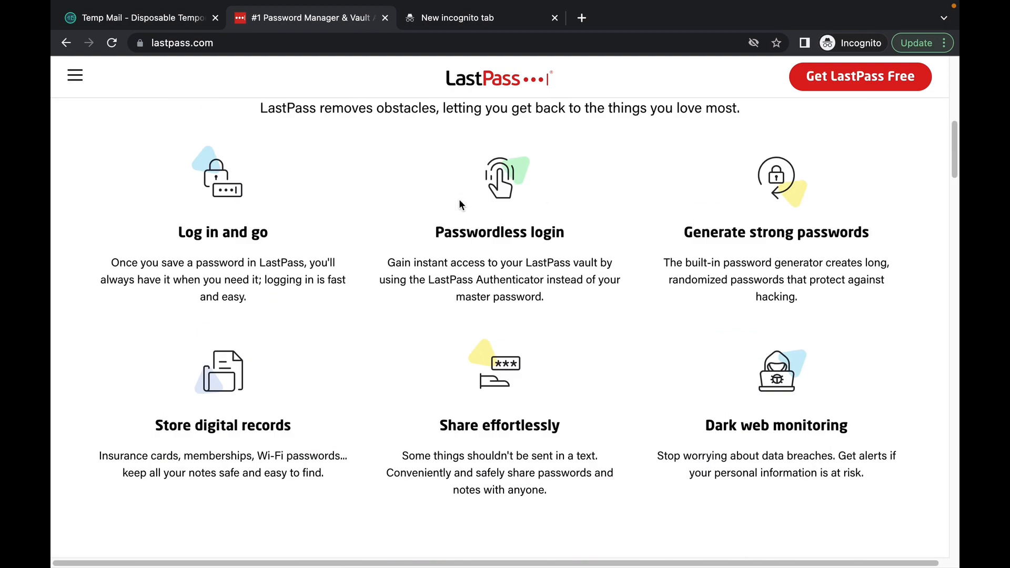
Choose the Personal plan, enter the email and a compliant master password twice, and submit for the free 30-day trial.
click(363, 270)
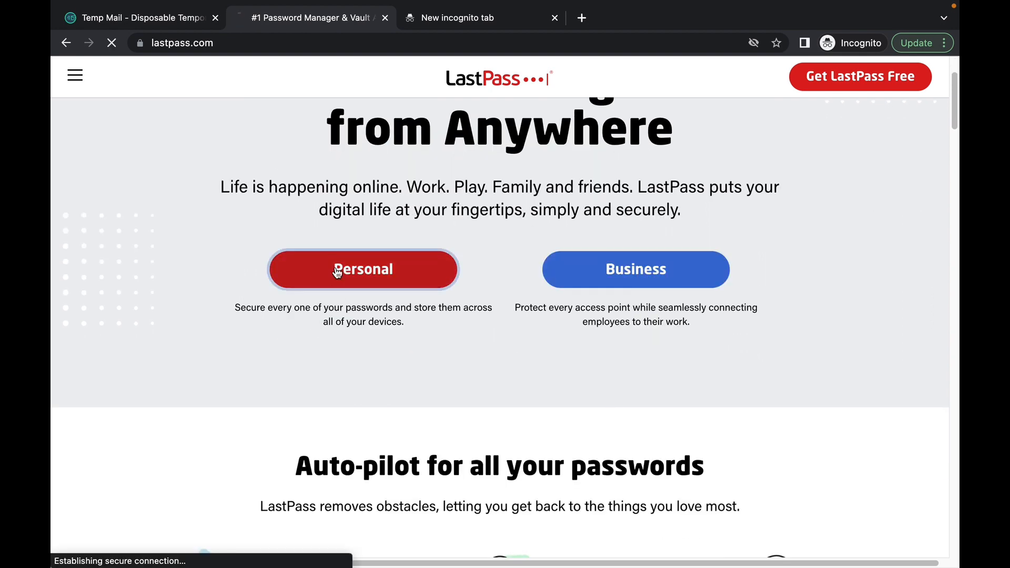
click(363, 269)
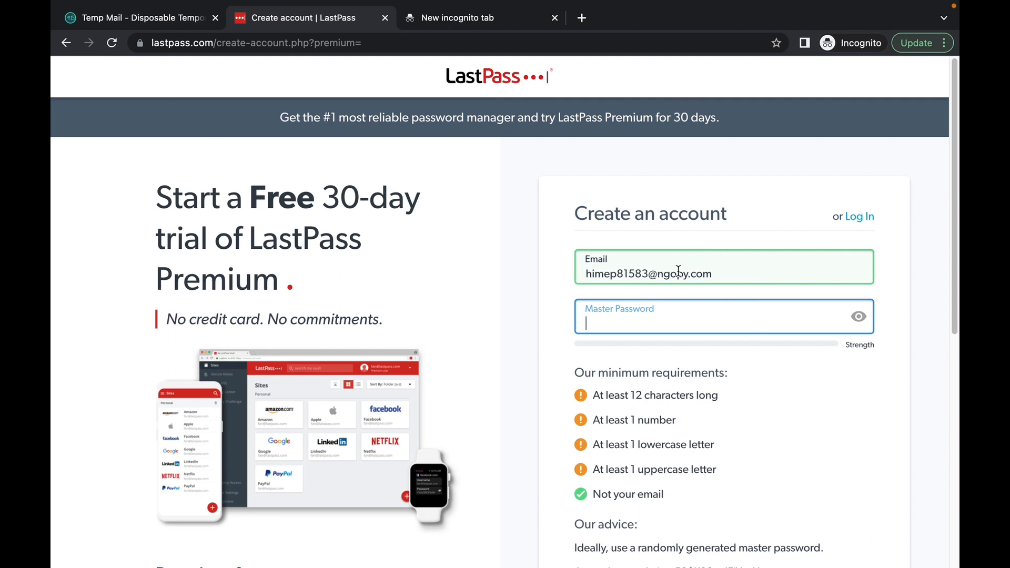
mouse_move(668, 317)
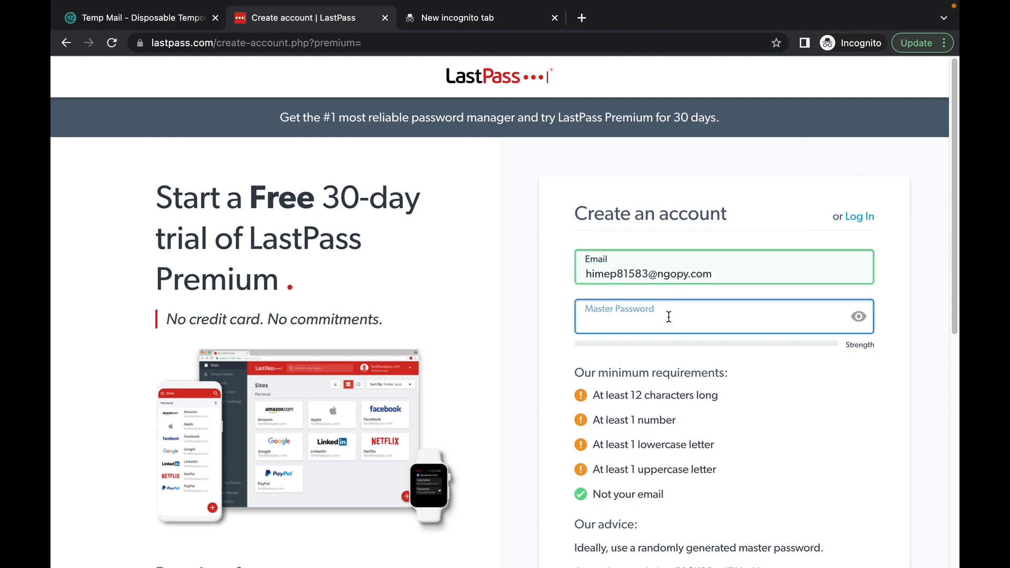
click(724, 266)
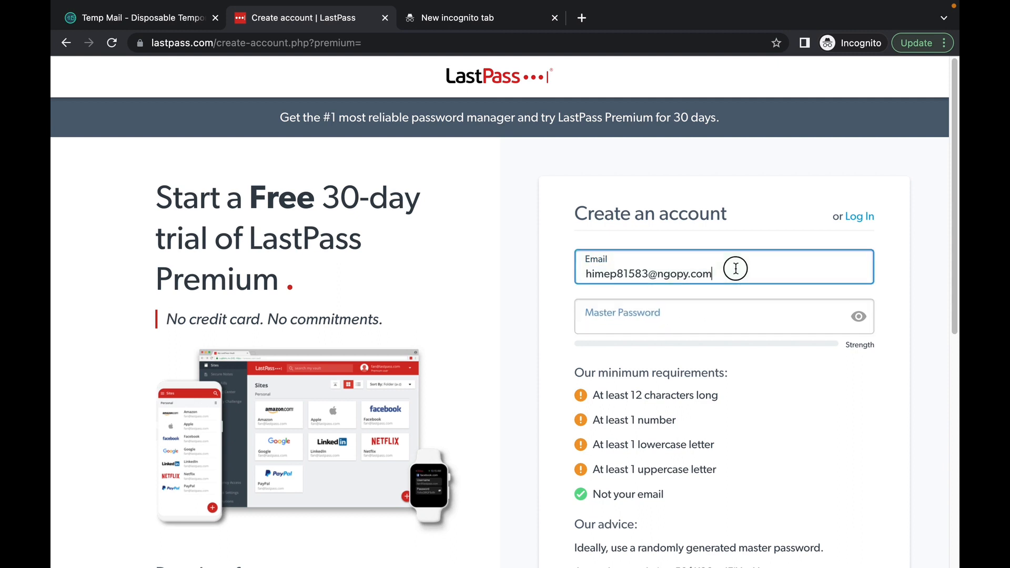
click(708, 317)
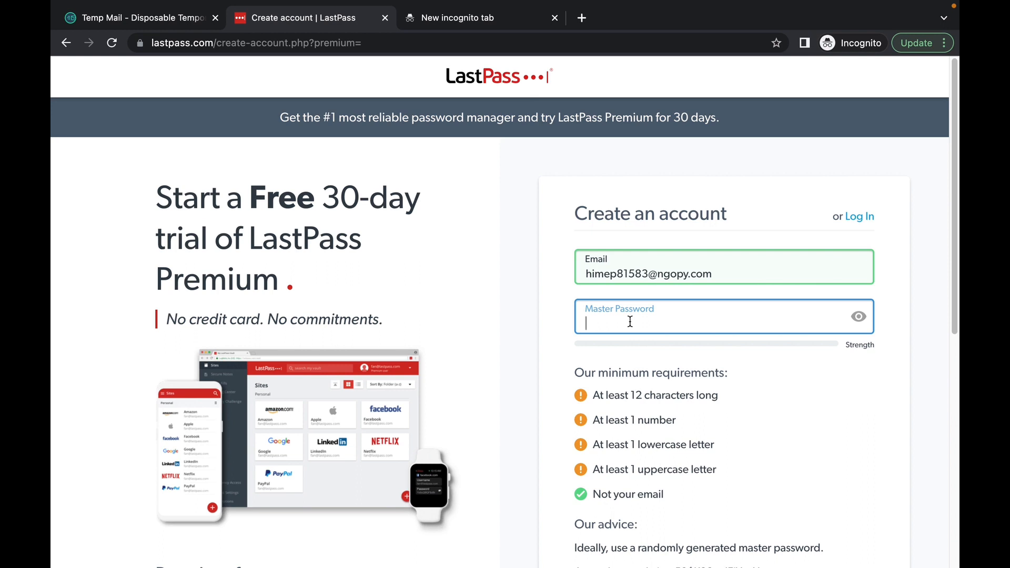
text(password)
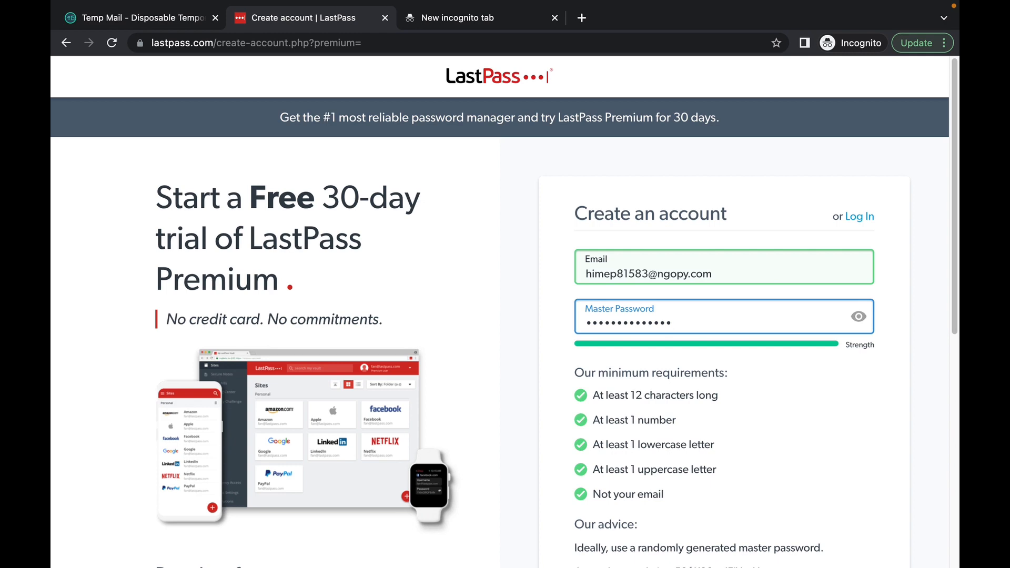
scroll(down, 3)
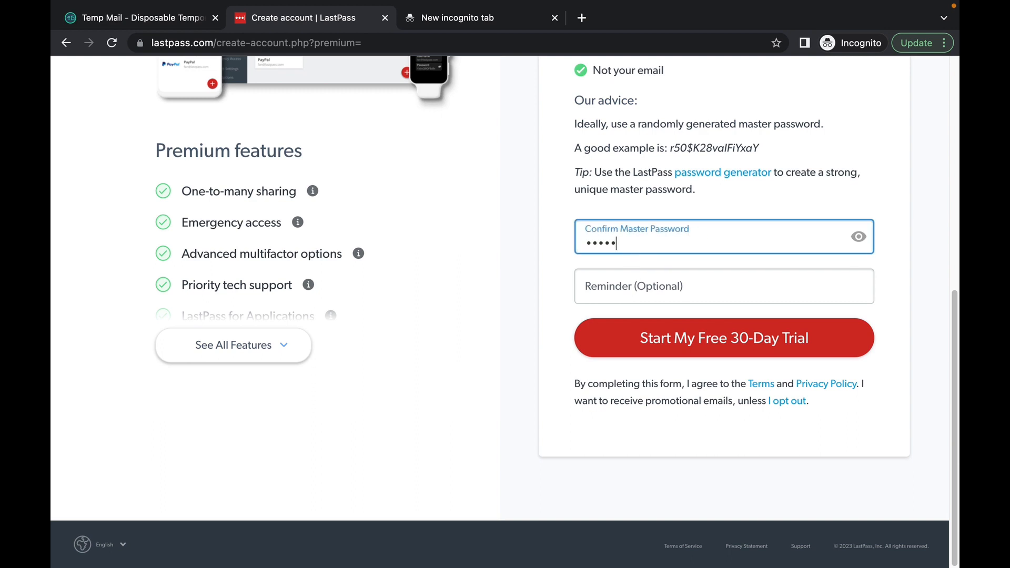
text(password)
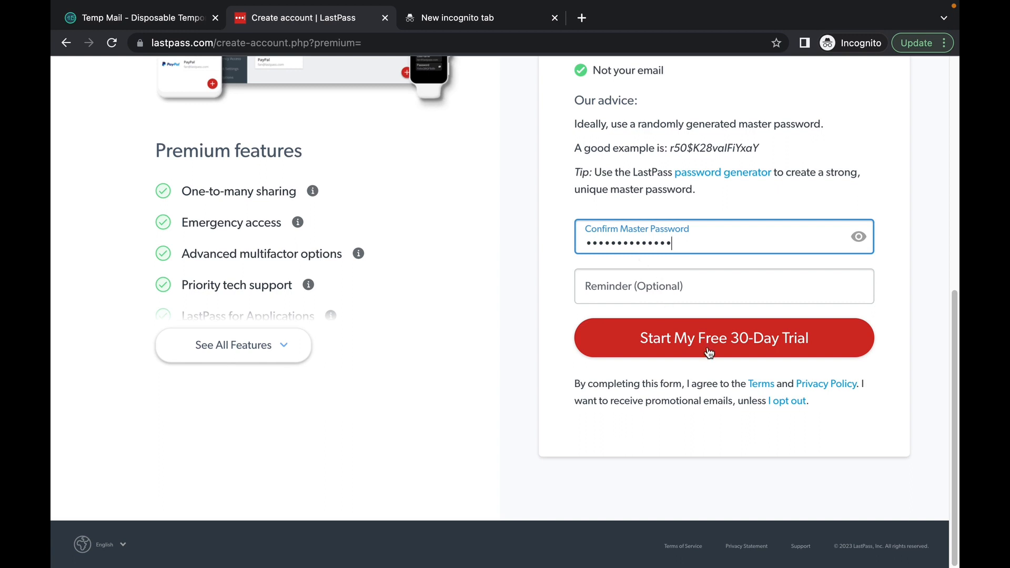
click(723, 337)
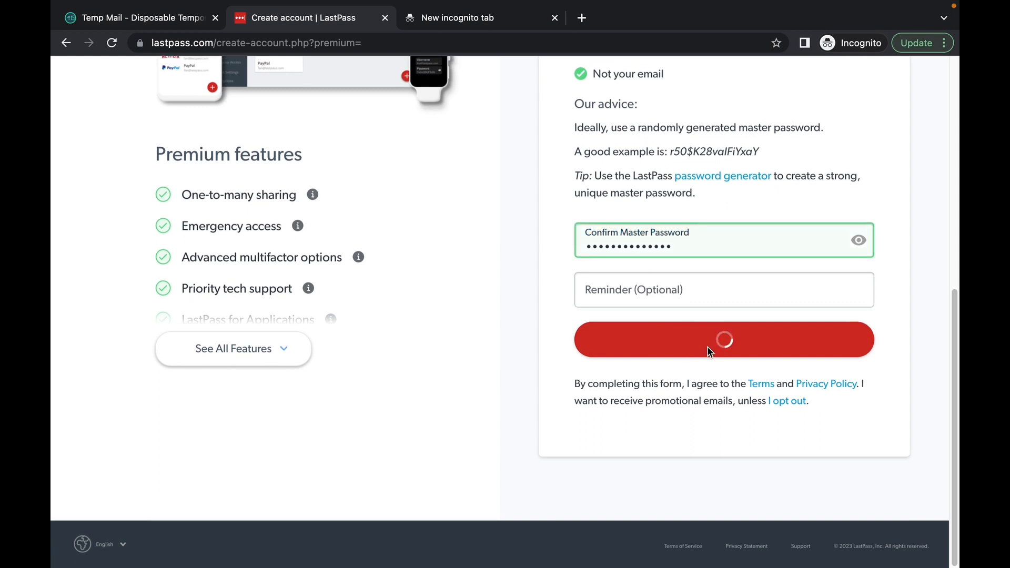
mouse_move(539, 335)
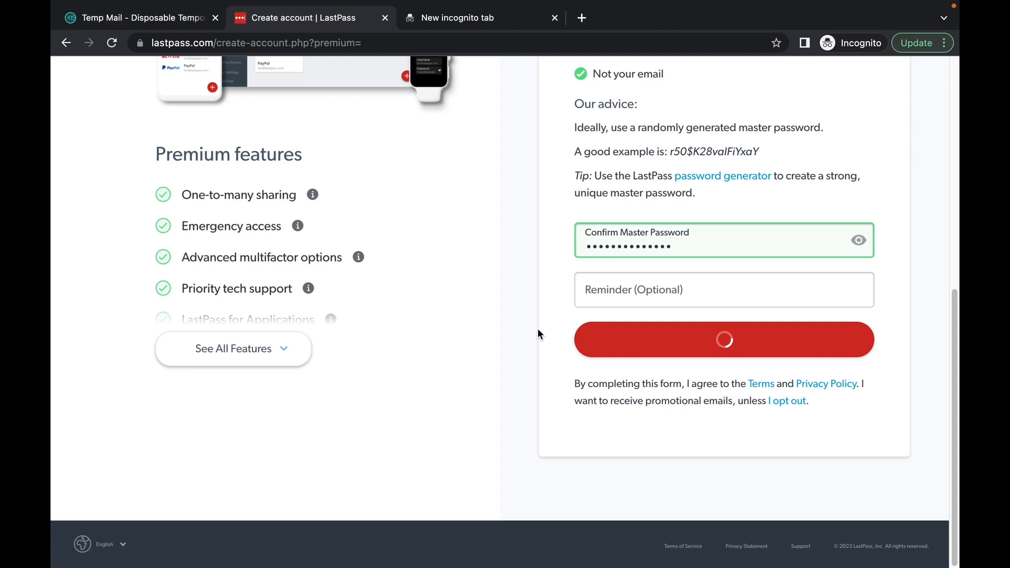
click(724, 340)
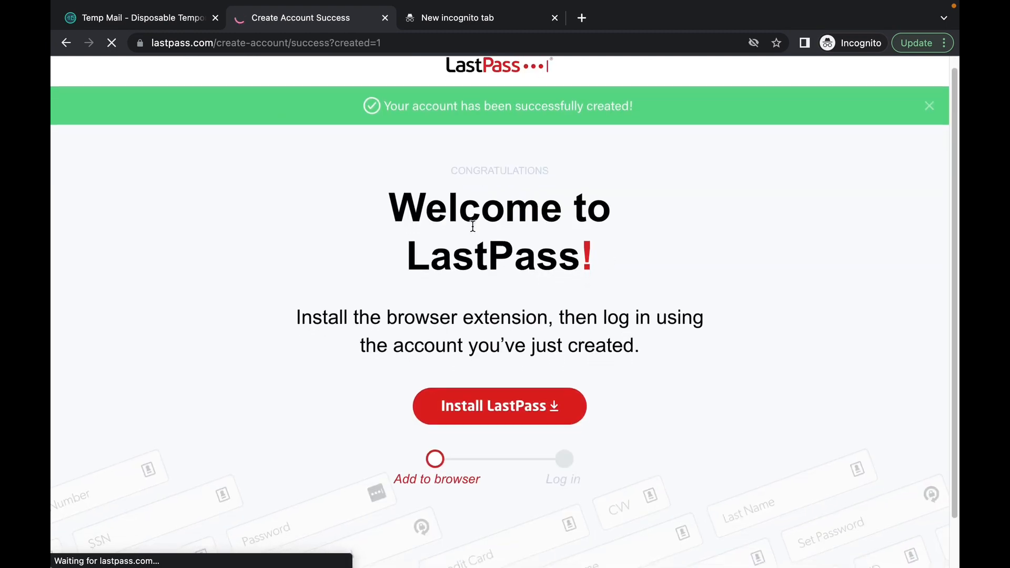
Go from the welcome page to the LastPass extension's Chrome Web Store page.
scroll(down, 3)
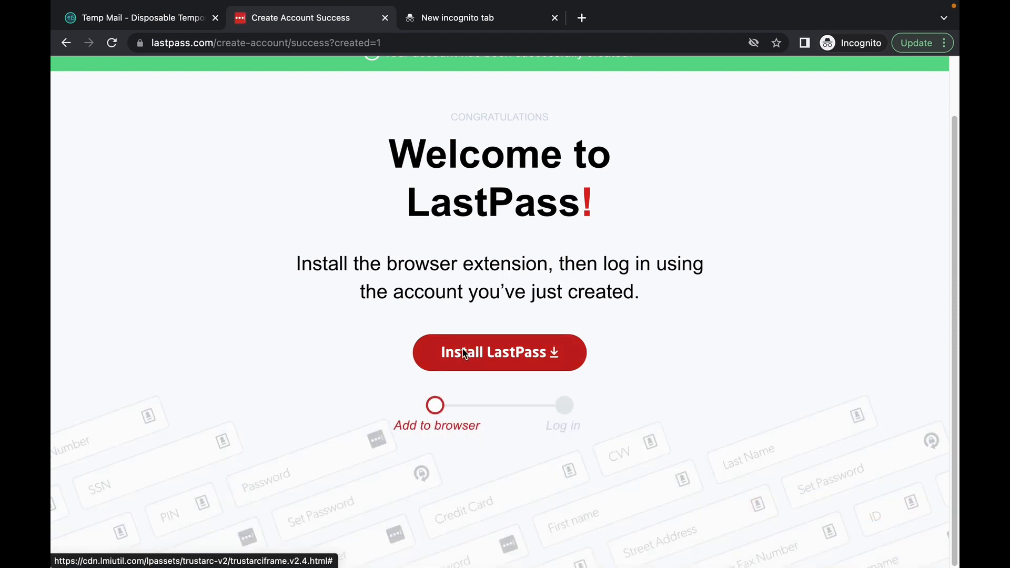
mouse_move(475, 206)
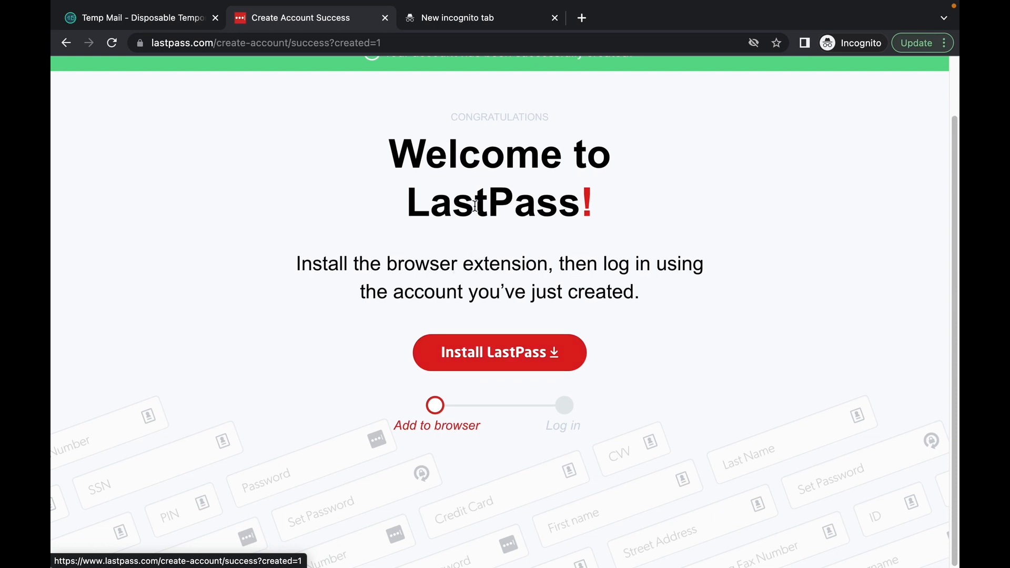
mouse_move(499, 353)
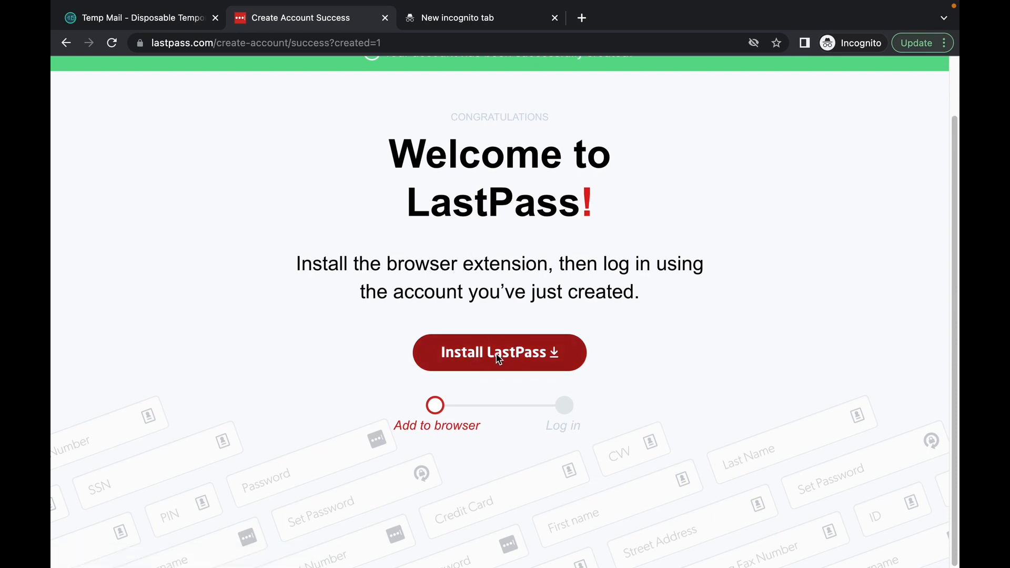
click(499, 352)
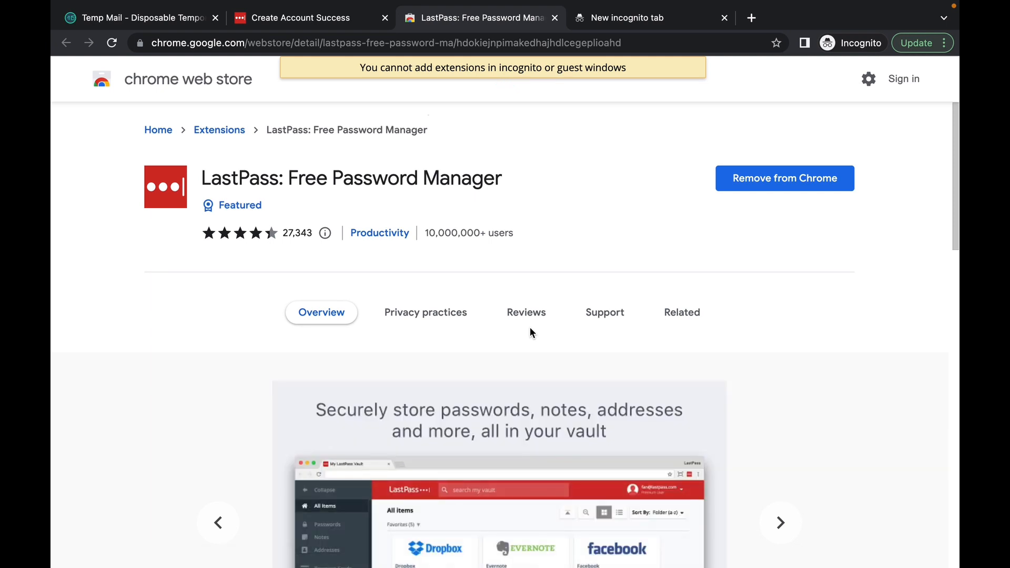
mouse_move(465, 223)
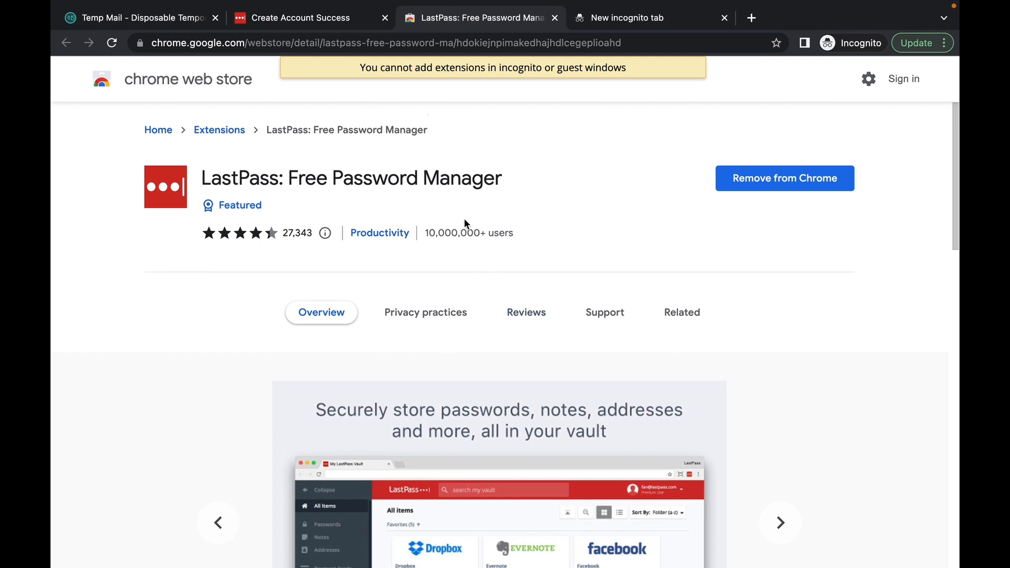
mouse_move(495, 240)
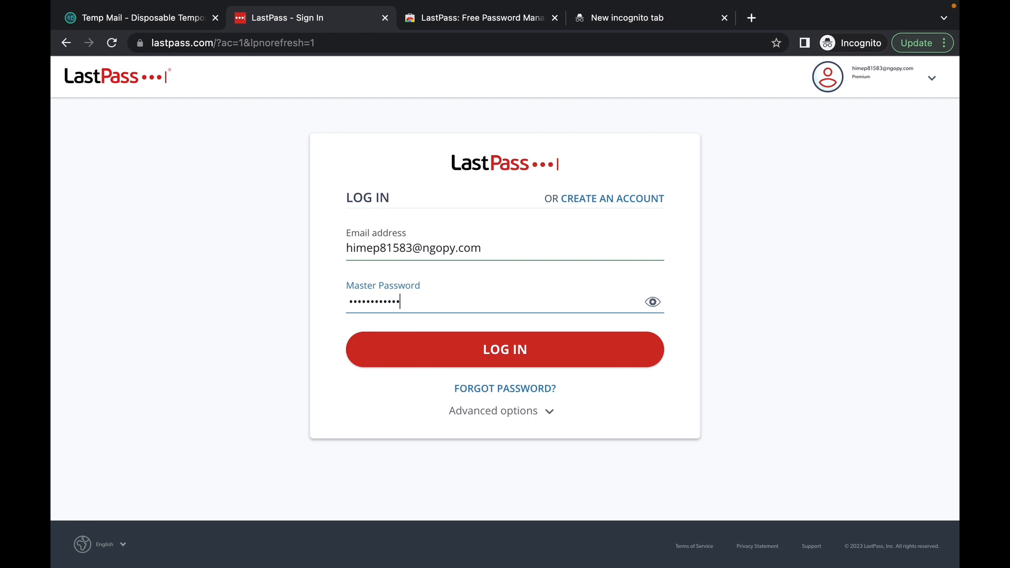
Log in with the prefilled email and master password to reach the vault's welcome page.
click(504, 349)
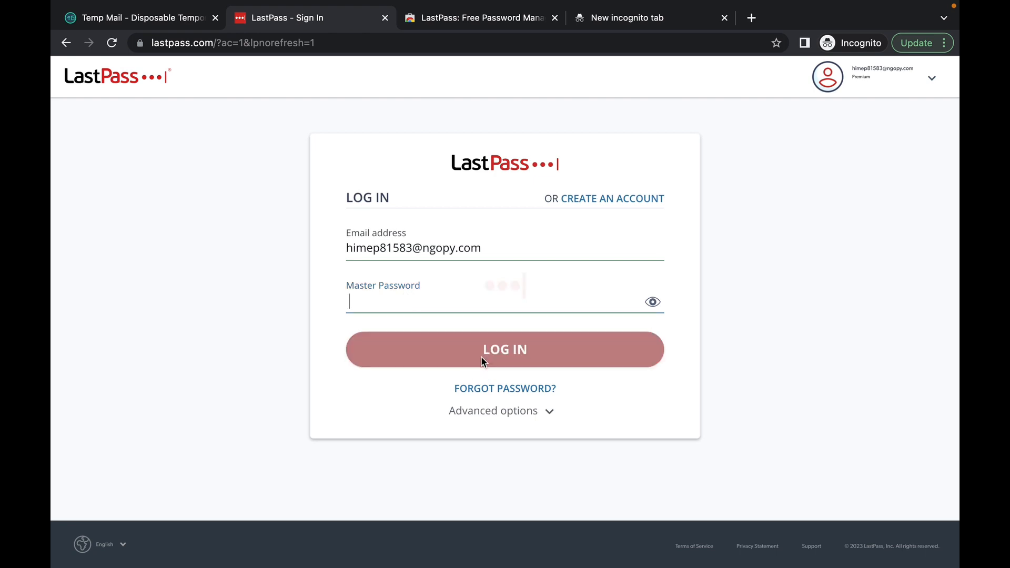
click(504, 349)
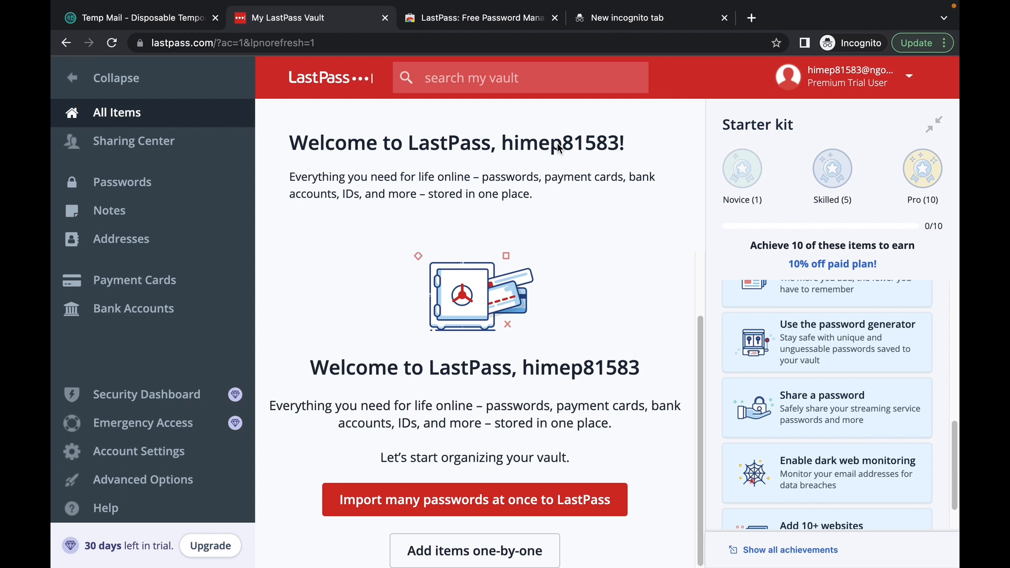
mouse_move(437, 227)
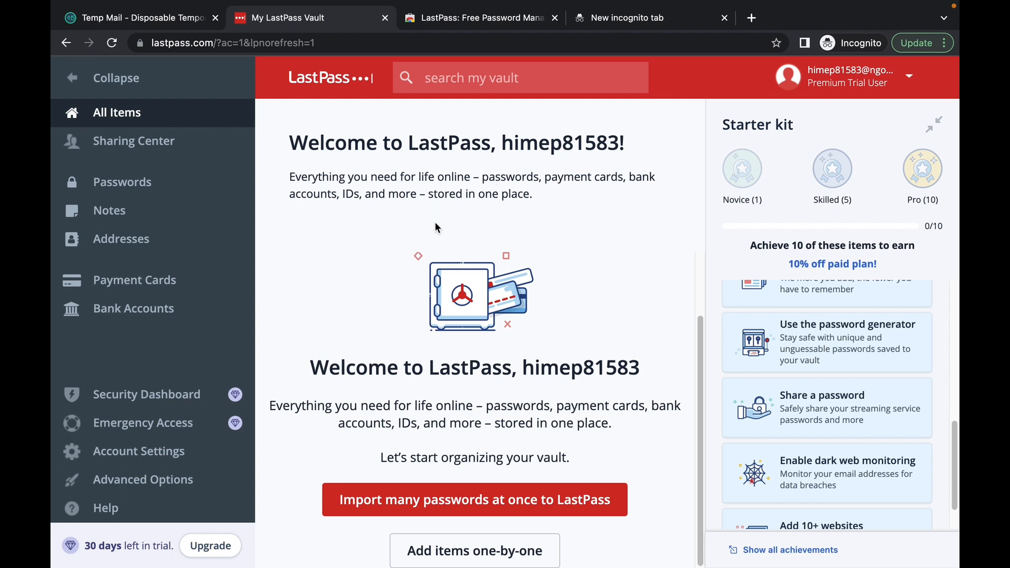
mouse_move(610, 501)
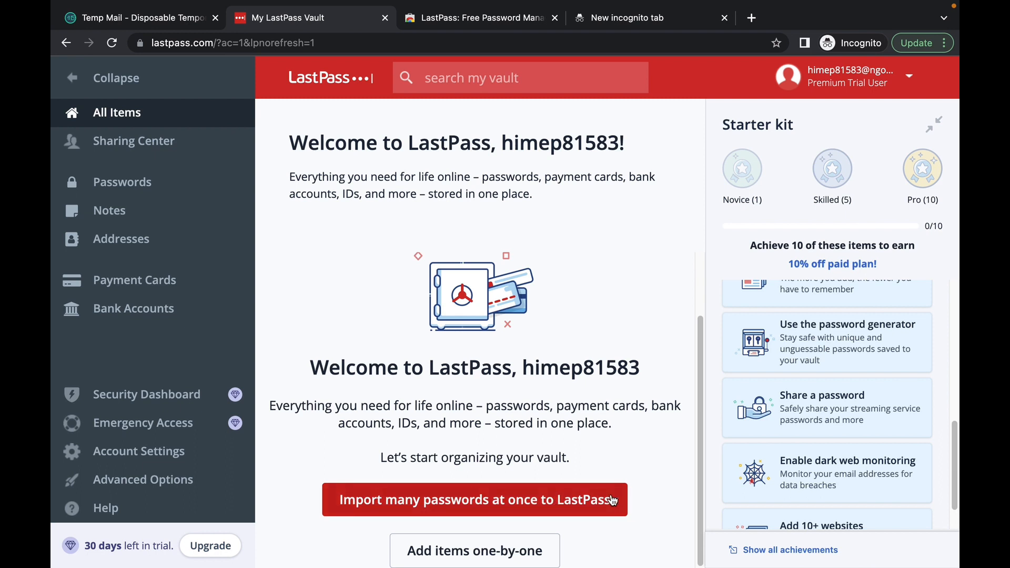
mouse_move(583, 498)
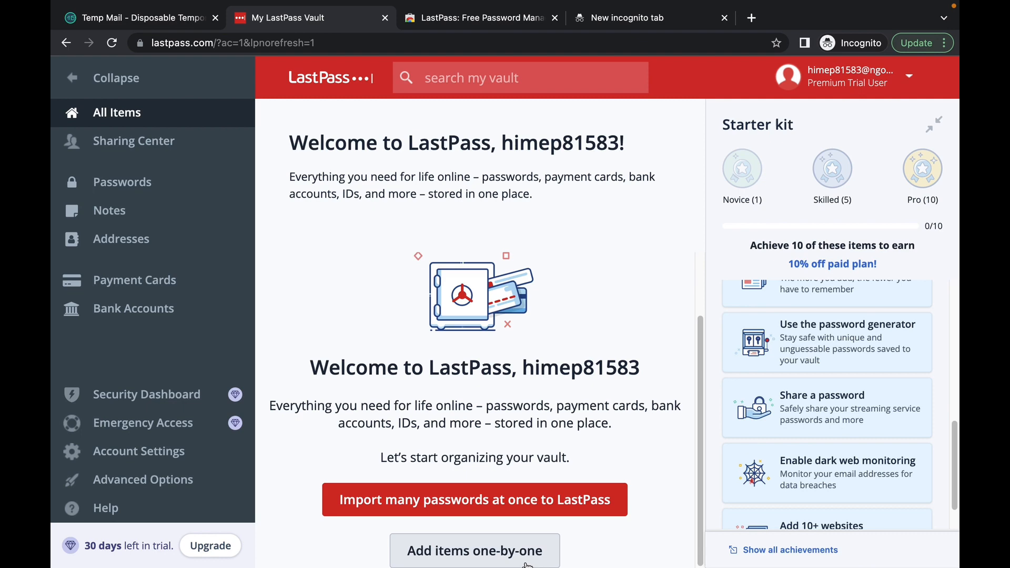
Start adding items one-by-one and expand More Items to show every item type.
click(474, 550)
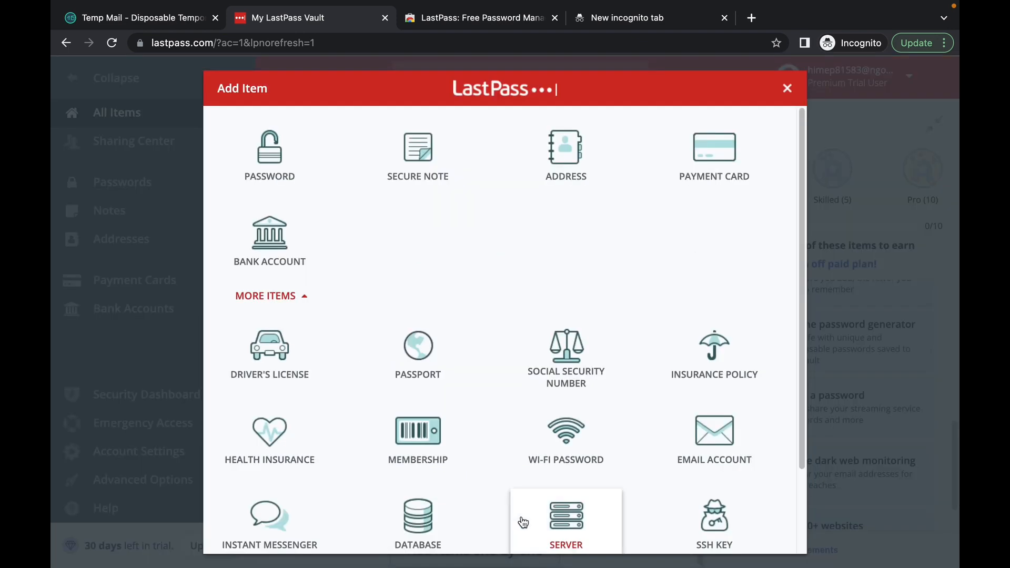
scroll(down, 3)
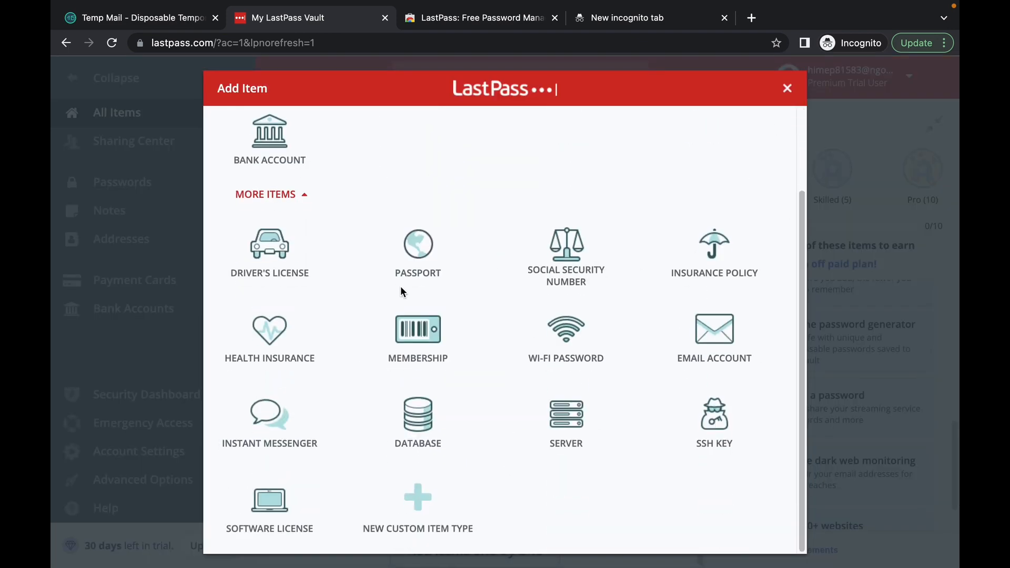
scroll(up, 3)
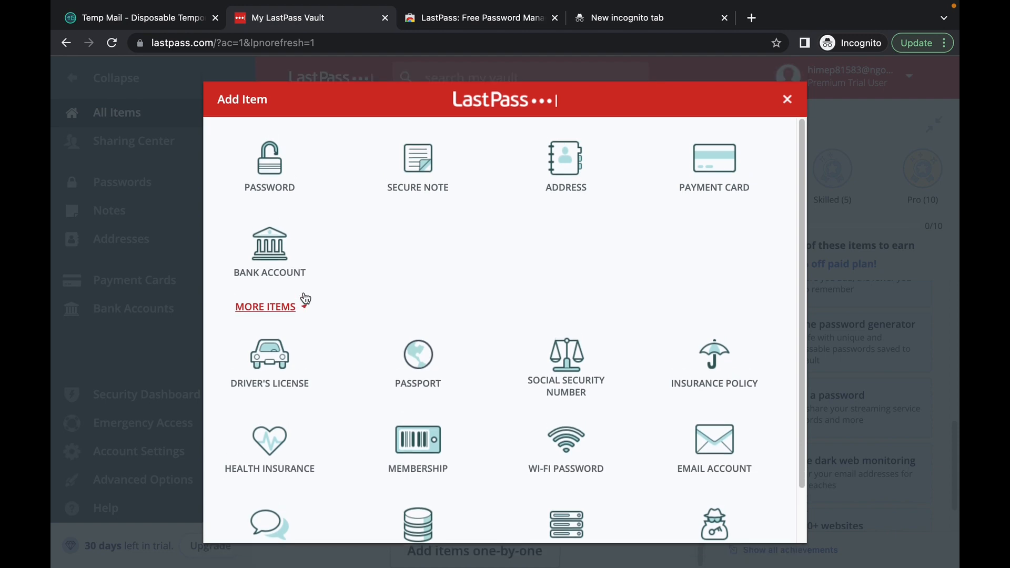
click(265, 306)
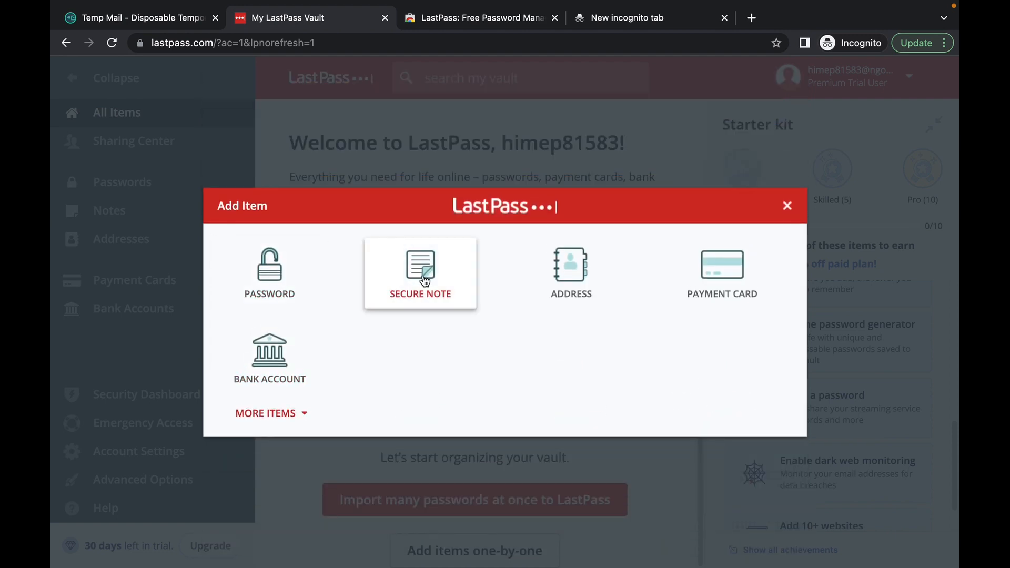
mouse_move(571, 272)
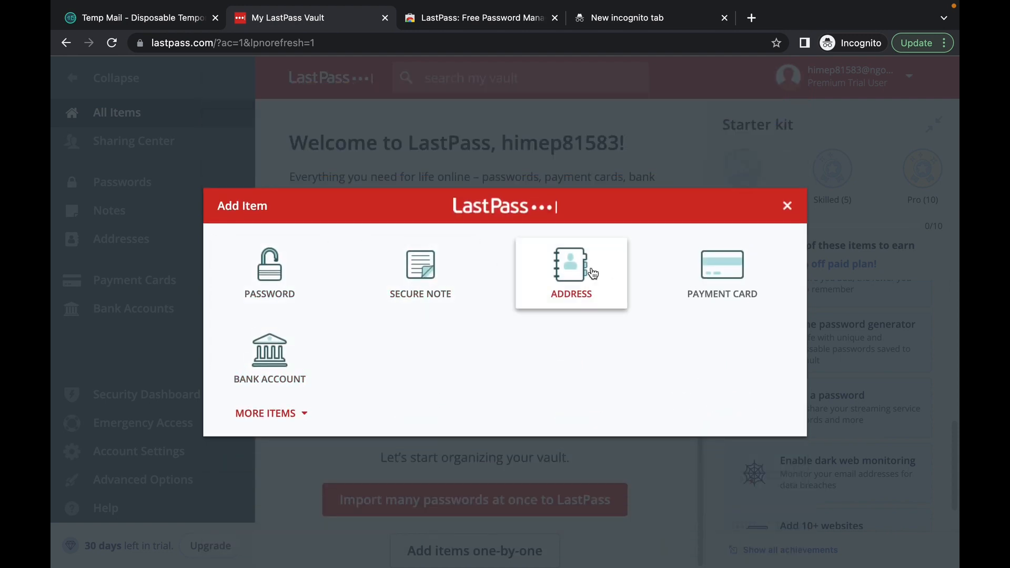
mouse_move(722, 270)
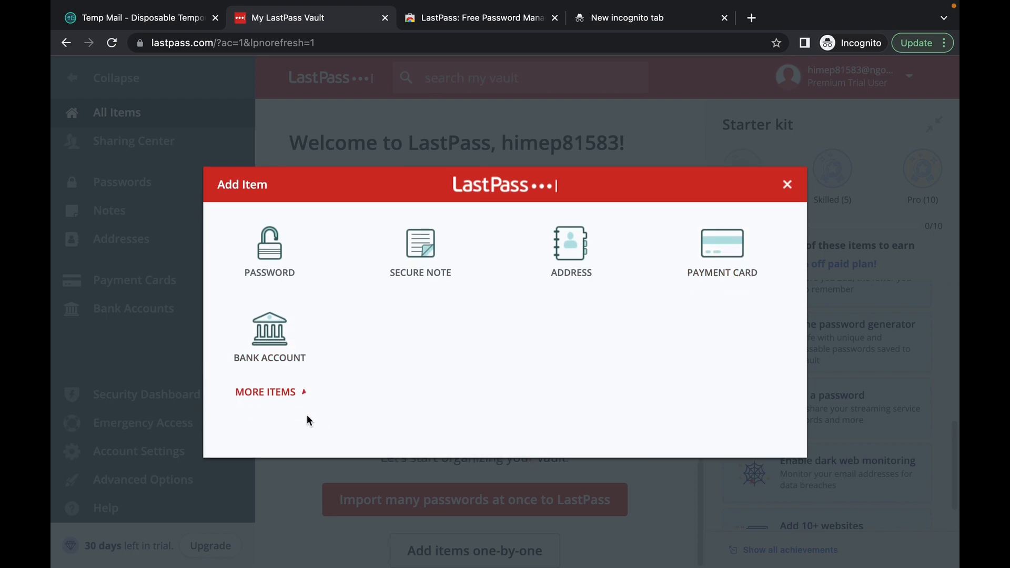
click(265, 391)
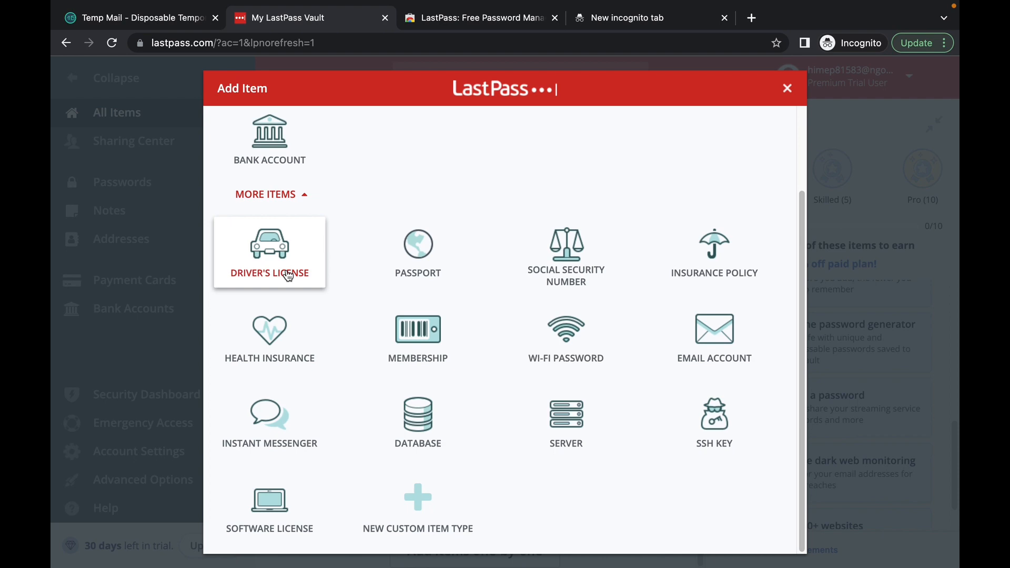
mouse_move(628, 257)
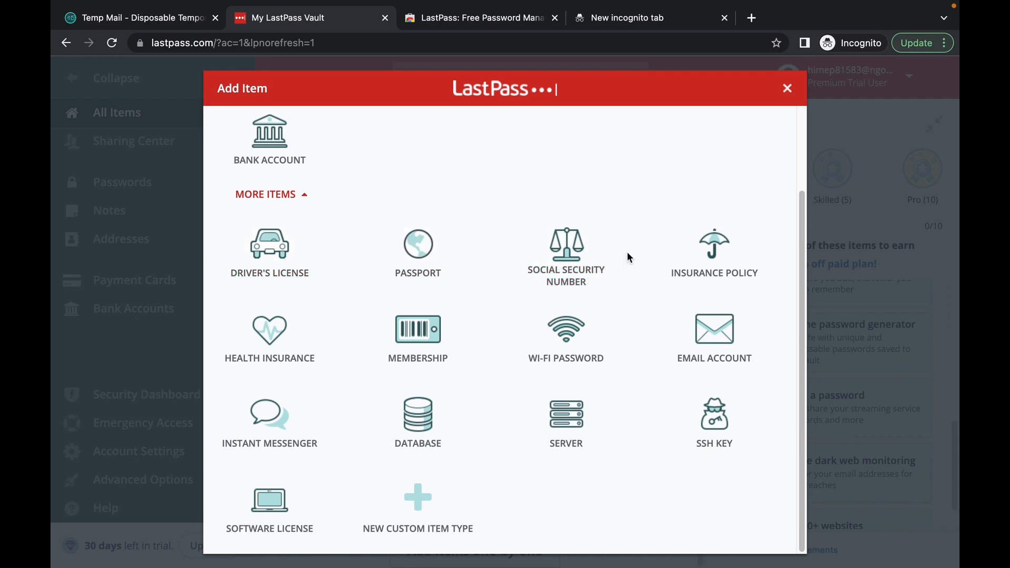
mouse_move(328, 247)
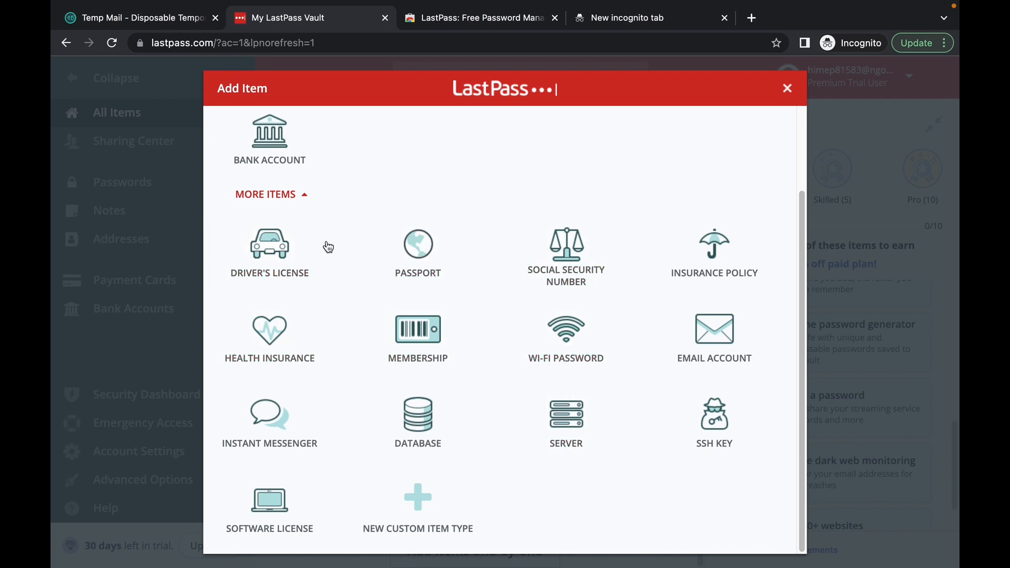
mouse_move(562, 185)
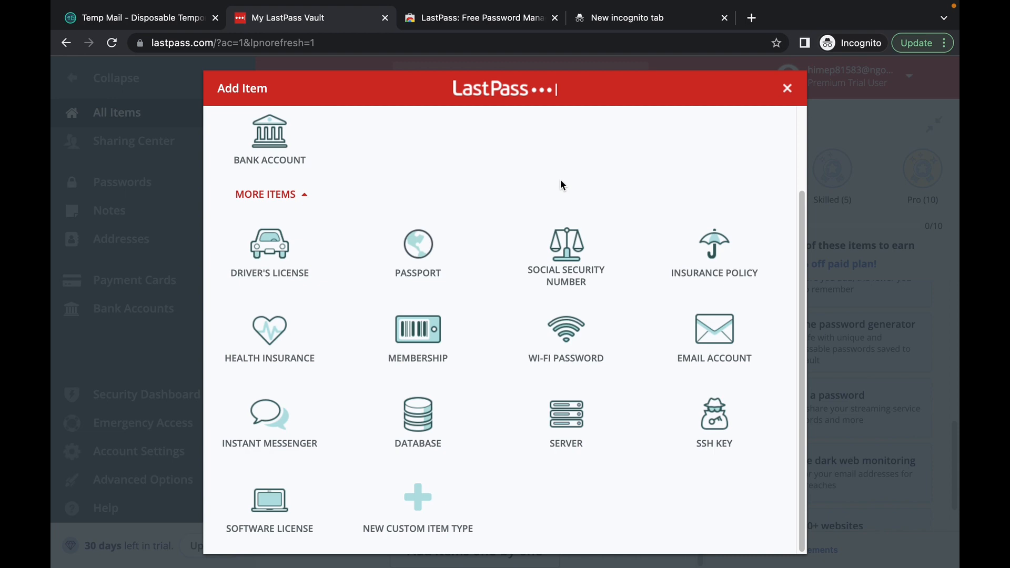
mouse_move(650, 187)
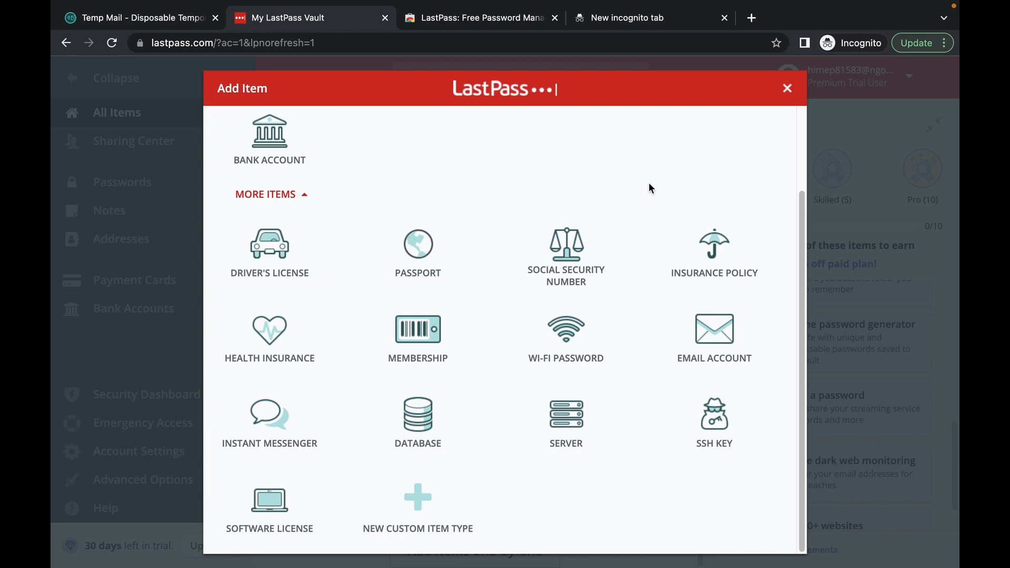
mouse_move(270, 432)
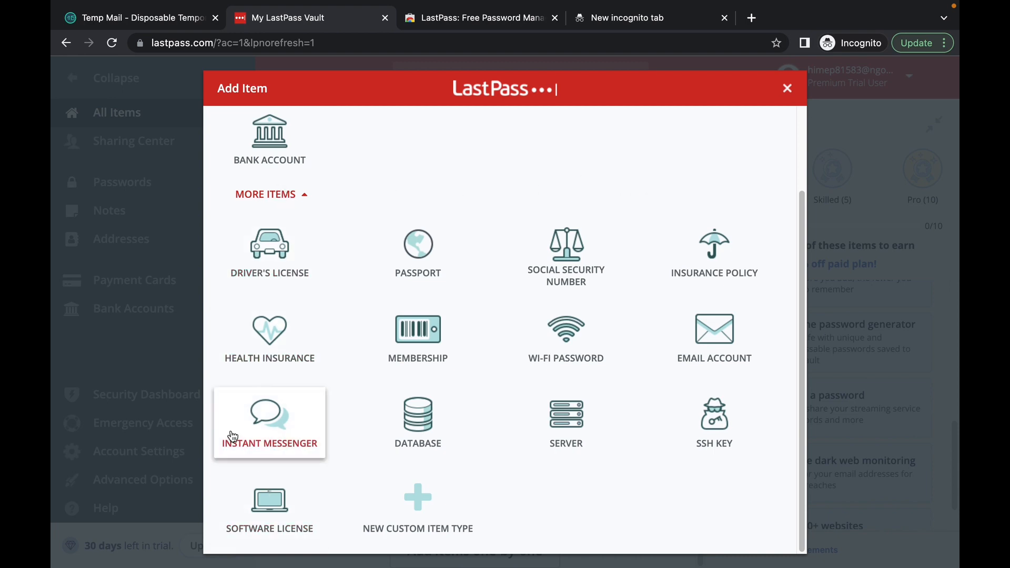
mouse_move(618, 312)
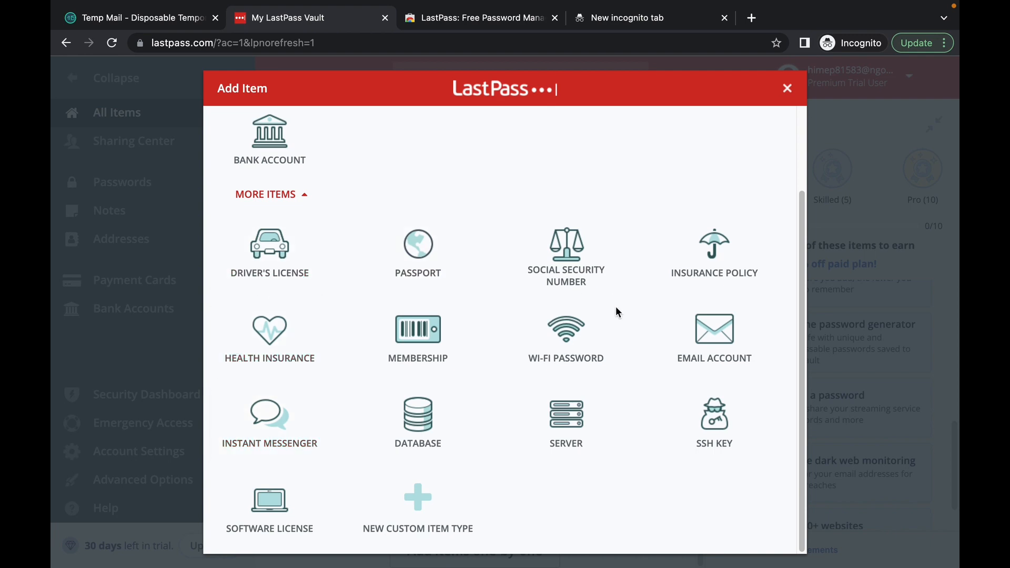
mouse_move(610, 106)
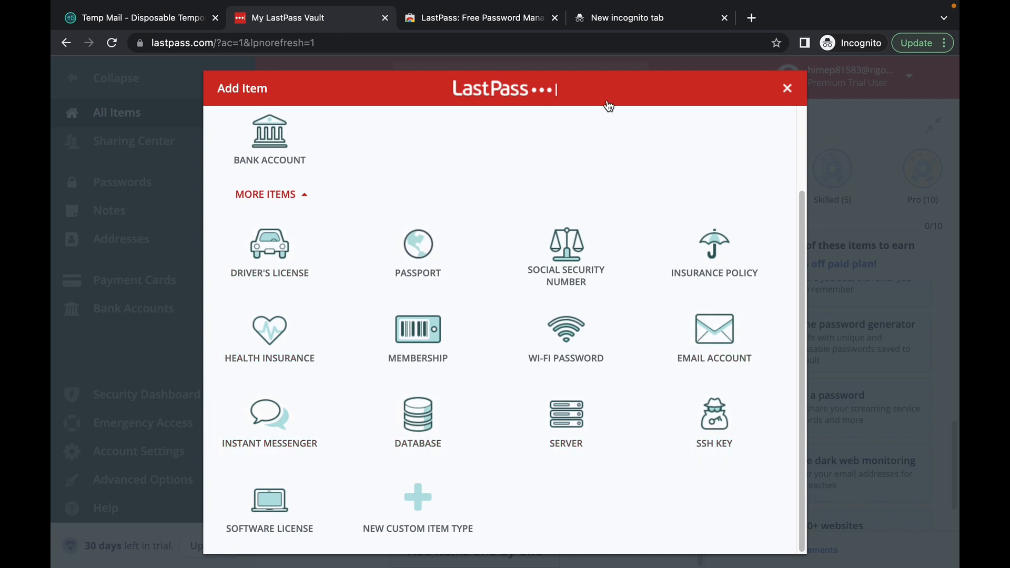
Close the item chooser and start a bulk import from a custom CSV file, reaching step 2 of 3.
click(787, 88)
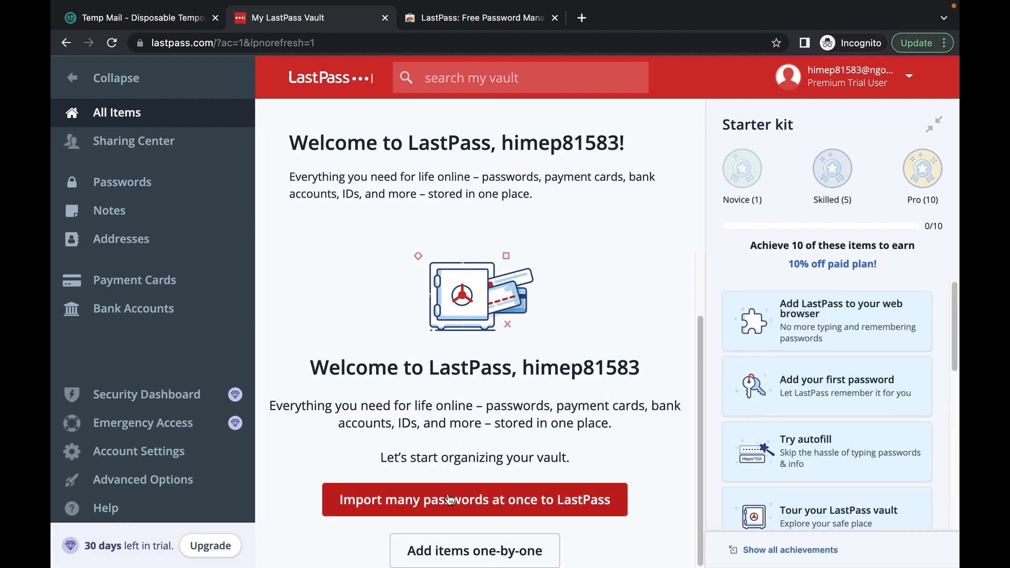
click(475, 499)
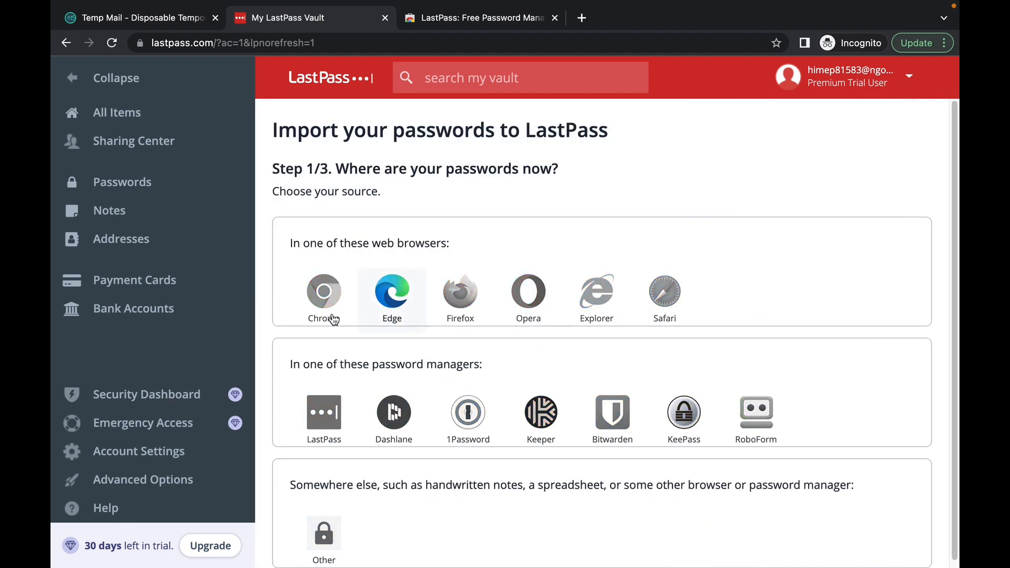
click(323, 296)
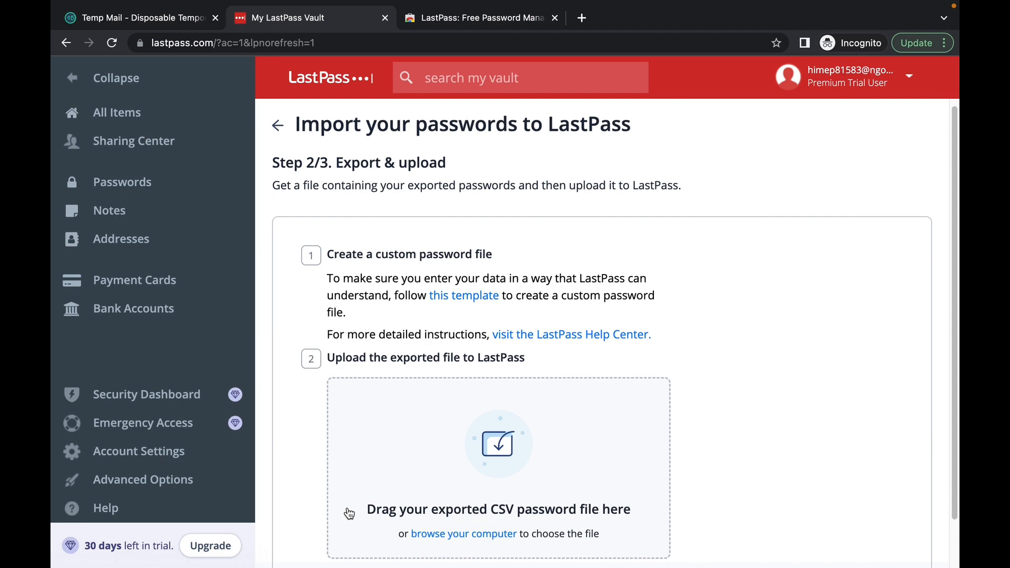
mouse_move(285, 126)
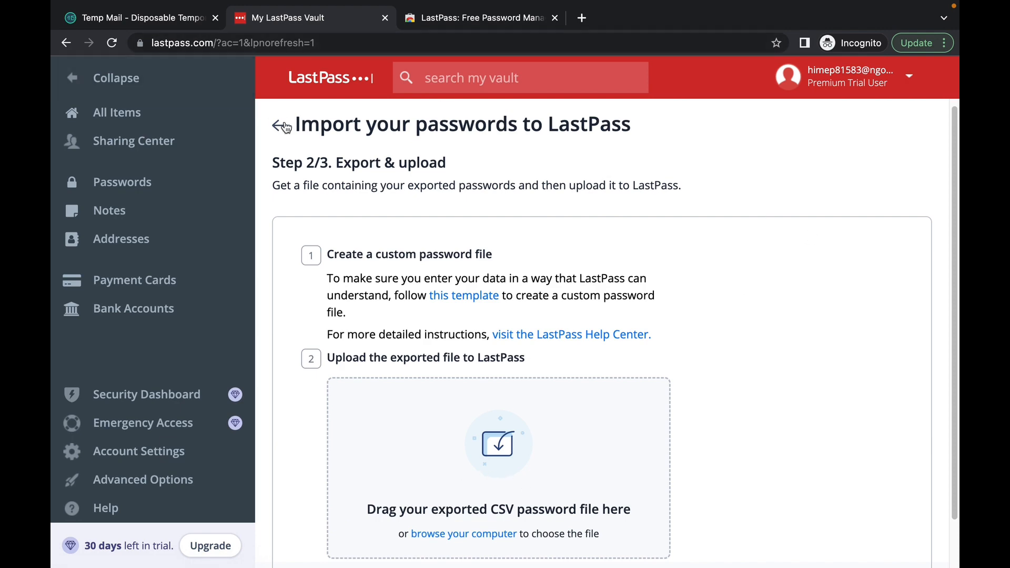
Return to the vault, then check the Sharing Center's Shared with Me and Shared with Others tabs.
click(277, 126)
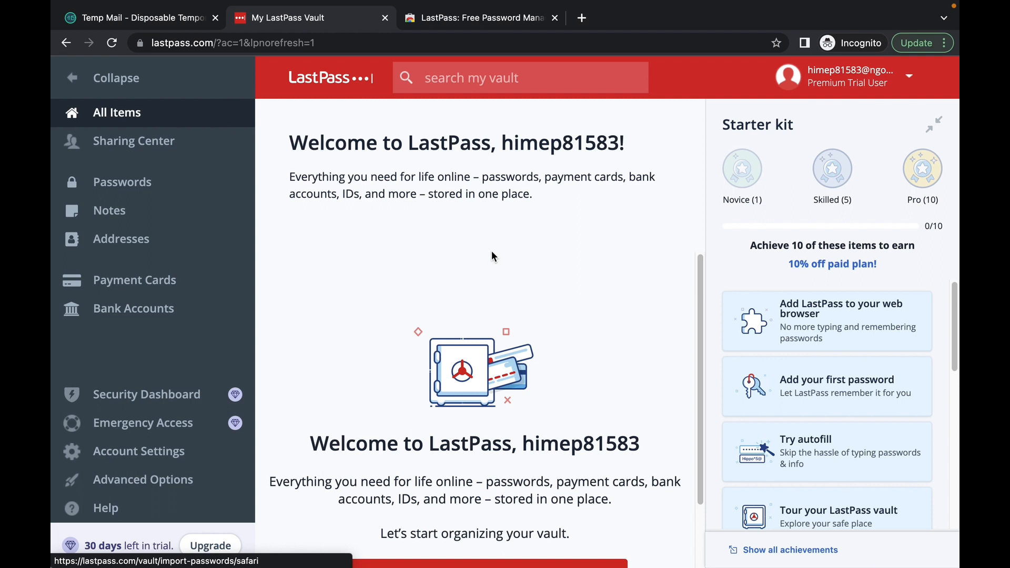
click(134, 140)
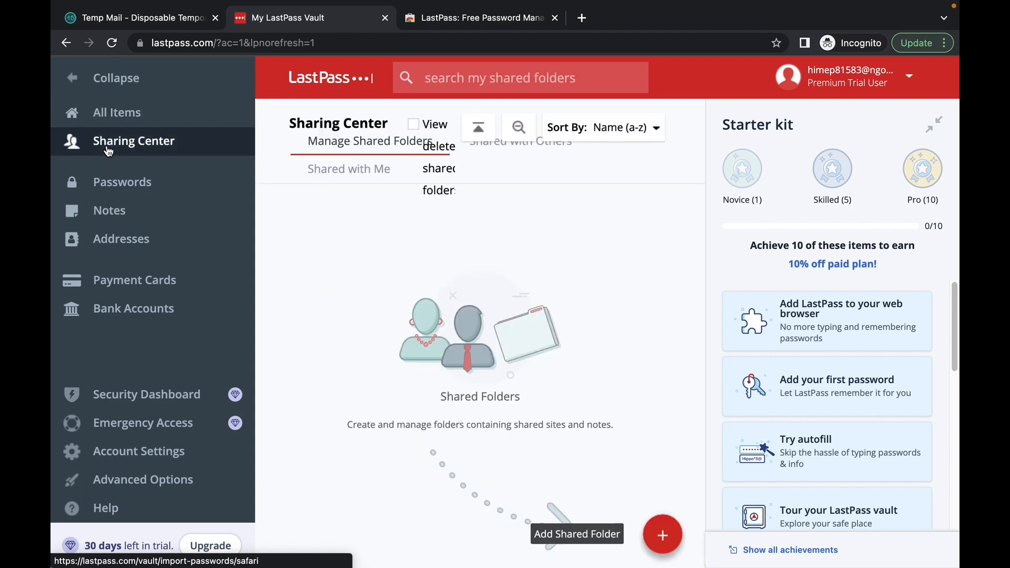
mouse_move(349, 145)
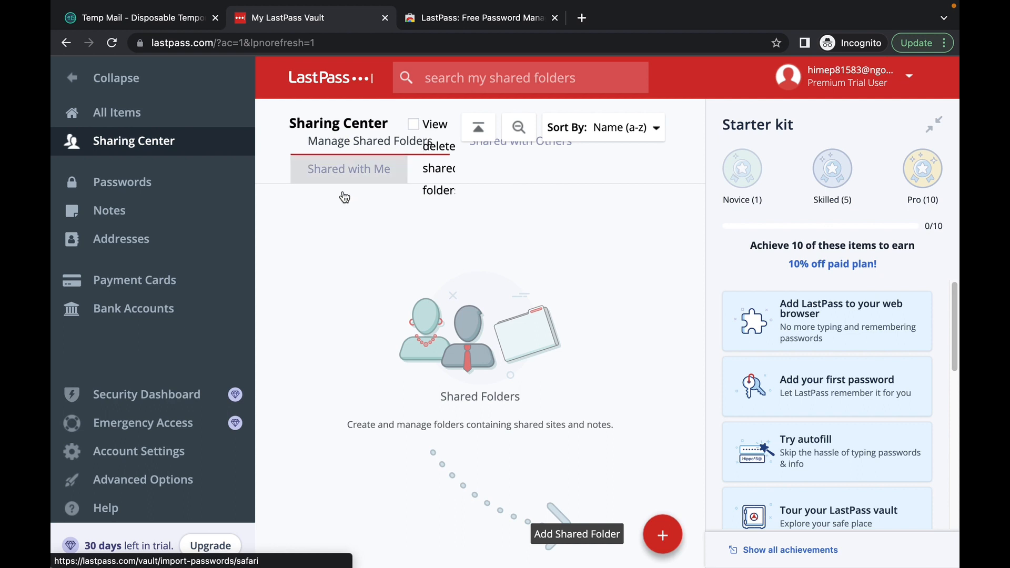
click(348, 168)
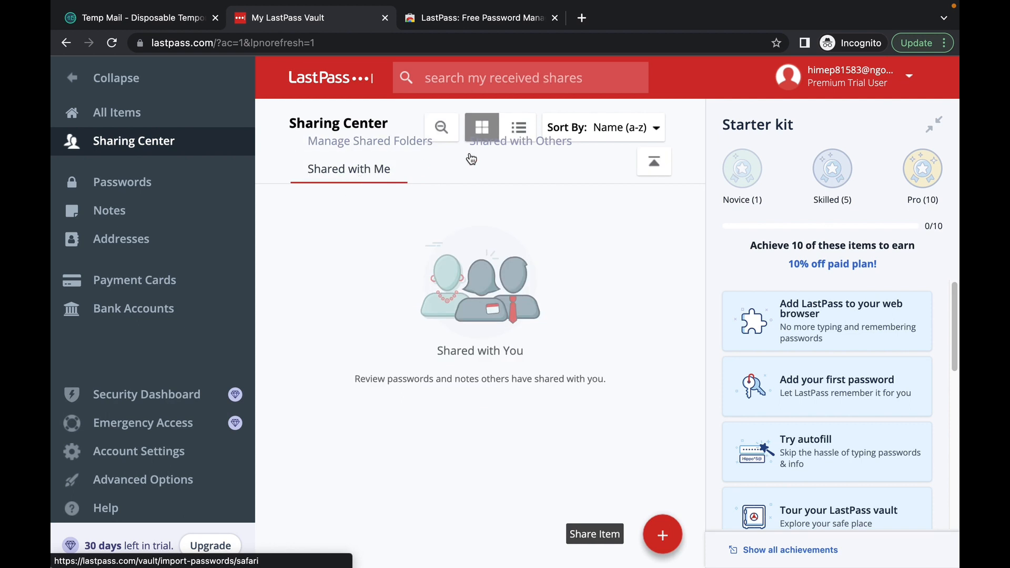
click(520, 140)
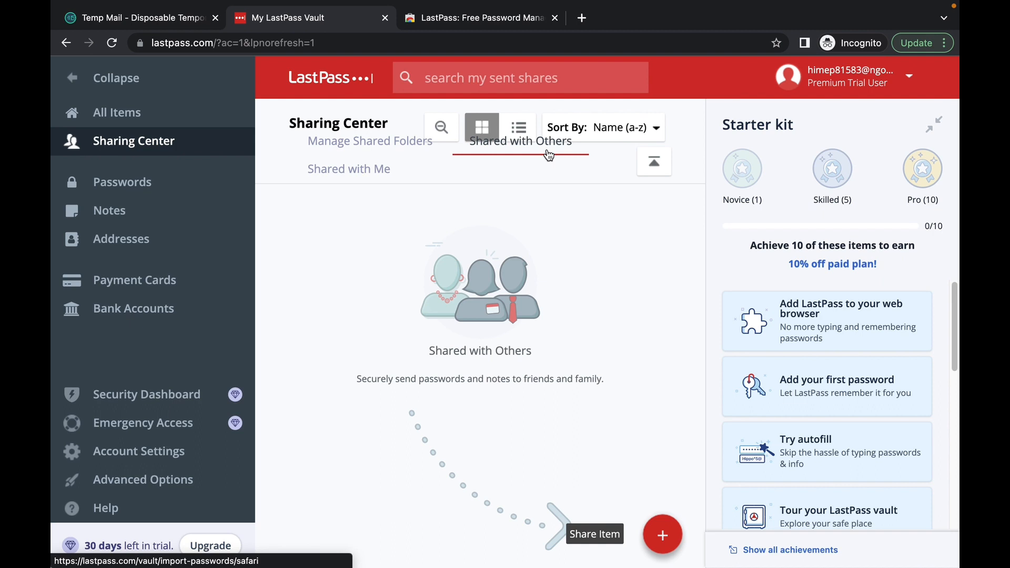
mouse_move(483, 340)
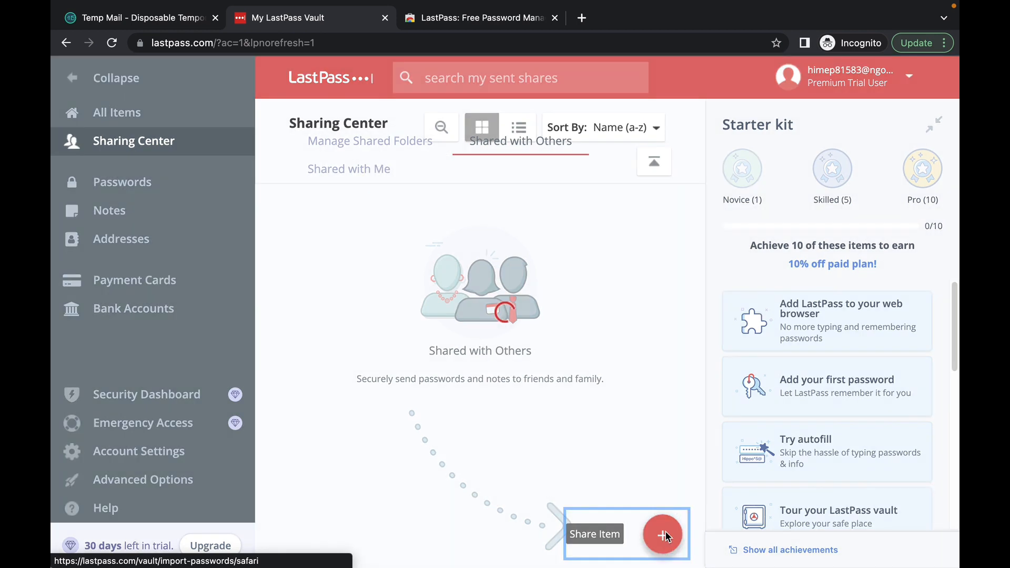
Begin sharing an item, look at the Items to Share field, then close the empty form back to Passwords.
click(662, 534)
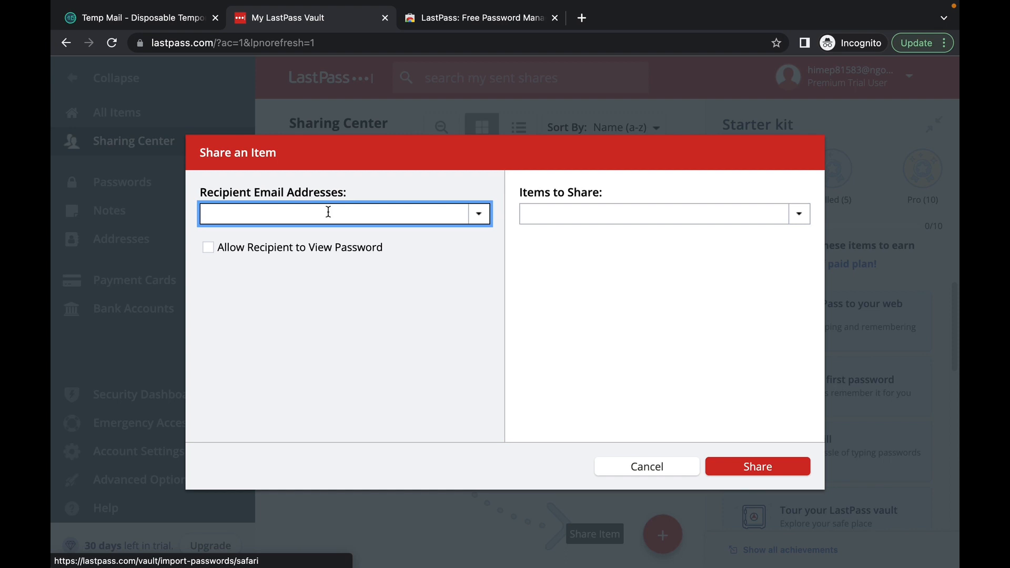
mouse_move(232, 209)
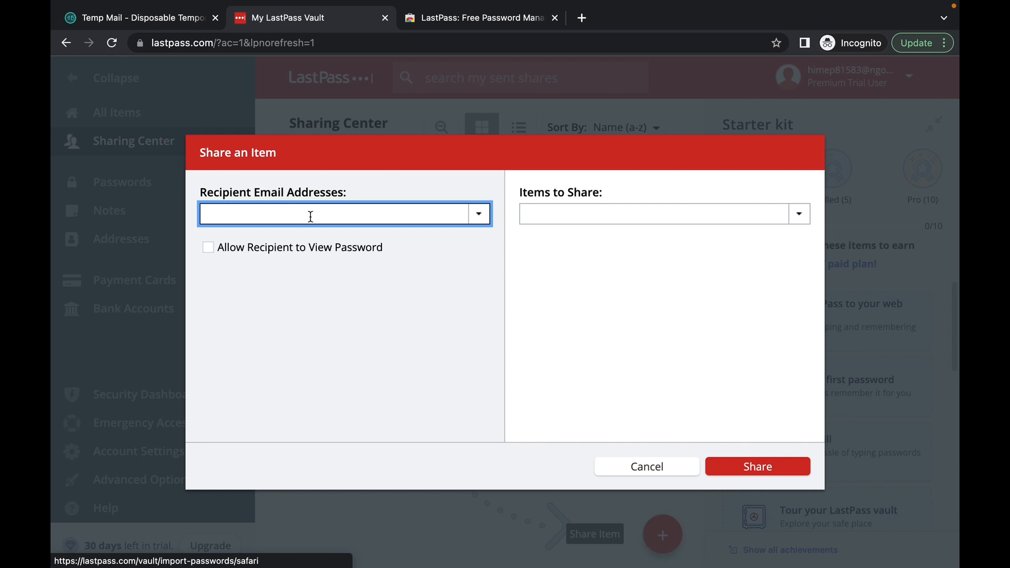
mouse_move(654, 222)
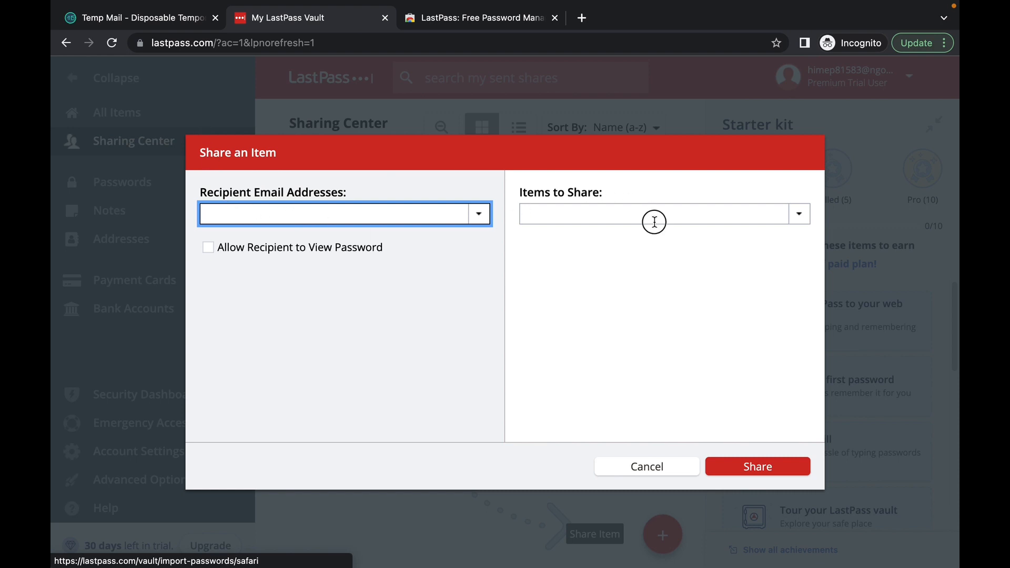
click(653, 213)
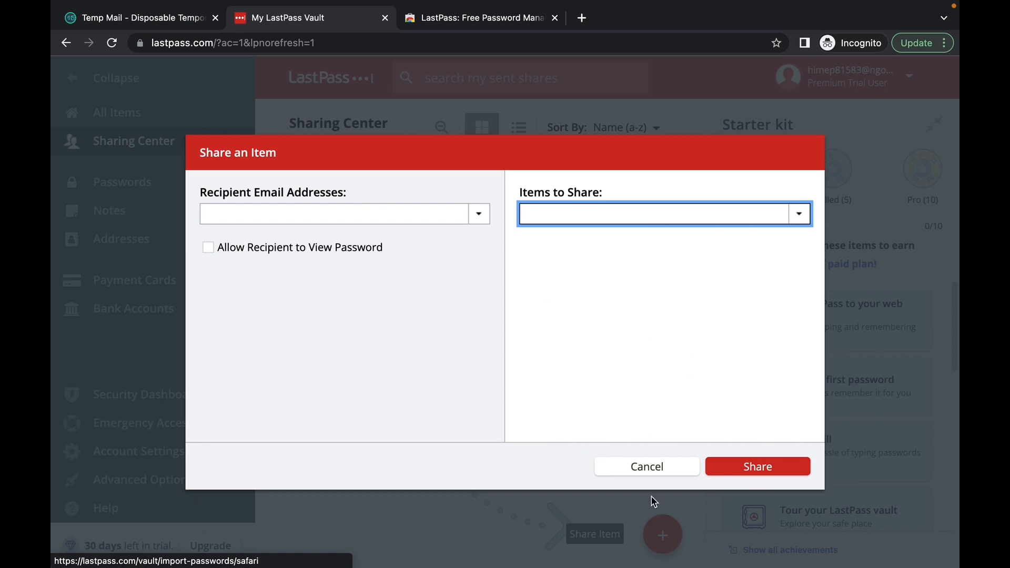
click(646, 466)
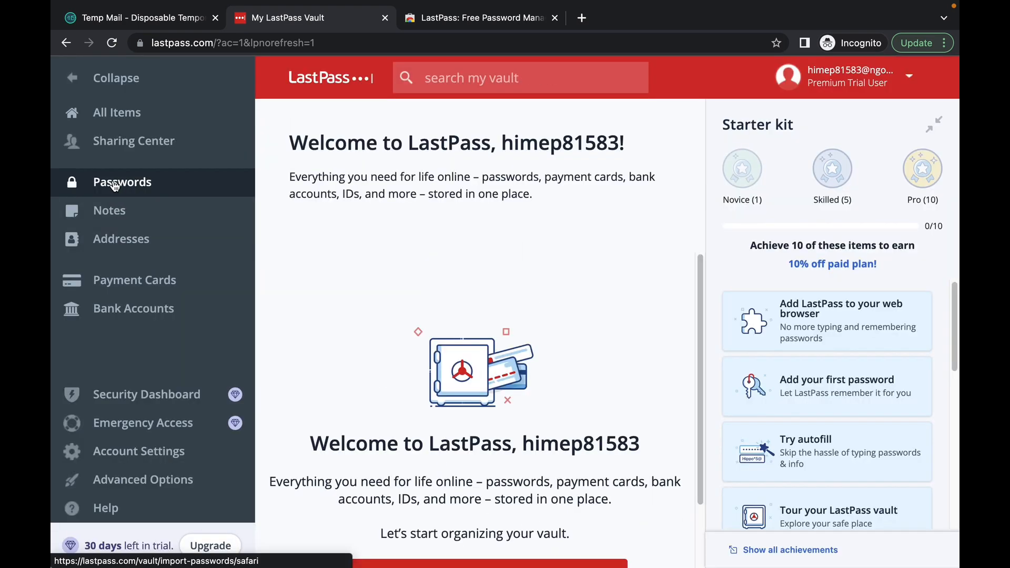
Visit the Notes, Addresses, Payment Cards and Bank Accounts sections of the vault.
click(108, 210)
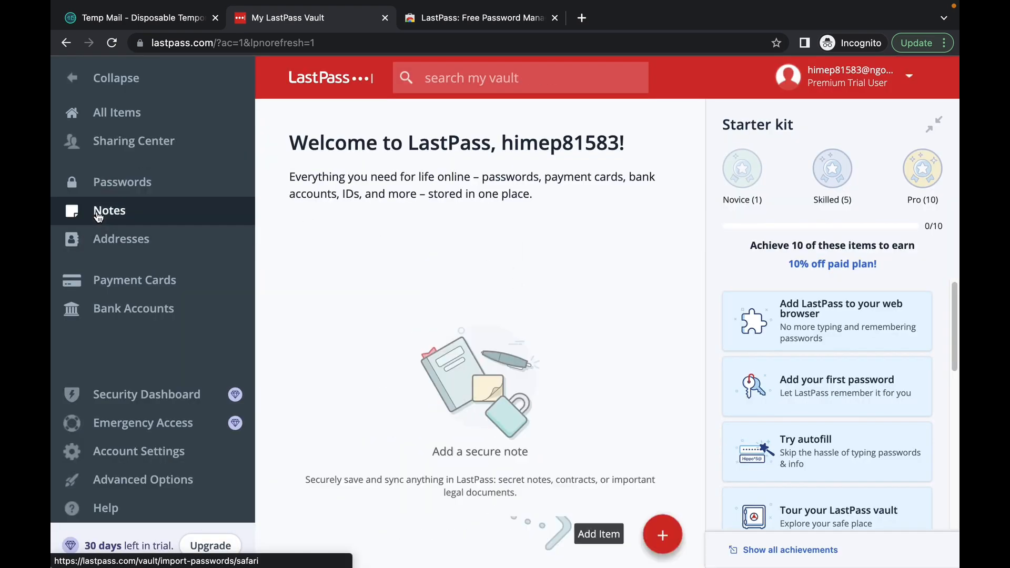
click(121, 239)
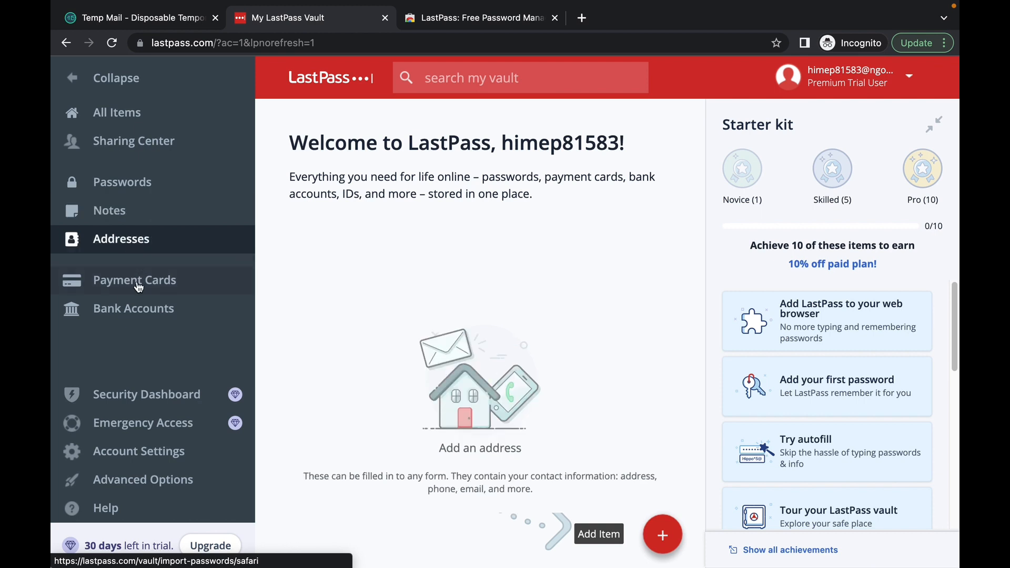
click(134, 280)
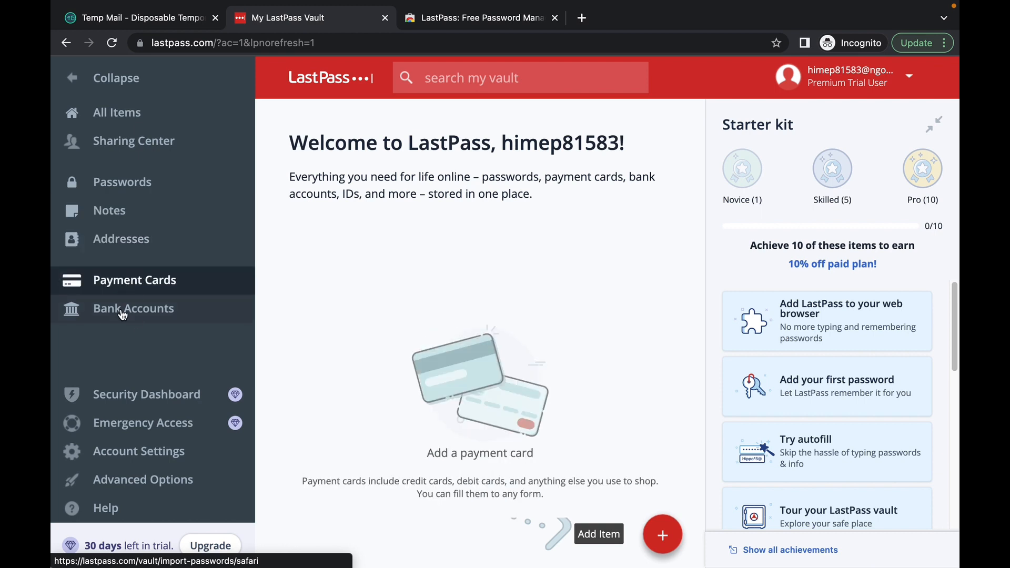
click(133, 308)
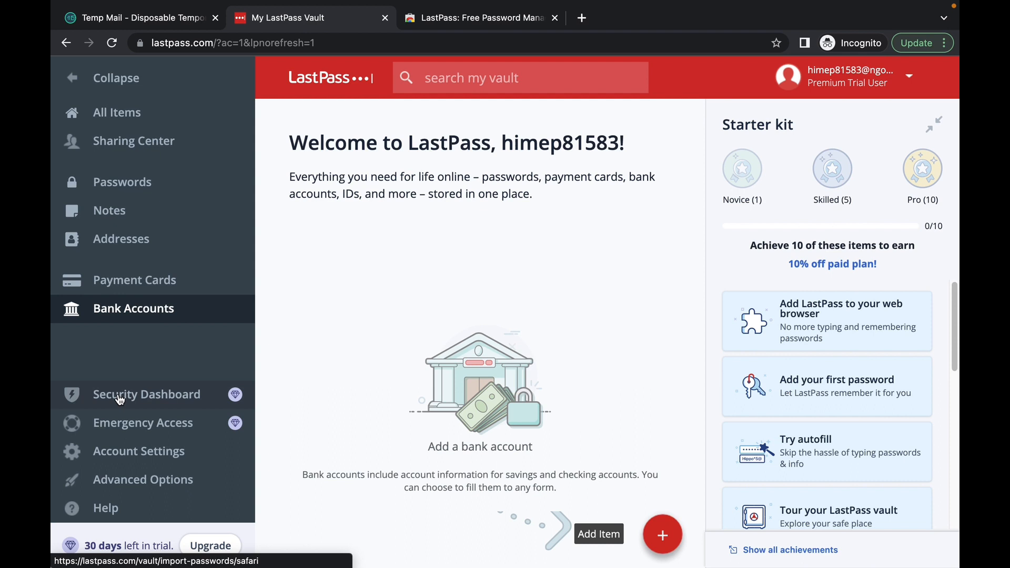
mouse_move(113, 429)
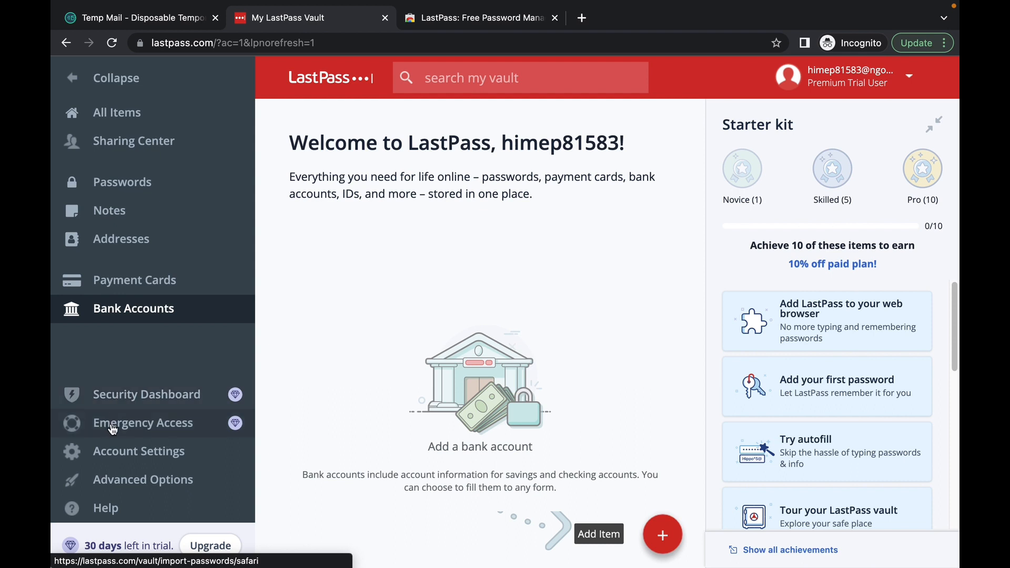
mouse_move(228, 398)
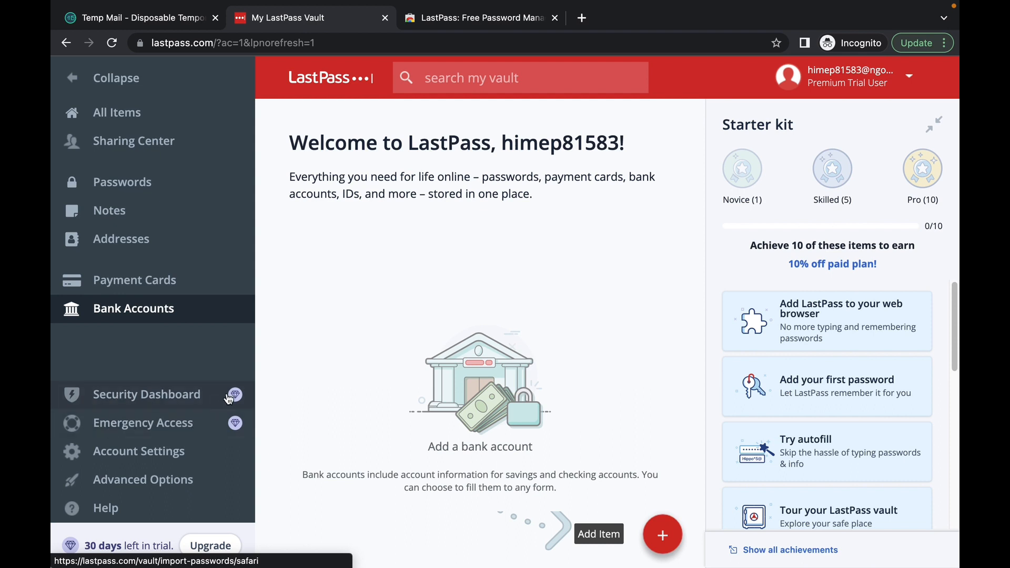
mouse_move(236, 396)
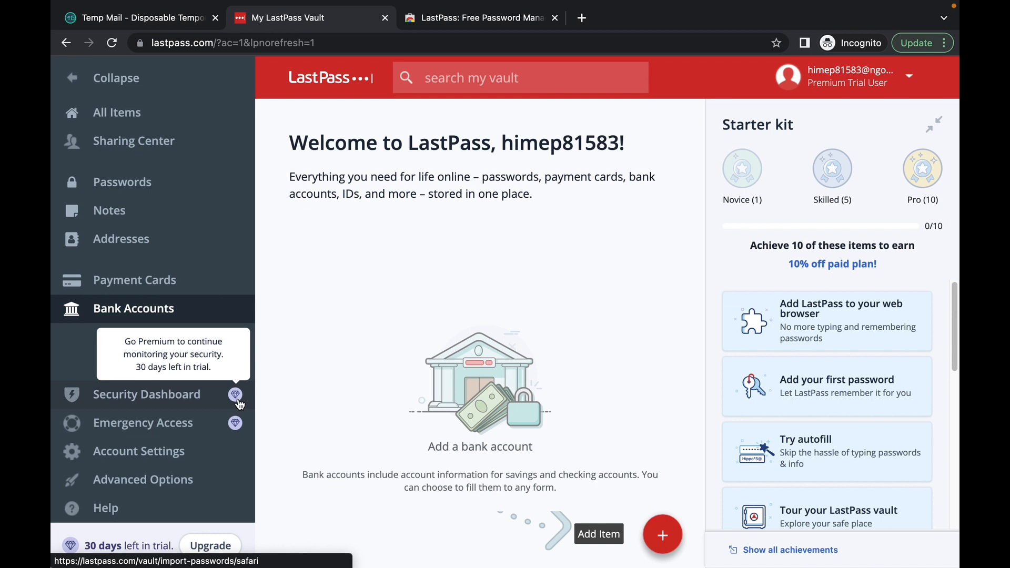
Review the Security Dashboard and Emergency Access, including People Who Trust Me, then head to Account Settings.
click(146, 394)
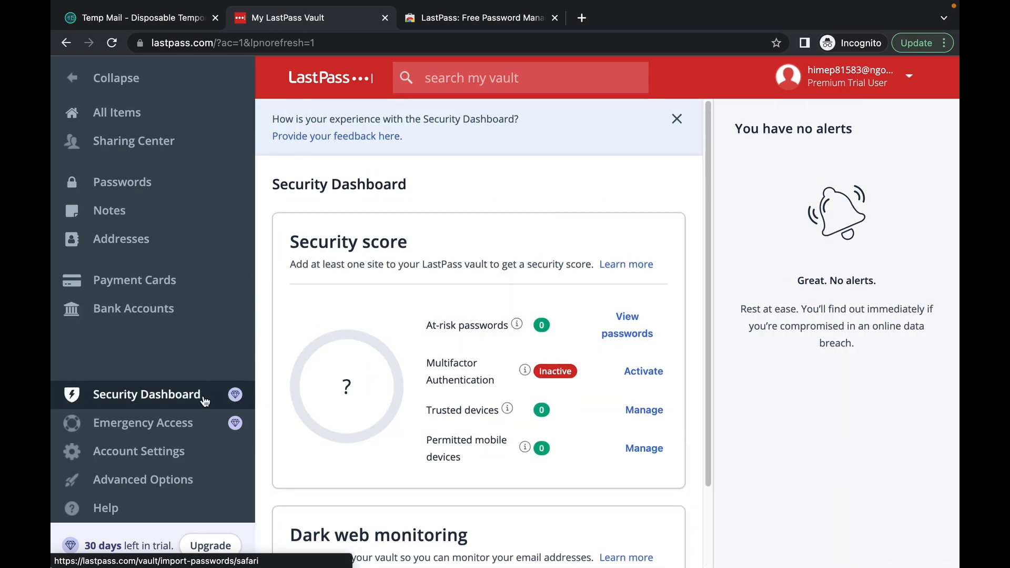
click(143, 423)
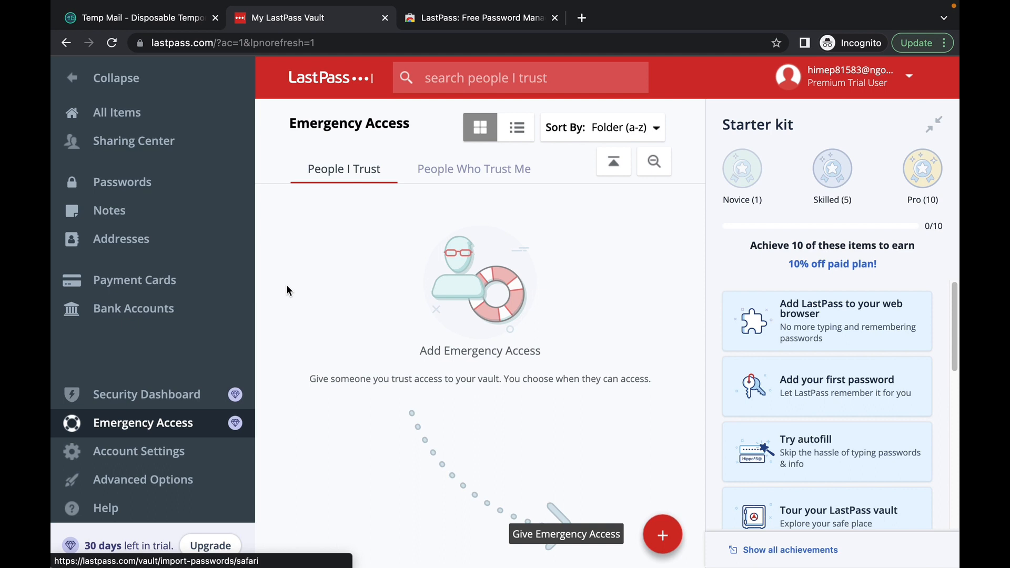
mouse_move(653, 435)
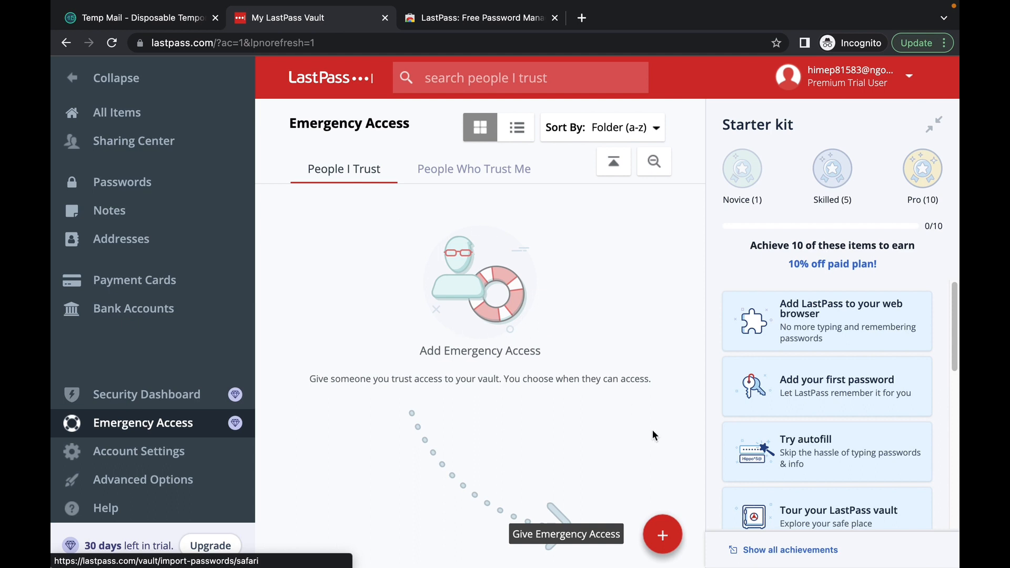
mouse_move(449, 395)
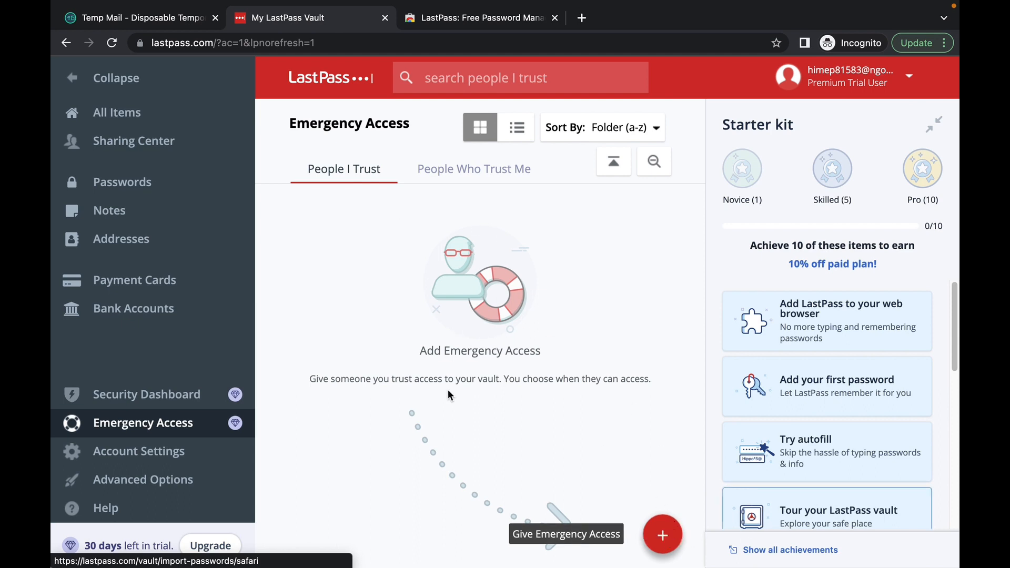
click(473, 168)
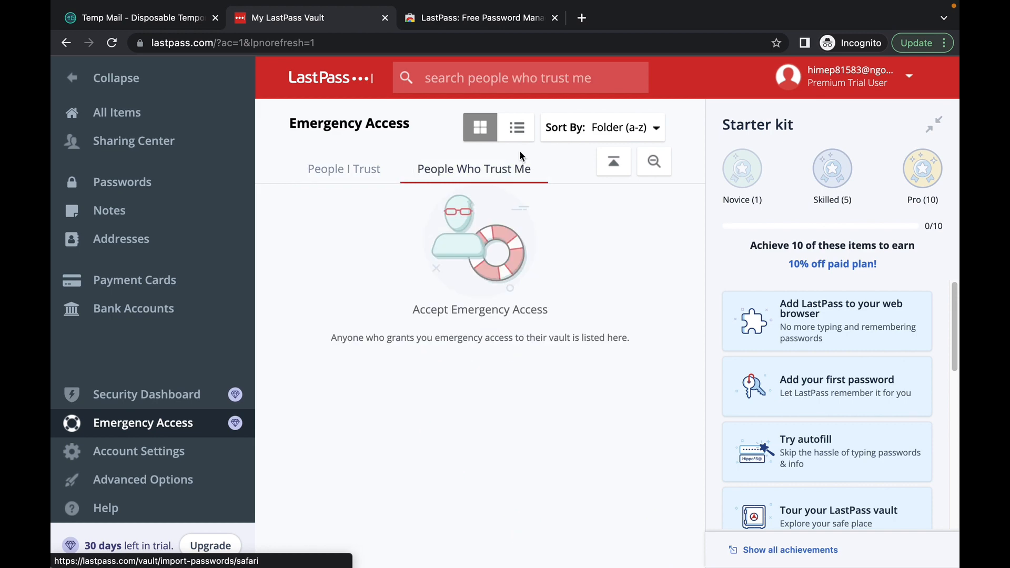
mouse_move(548, 395)
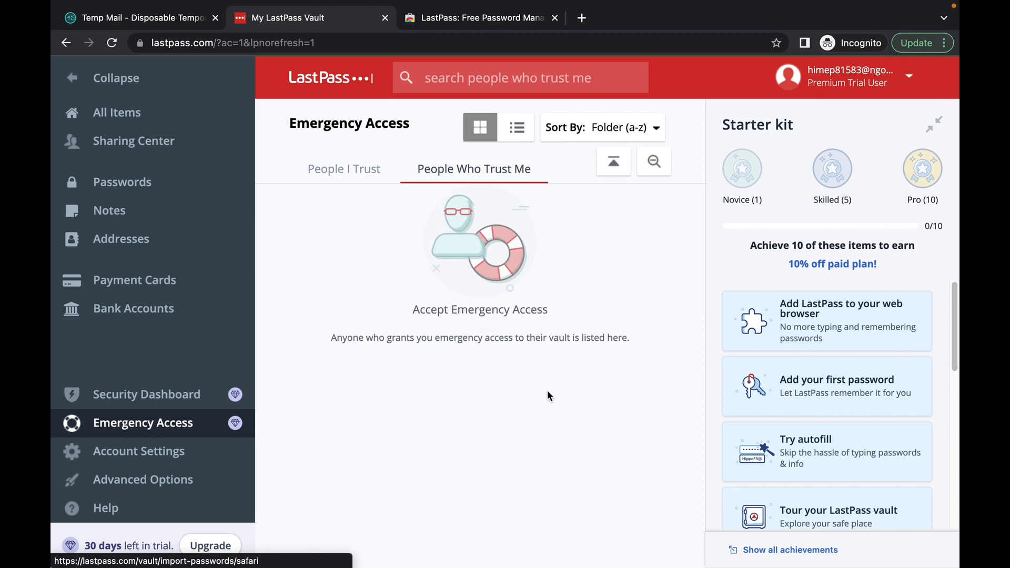
click(139, 452)
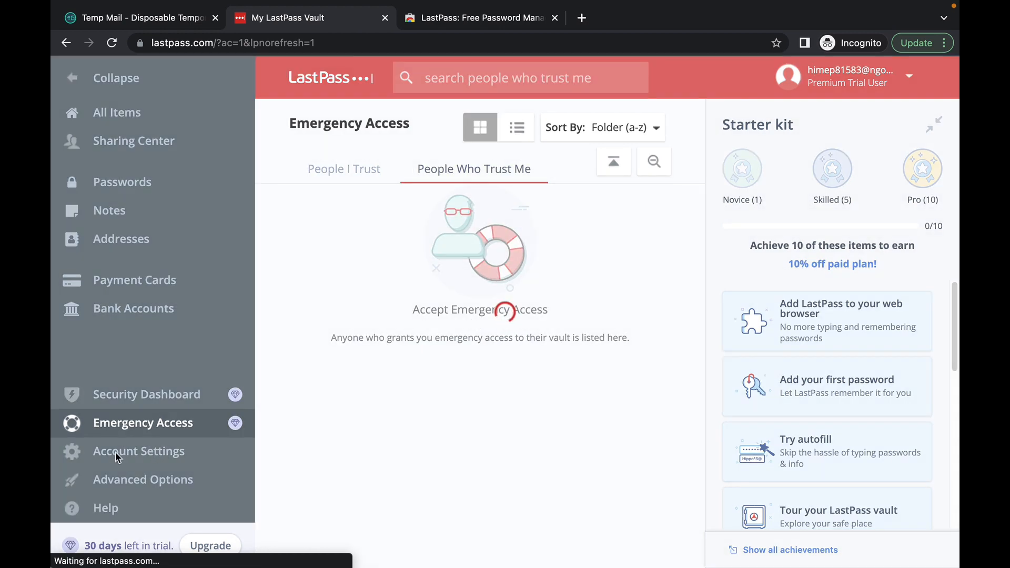
Review the general settings, passwordless login, multifactor options, trusted devices and mobile devices.
click(137, 451)
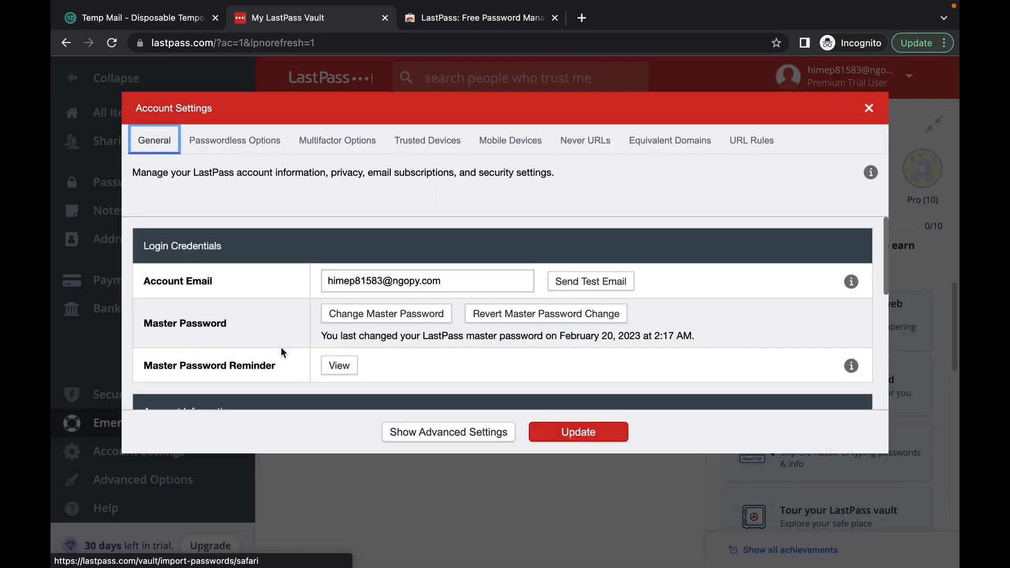
scroll(down, 3)
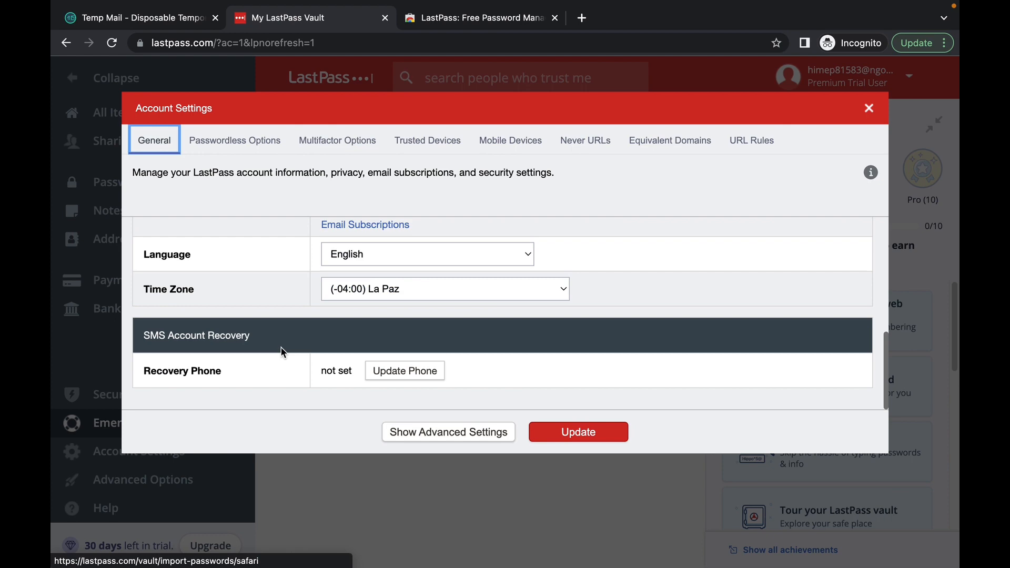
click(234, 140)
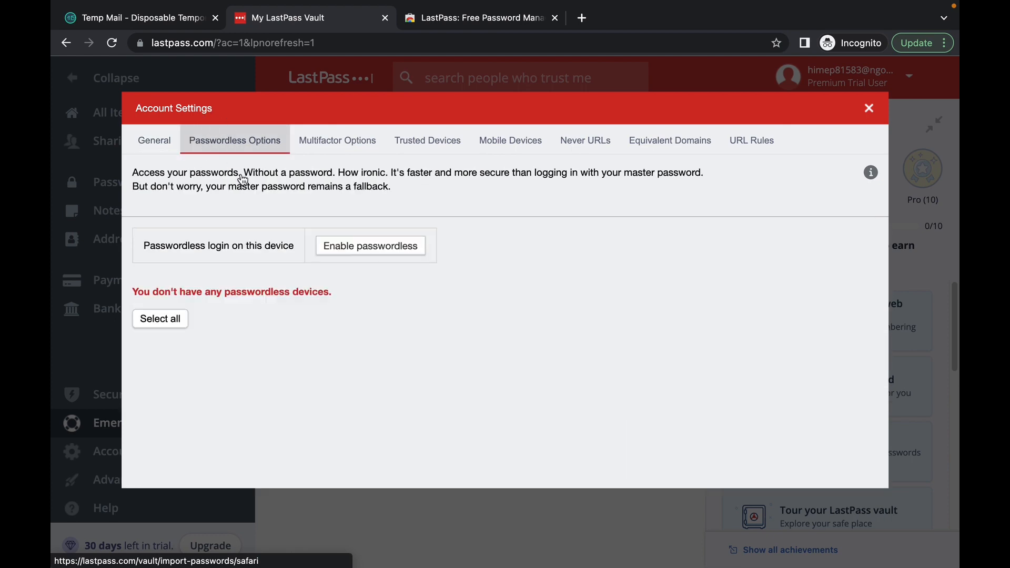
click(336, 140)
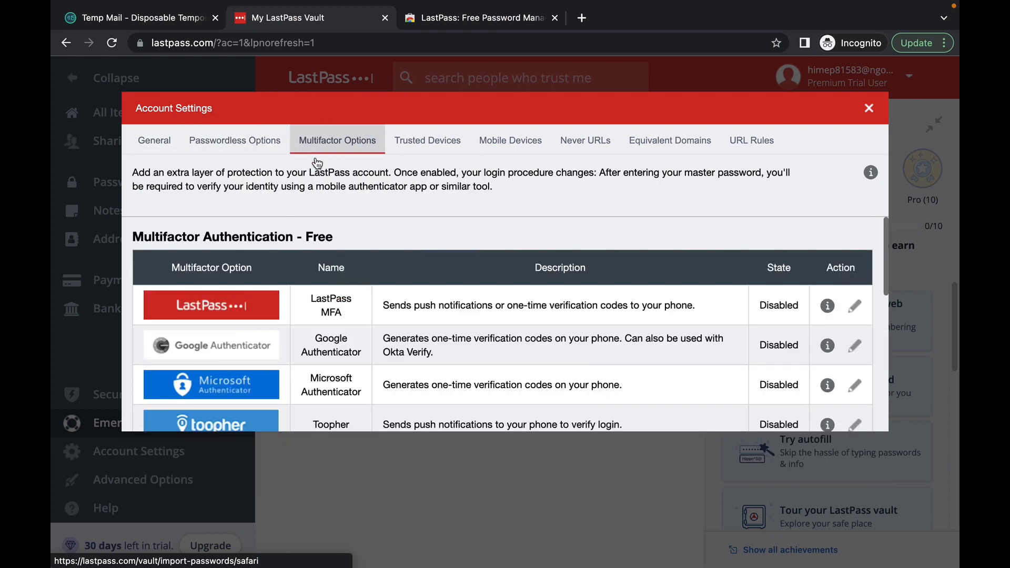
scroll(down, 3)
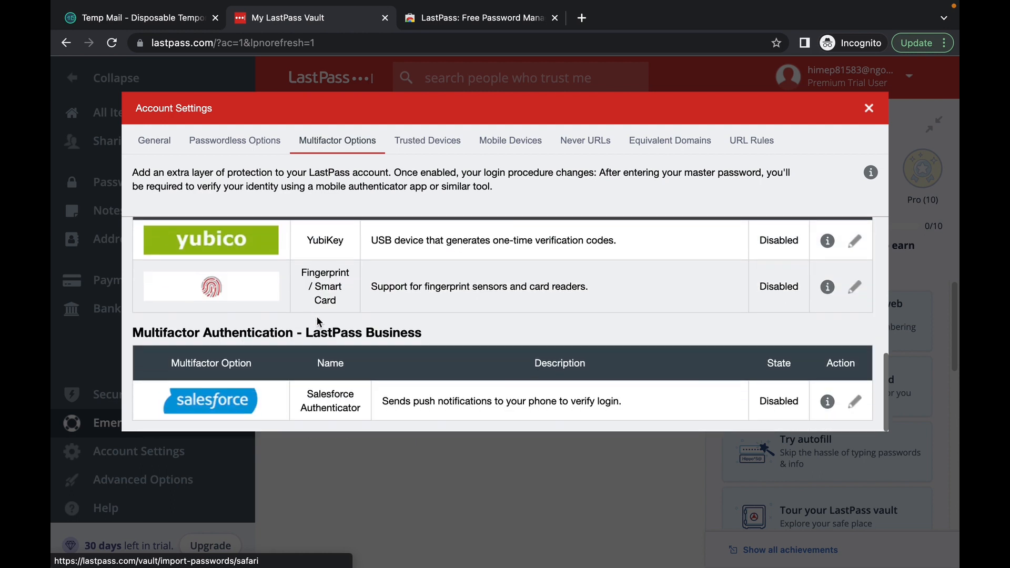
click(427, 140)
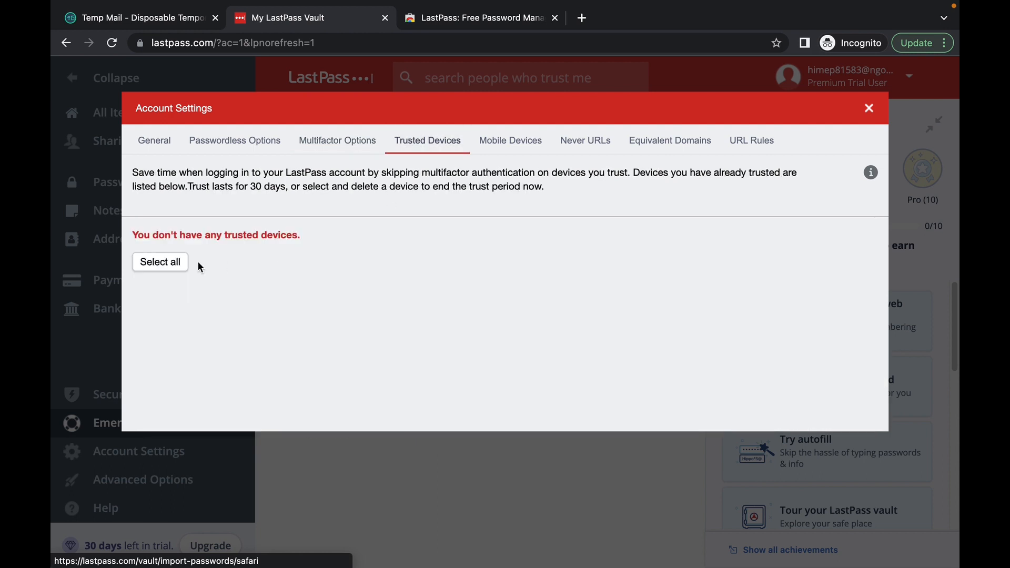
click(510, 140)
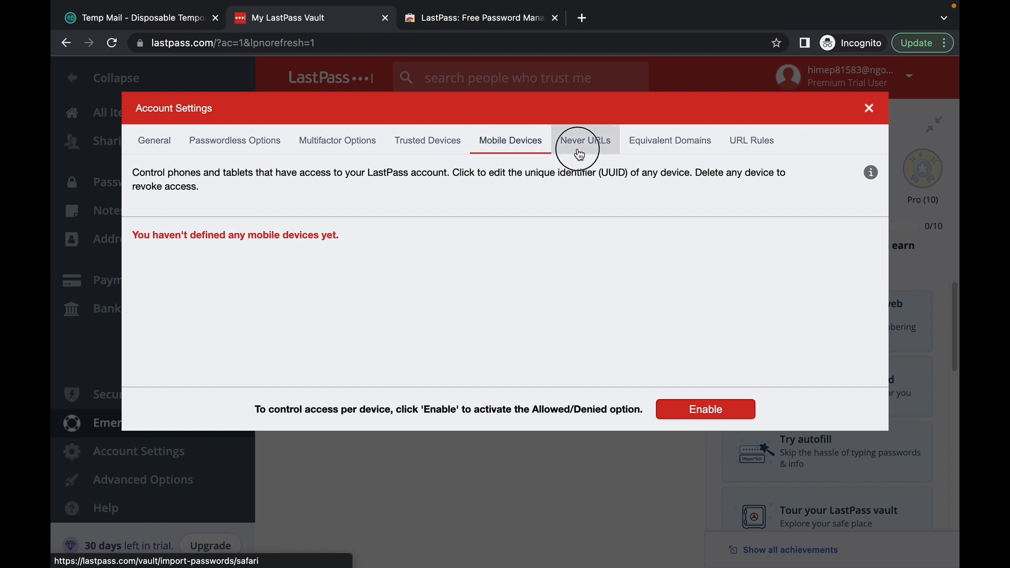
Review the Never URLs, Equivalent Domains and URL Rules lists.
click(584, 140)
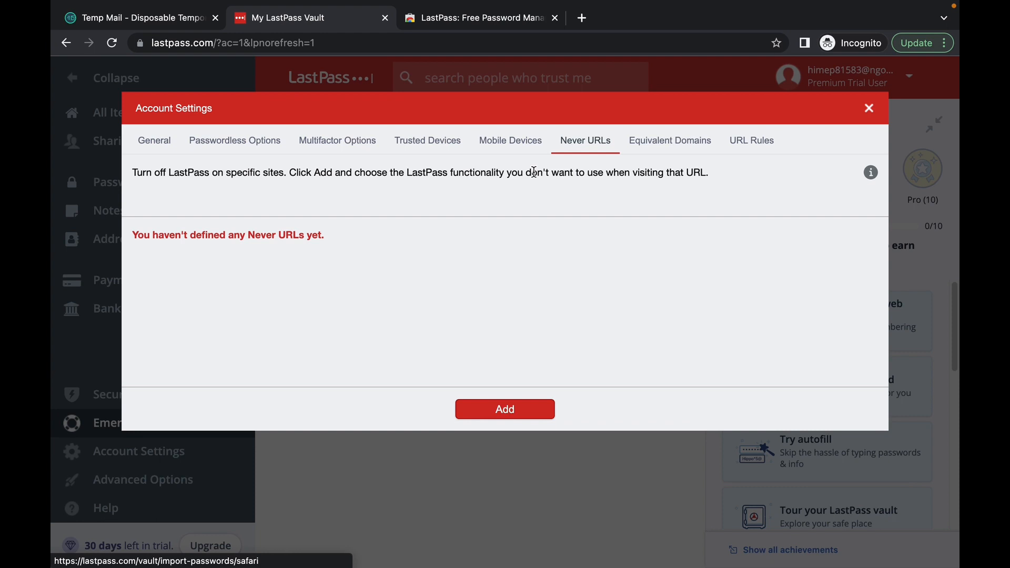
mouse_move(670, 140)
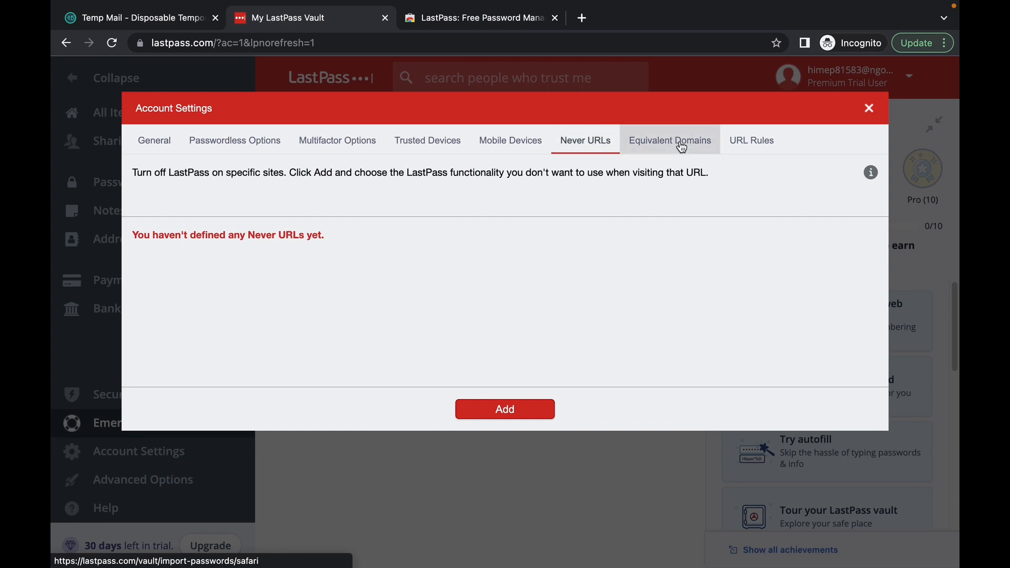
click(671, 139)
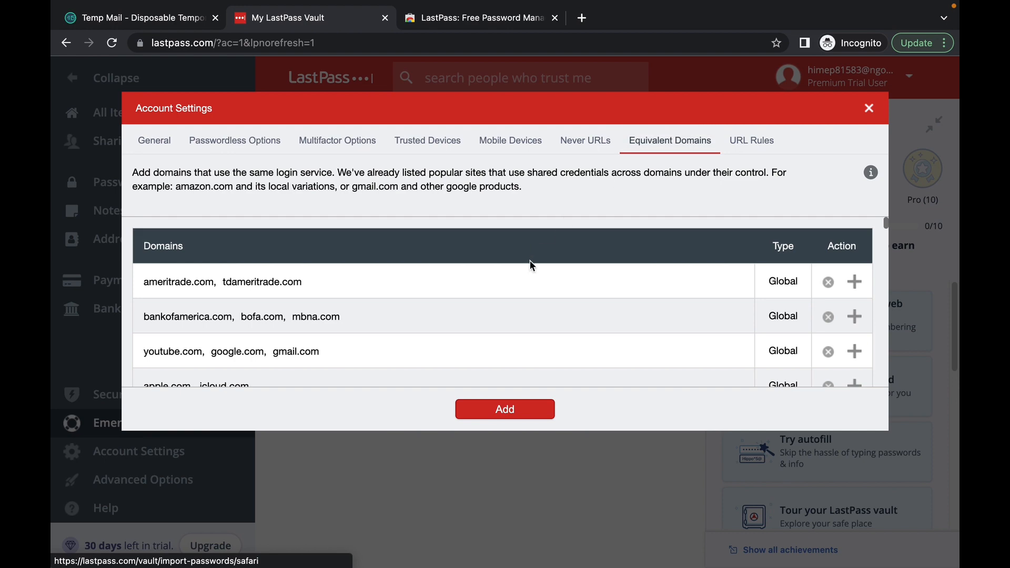
scroll(down, 3)
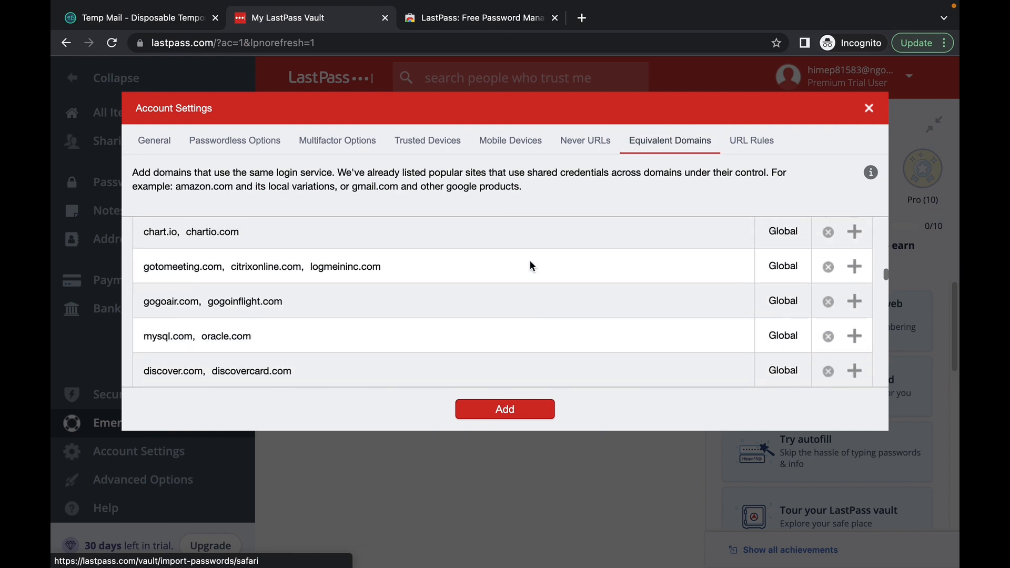
scroll(down, 3)
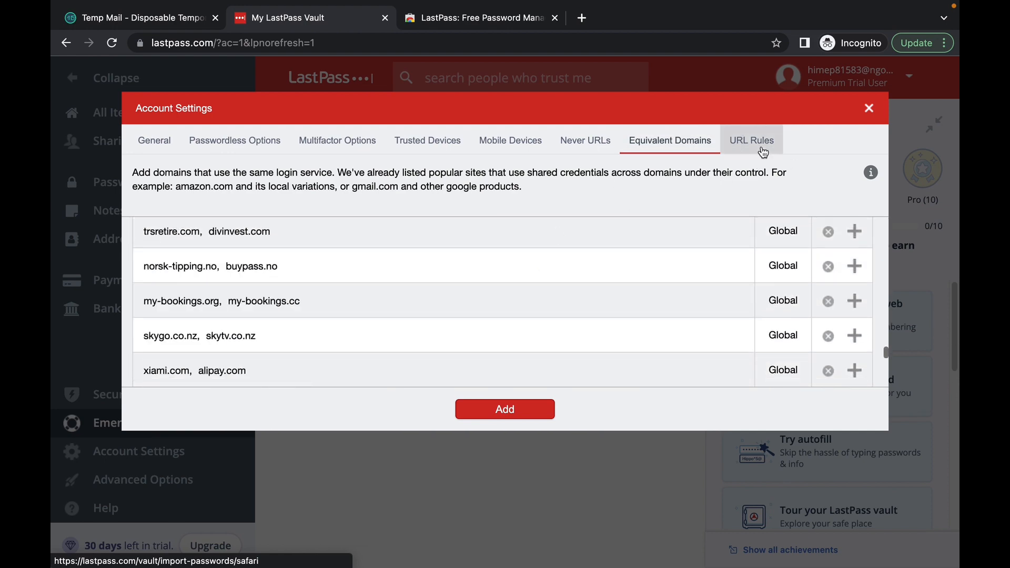
click(751, 140)
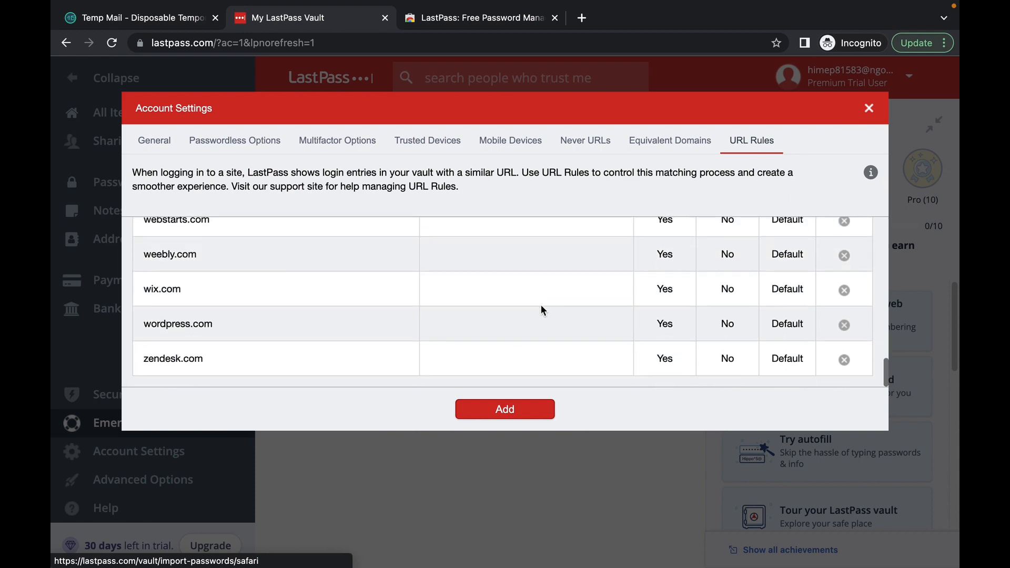
scroll(up, 3)
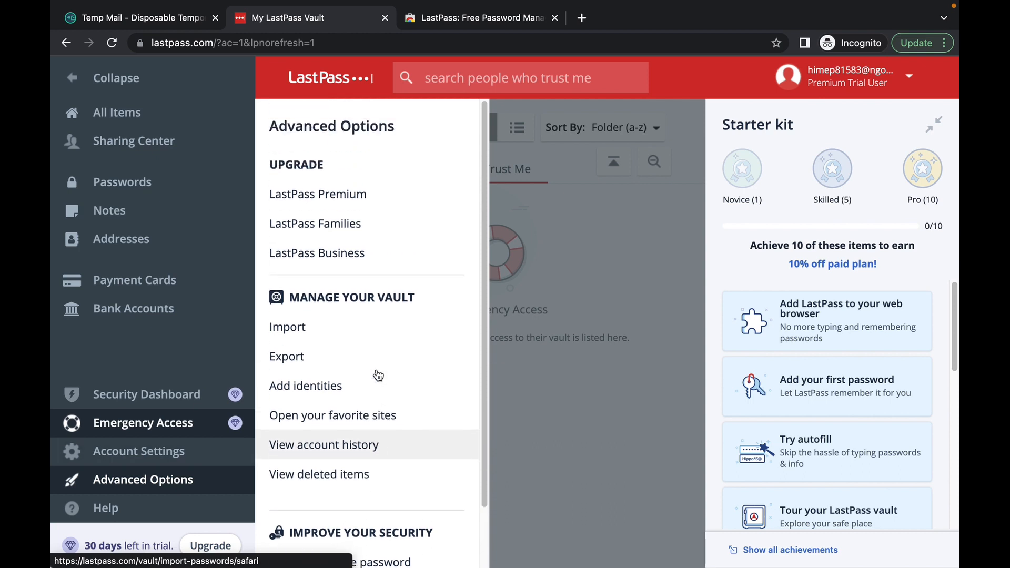
mouse_move(333, 197)
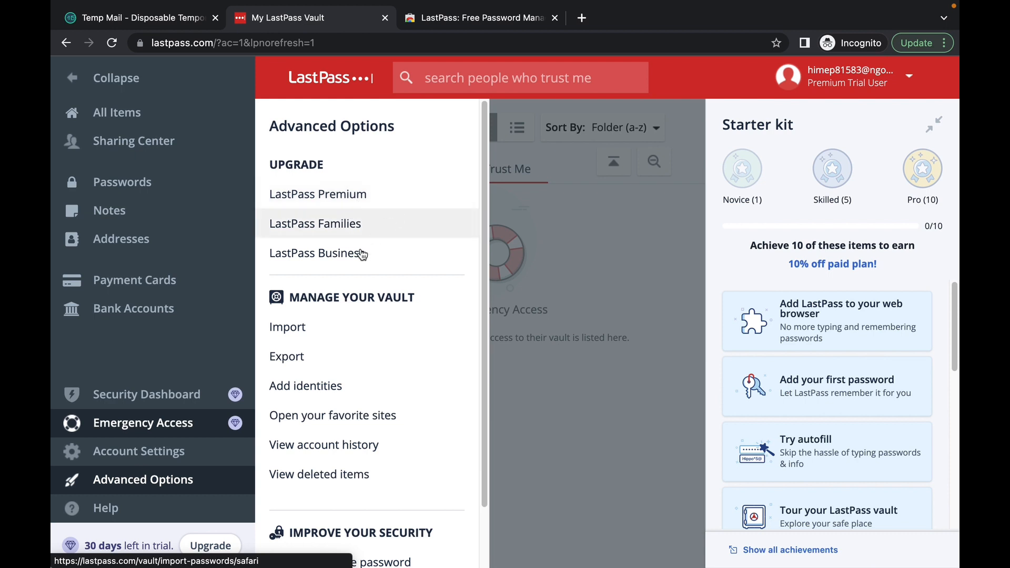
mouse_move(287, 327)
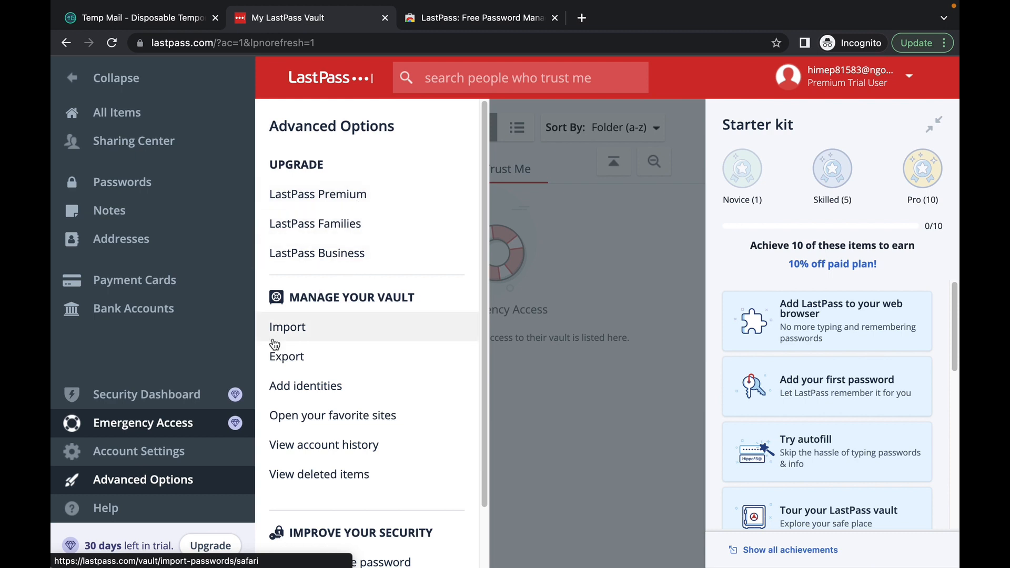
mouse_move(286, 361)
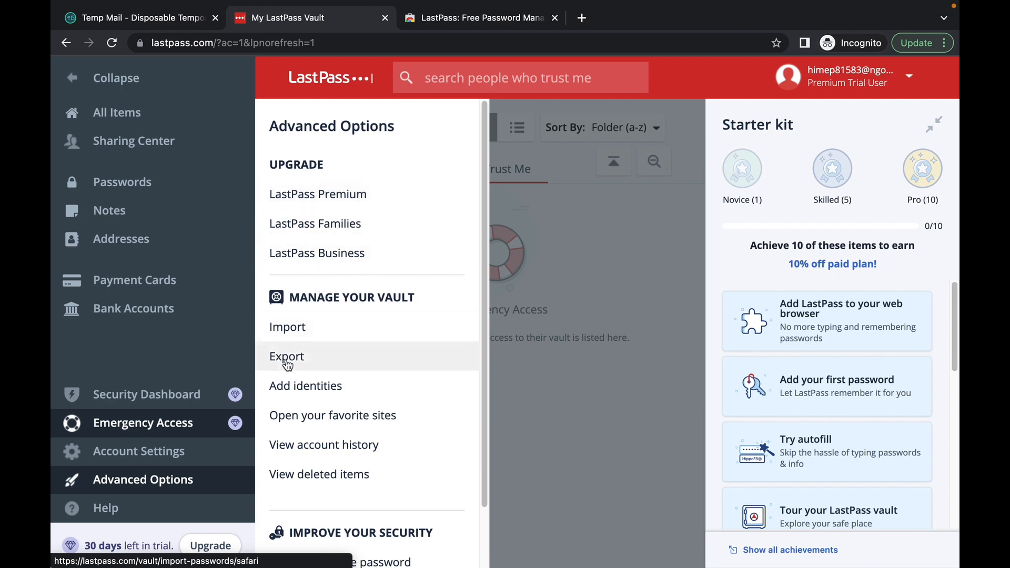
mouse_move(331, 373)
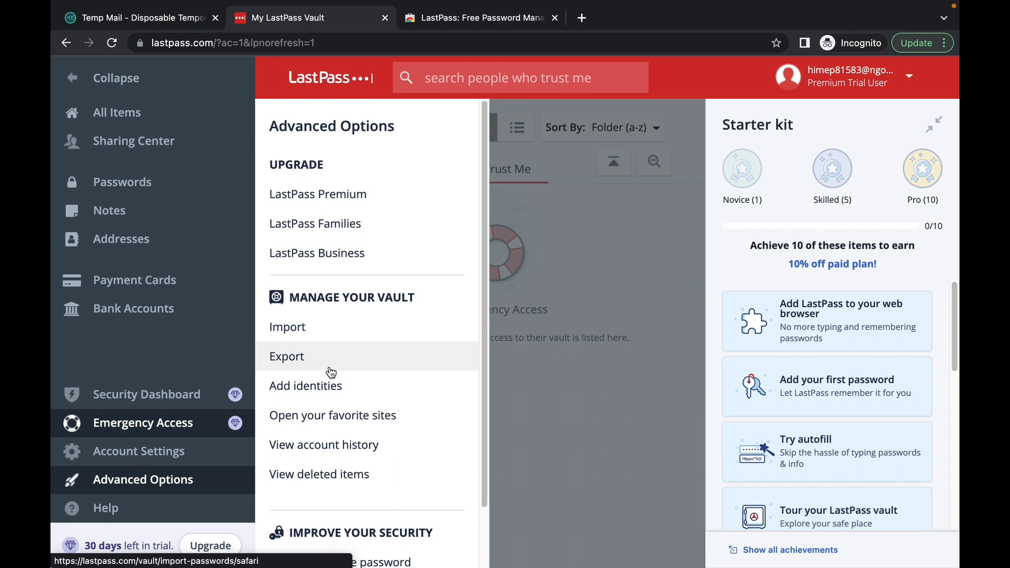
mouse_move(331, 370)
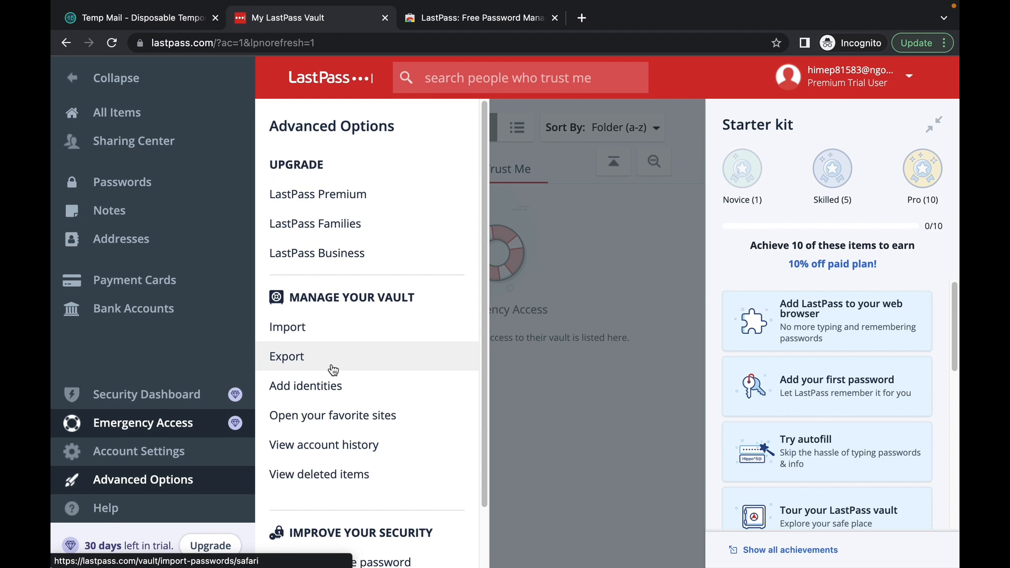
mouse_move(350, 365)
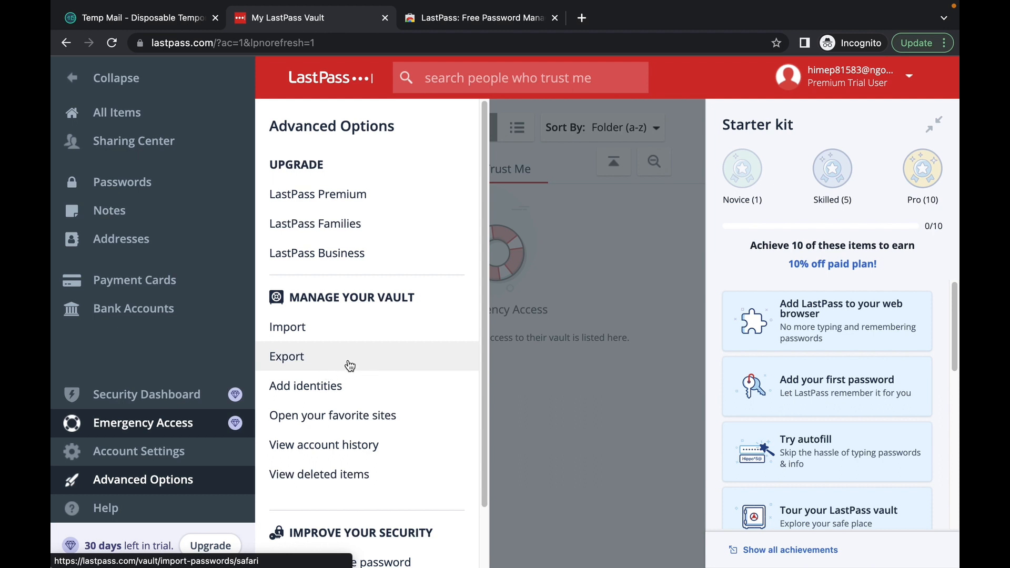
mouse_move(189, 508)
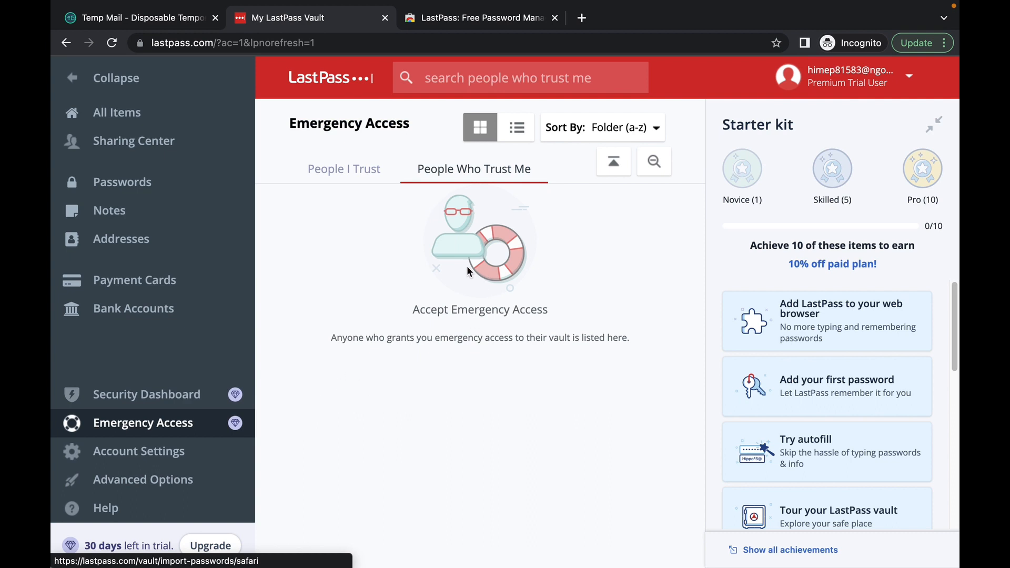
Look through the Help resources and start the guided vault tour.
click(105, 508)
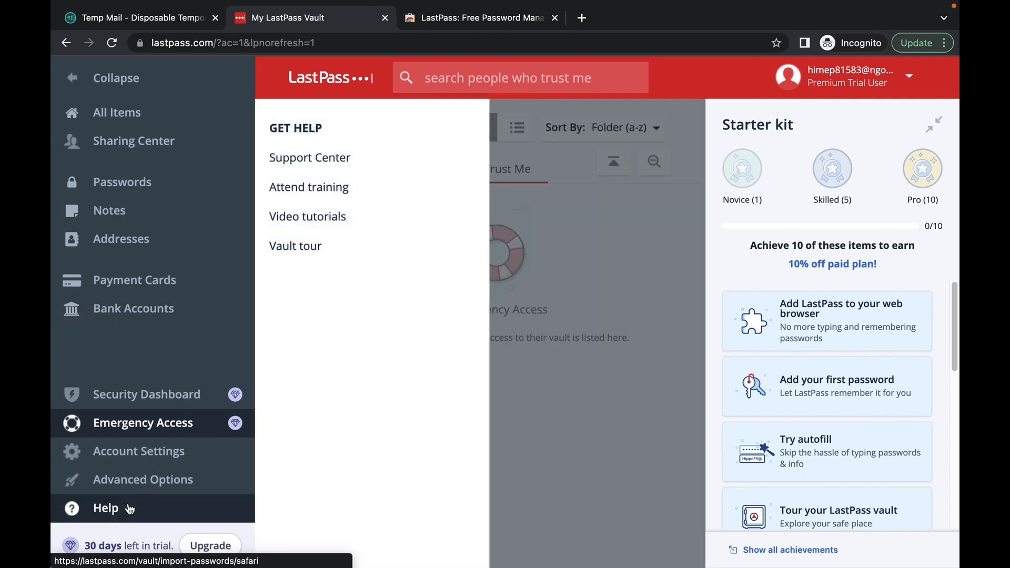
mouse_move(309, 158)
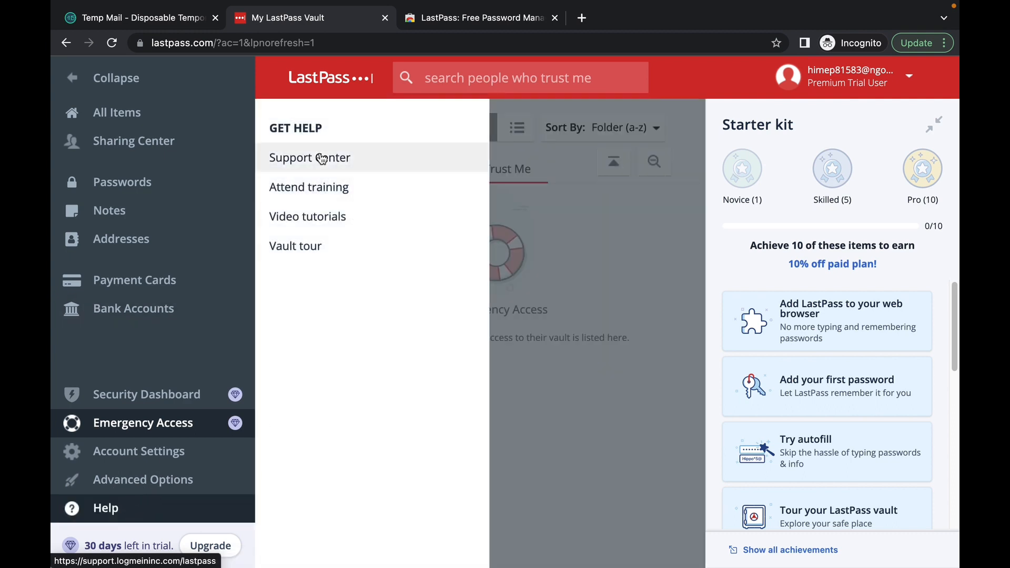
mouse_move(308, 187)
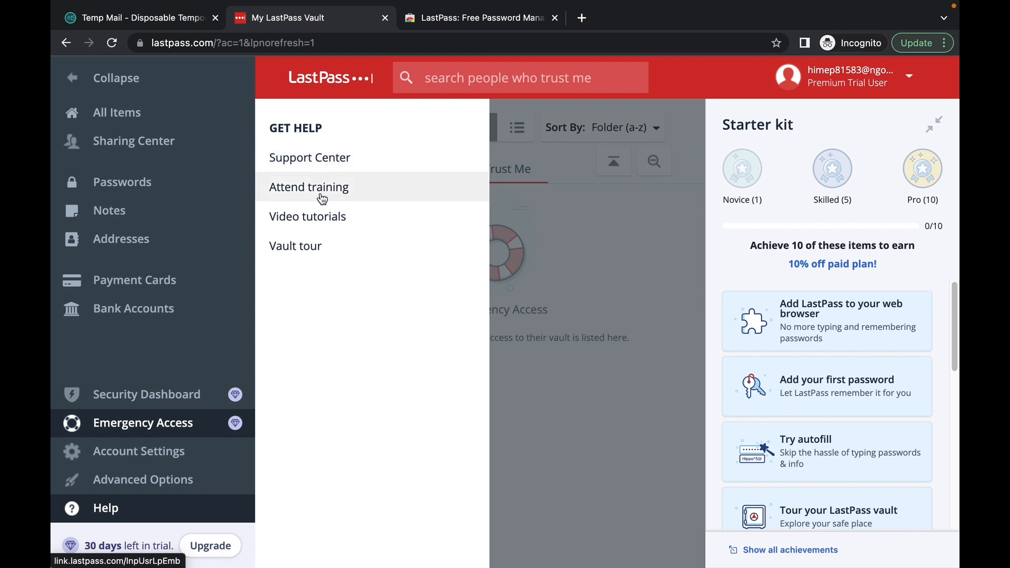
mouse_move(312, 250)
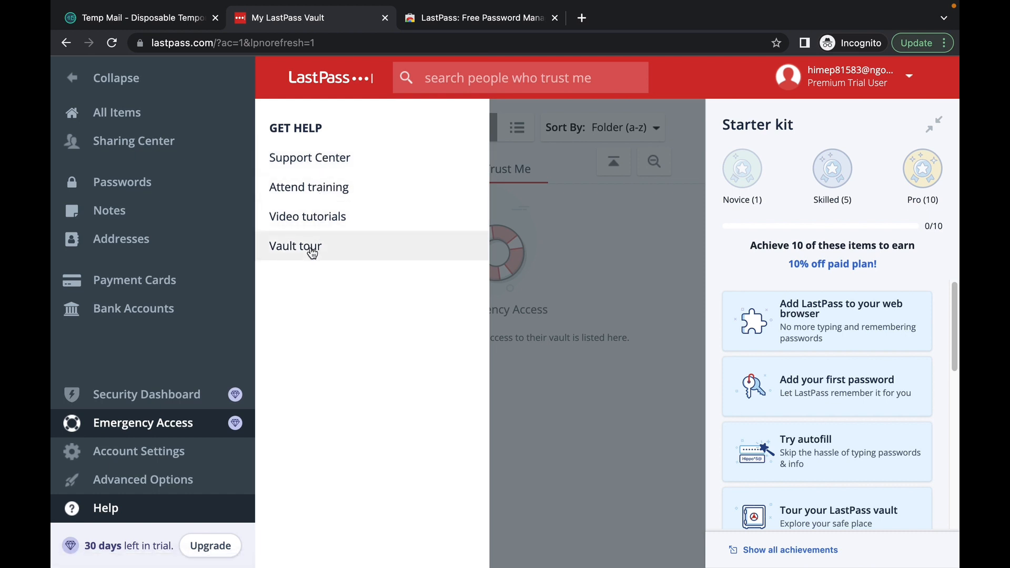
mouse_move(314, 228)
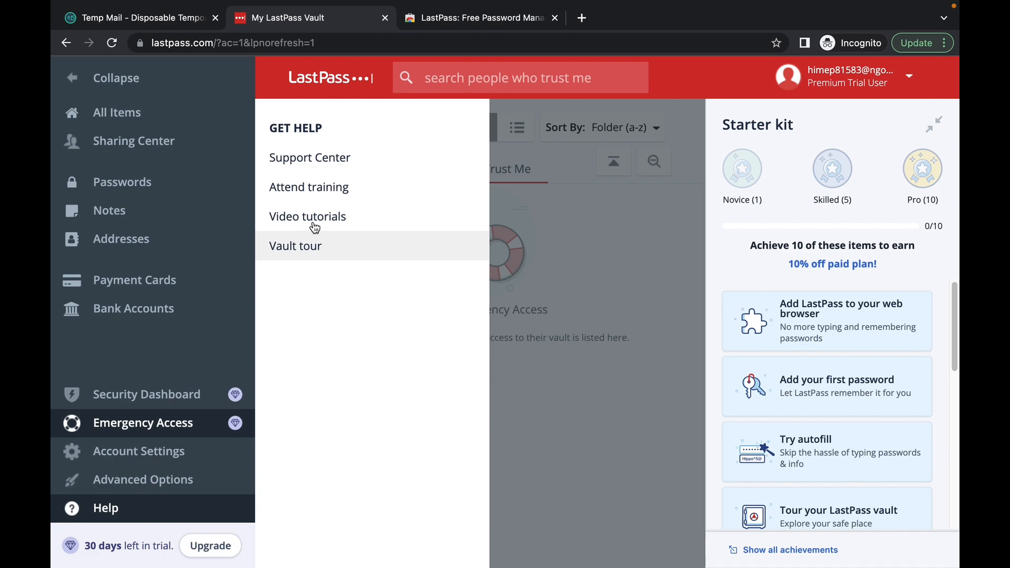
mouse_move(308, 253)
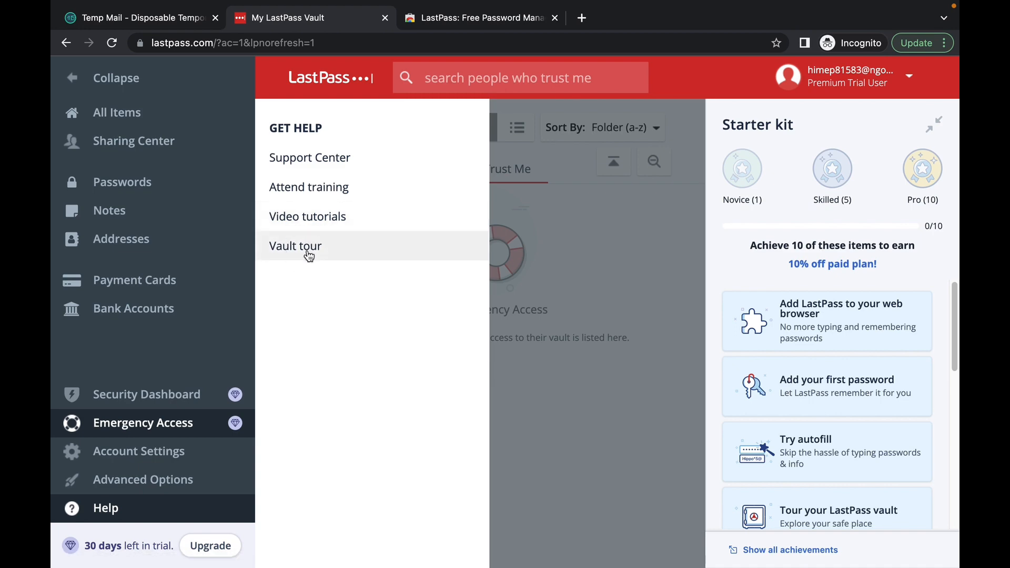
click(295, 247)
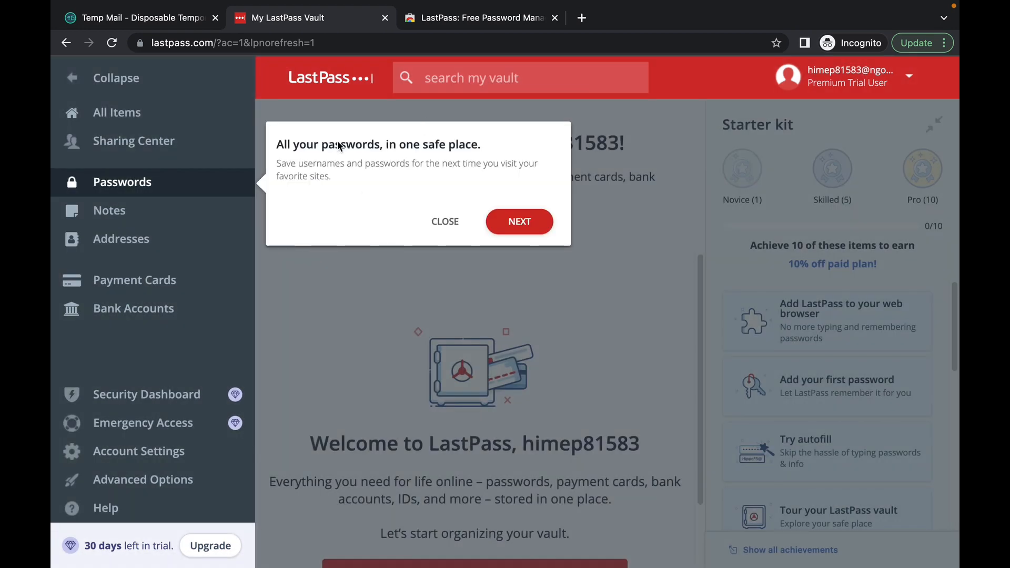
Advance the vault tour to the Sharing Center step.
click(519, 222)
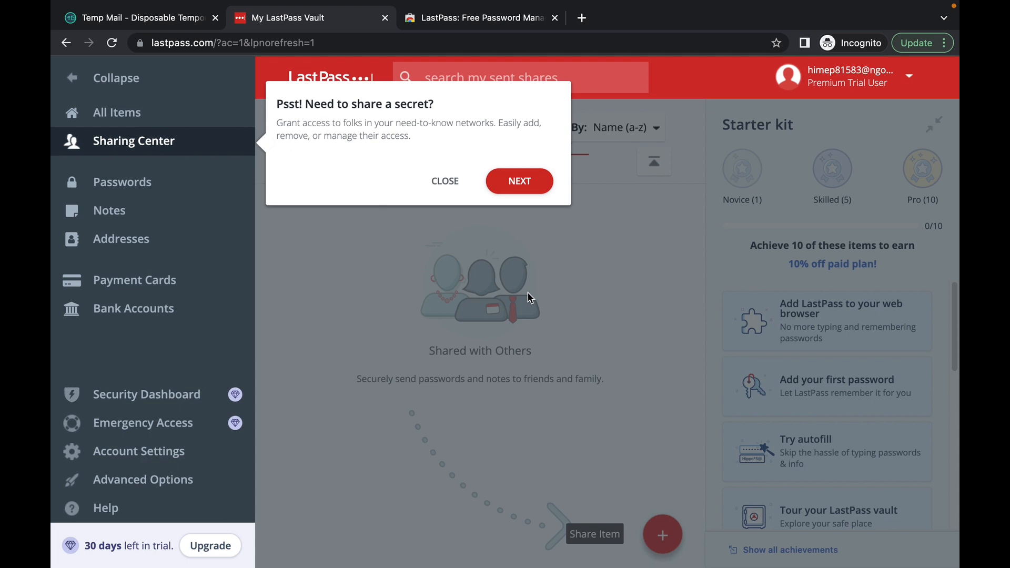
mouse_move(518, 181)
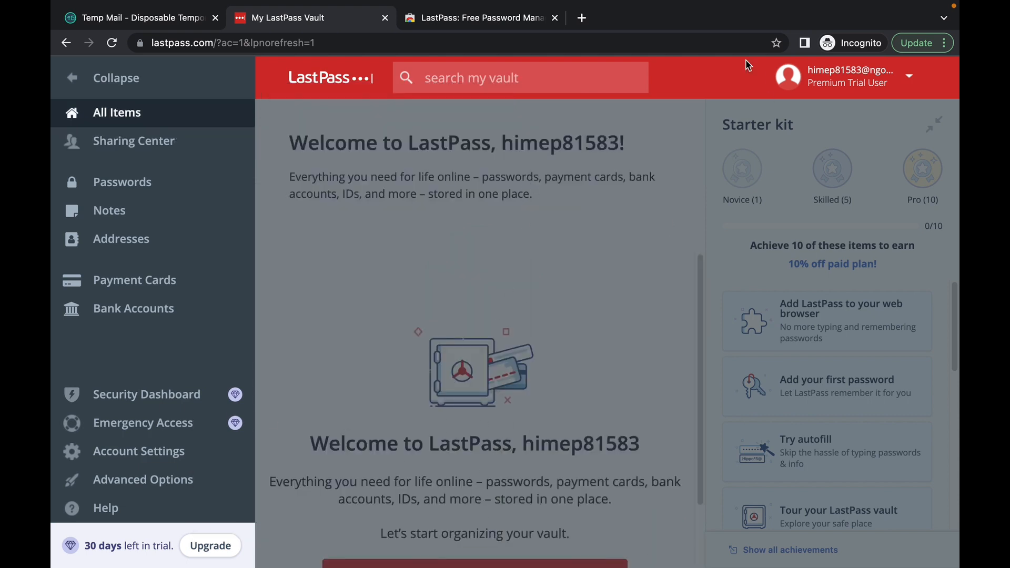
mouse_move(393, 51)
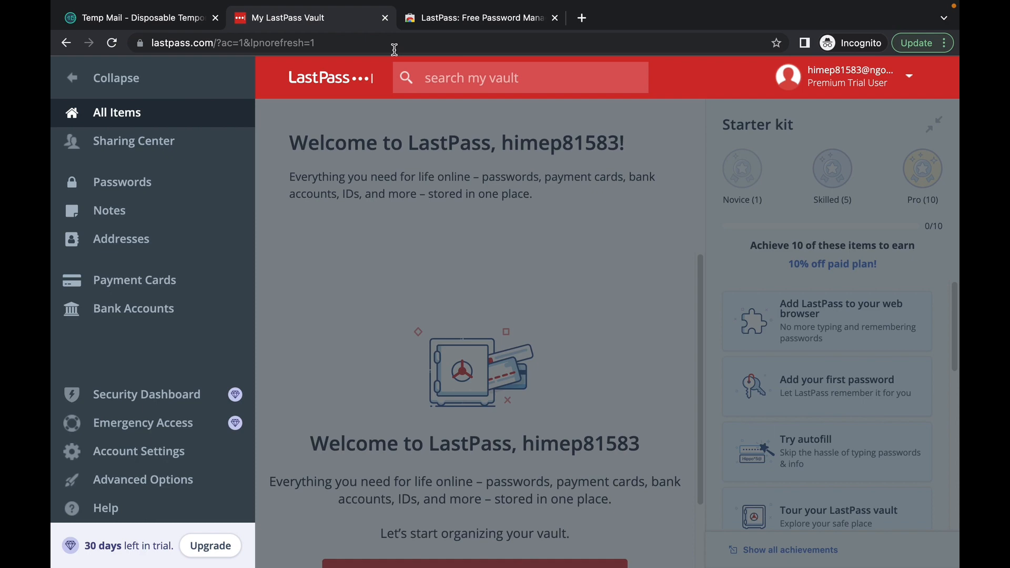
mouse_move(179, 6)
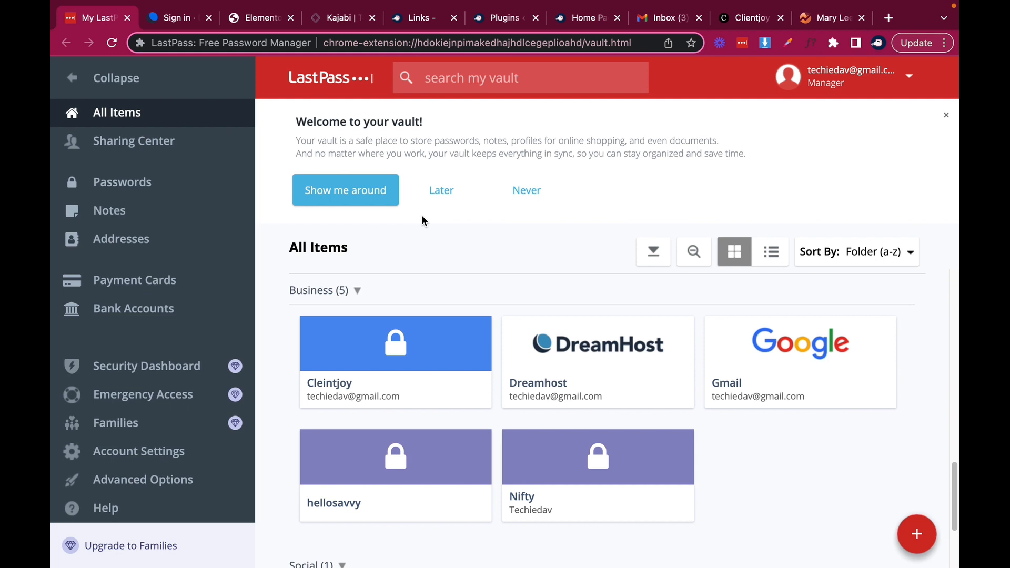
mouse_move(499, 251)
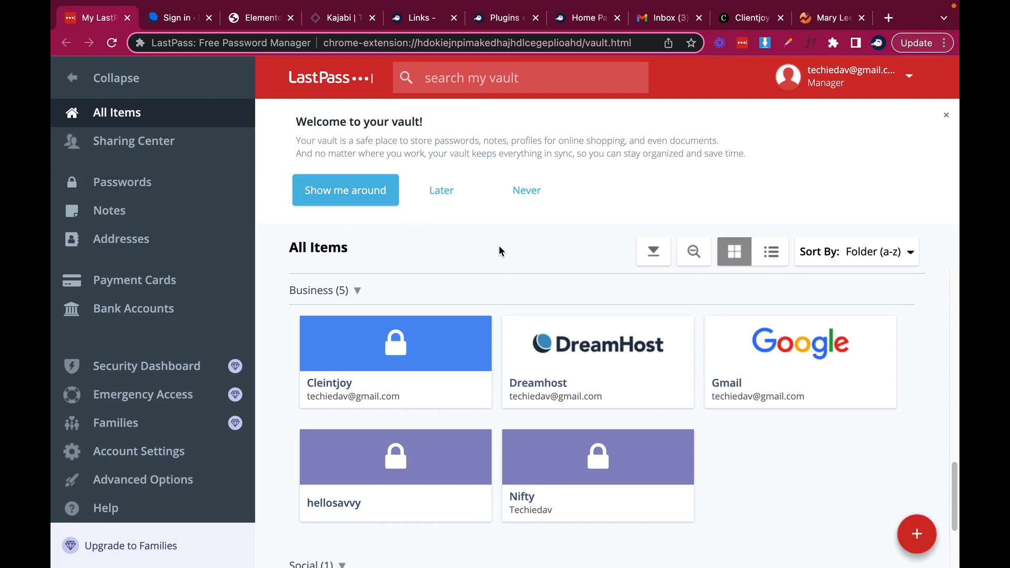
mouse_move(548, 288)
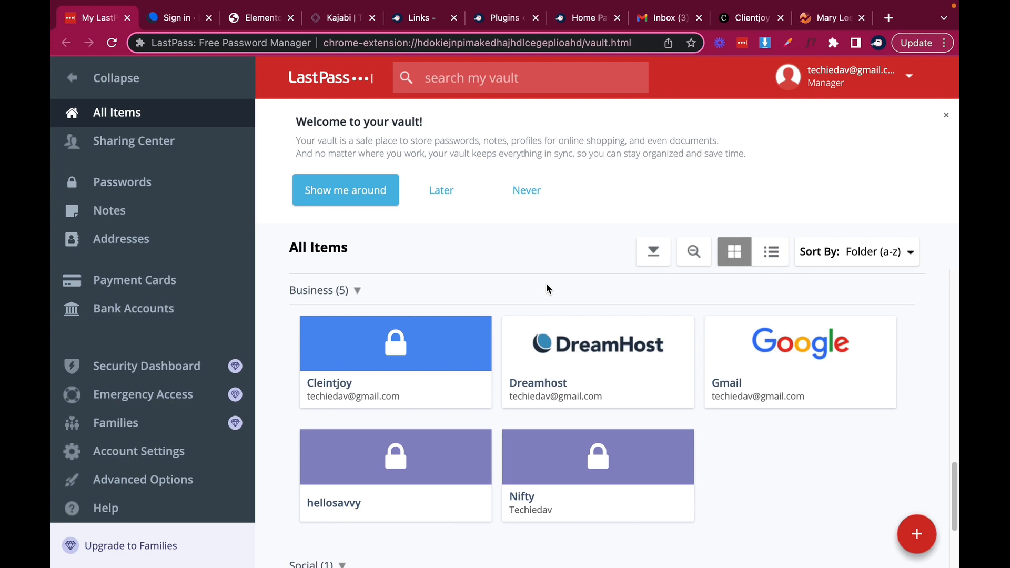
mouse_move(528, 341)
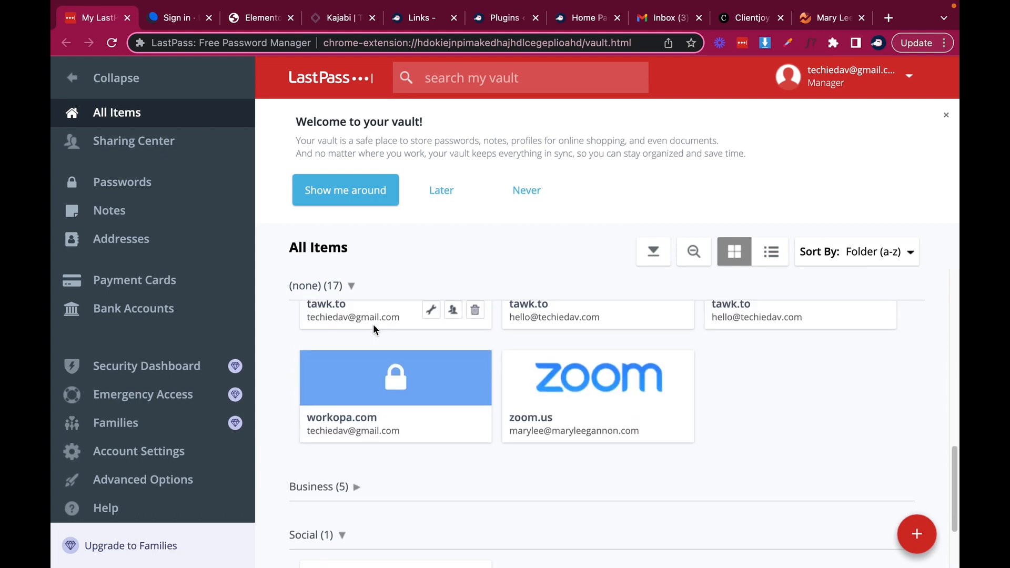
Scroll the All Items list and reveal the Add Item and Add New Folder choices via the red + button.
scroll(down, 3)
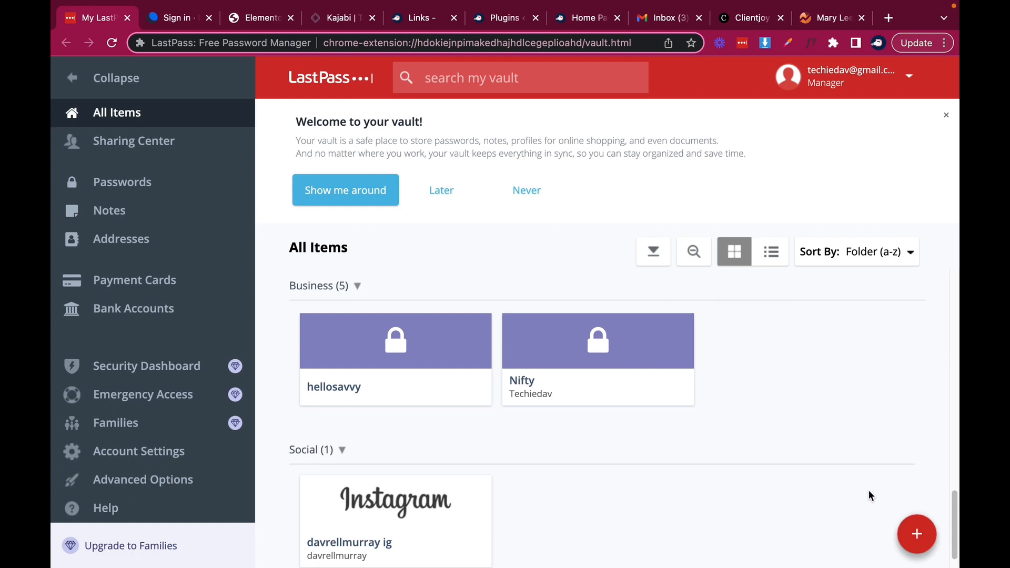
click(917, 534)
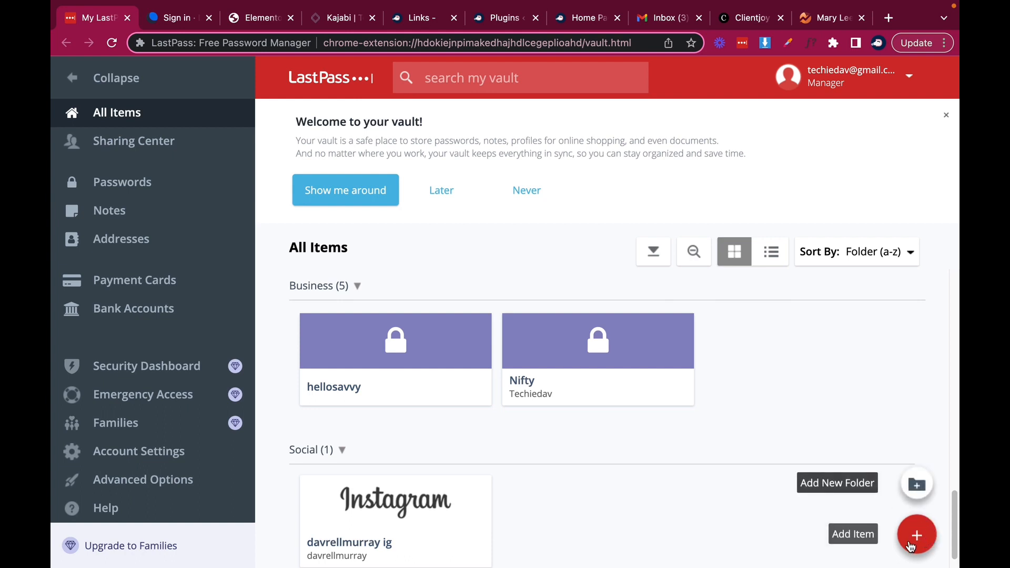
mouse_move(853, 534)
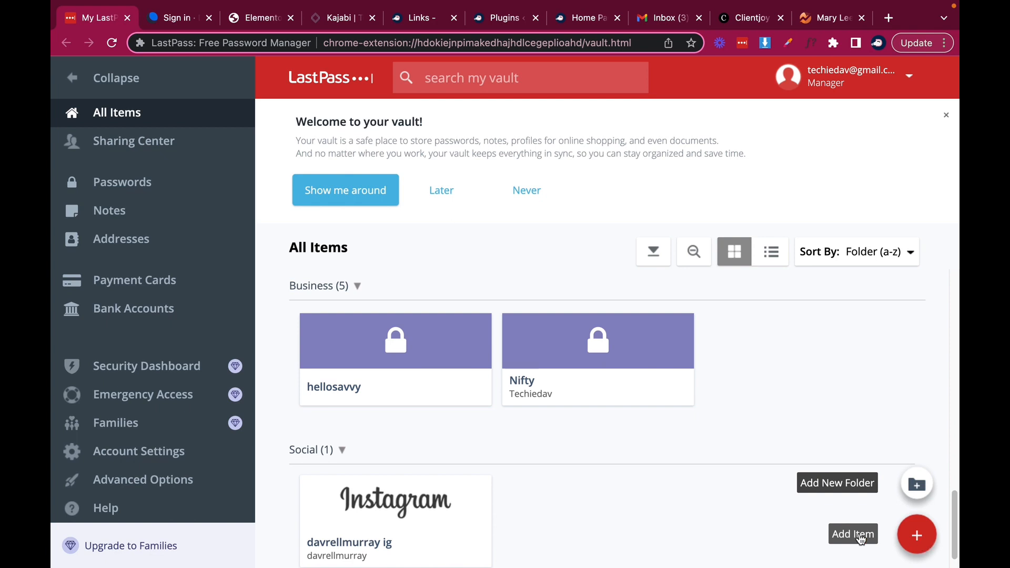
mouse_move(917, 484)
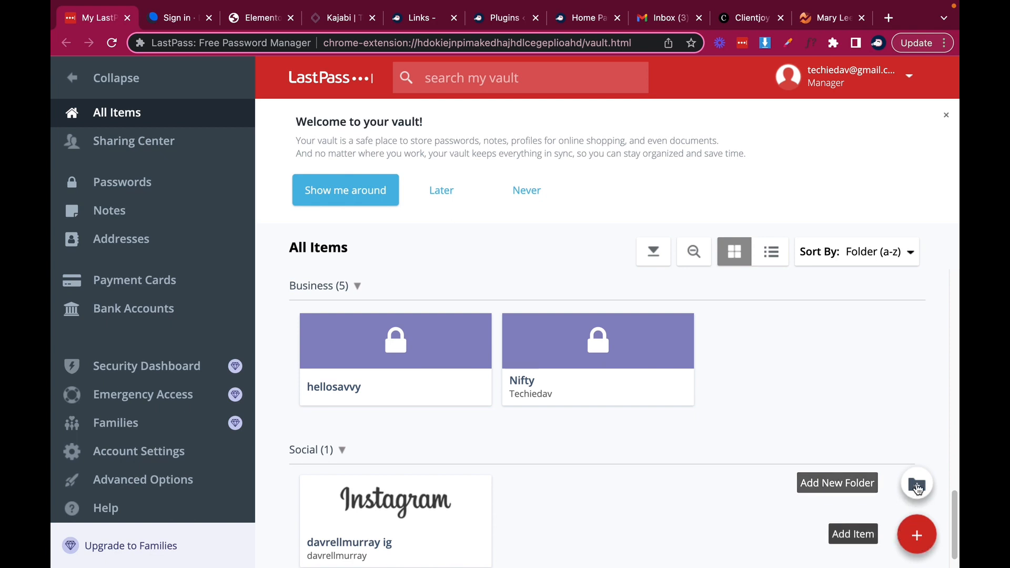
click(916, 483)
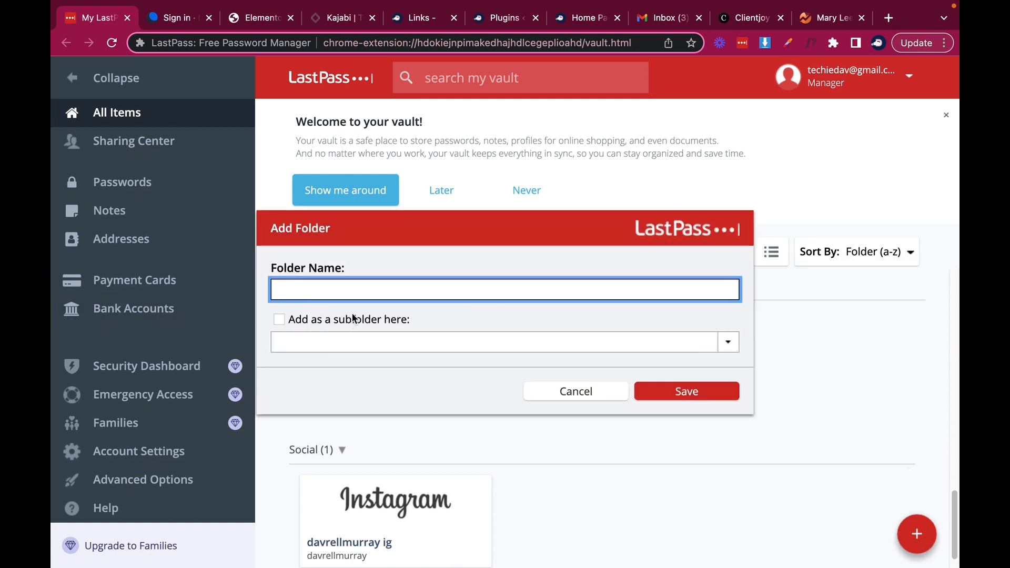
text(bus)
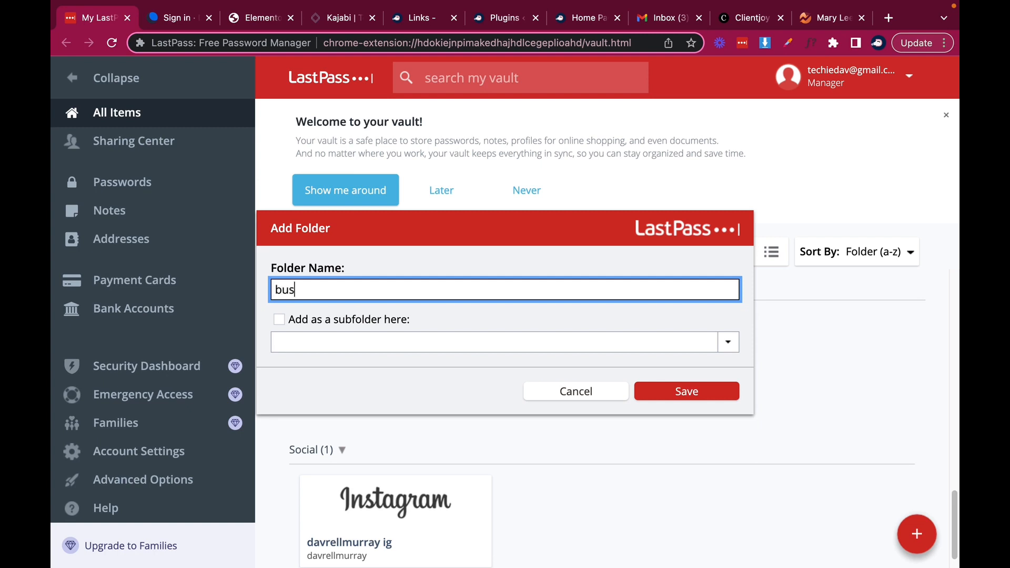
text(iness)
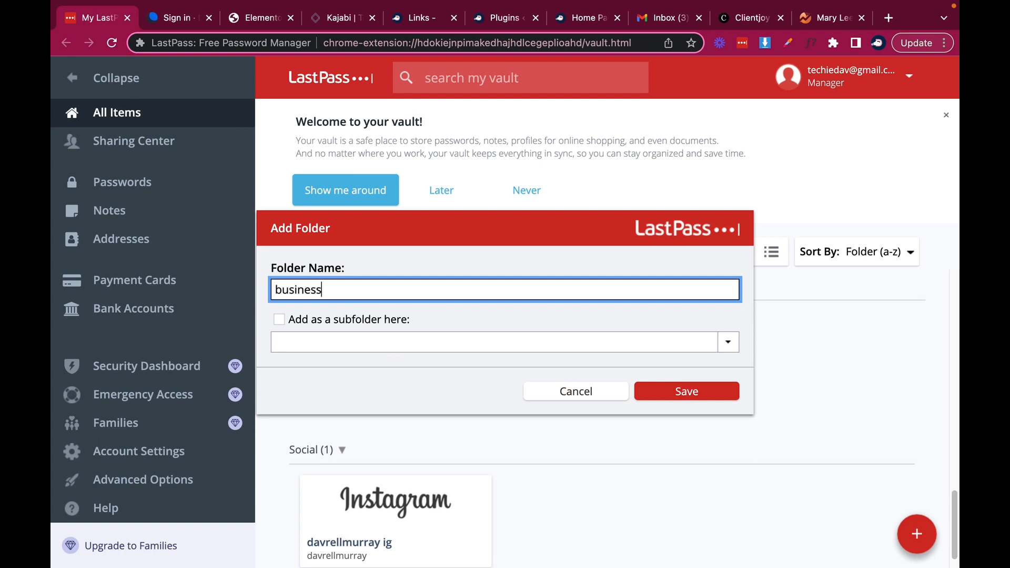
click(575, 391)
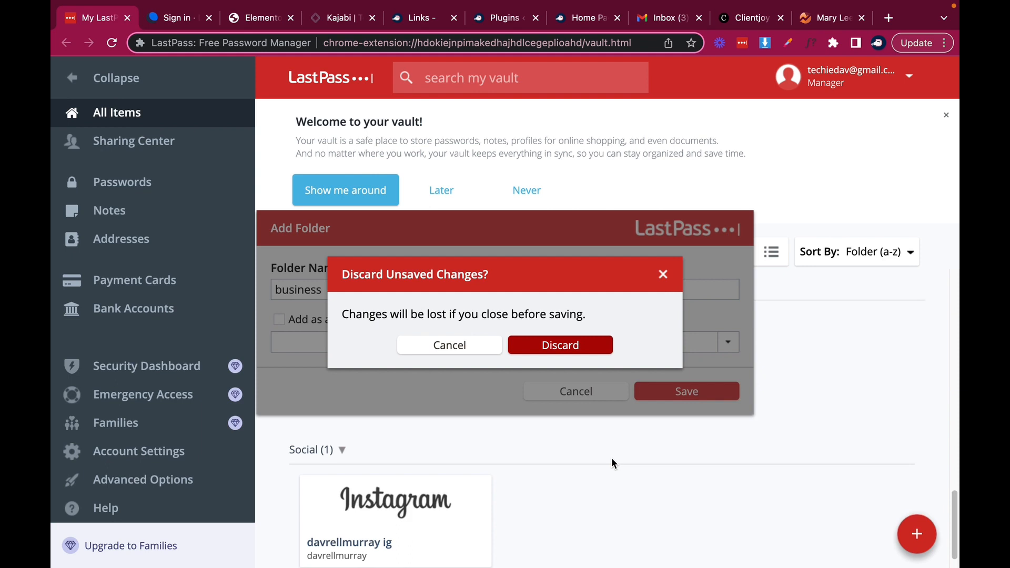
click(558, 345)
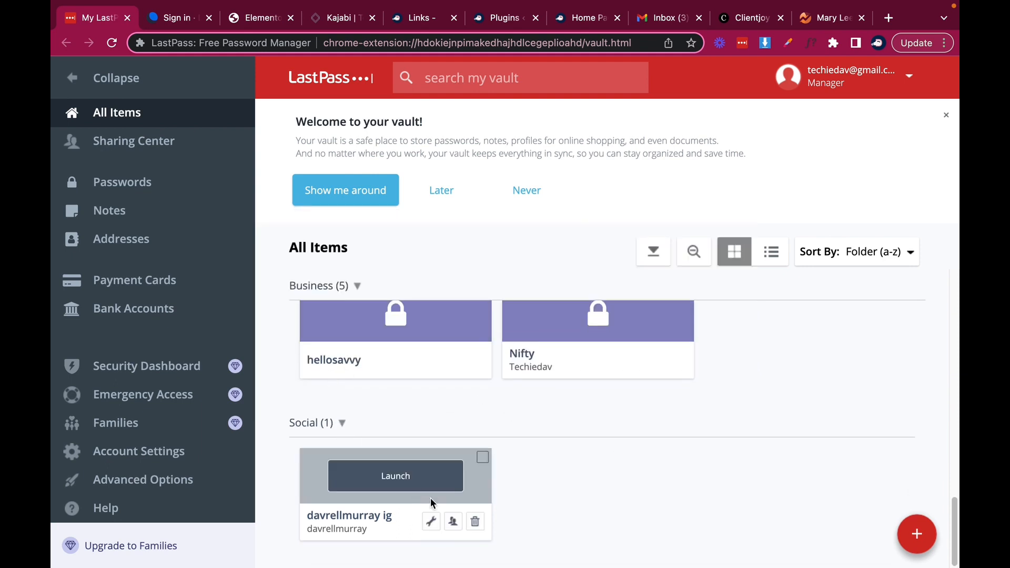
mouse_move(624, 511)
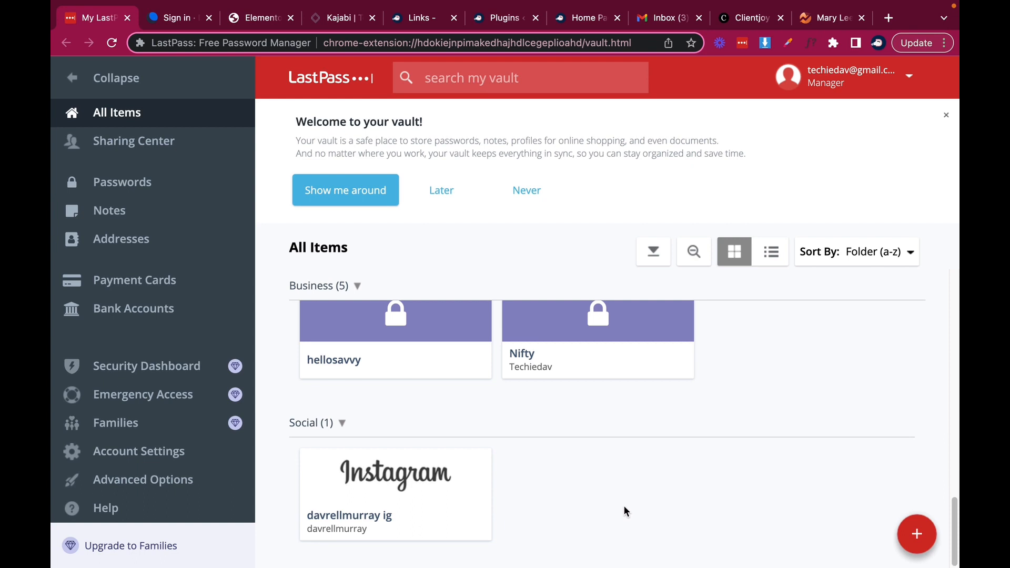
click(917, 533)
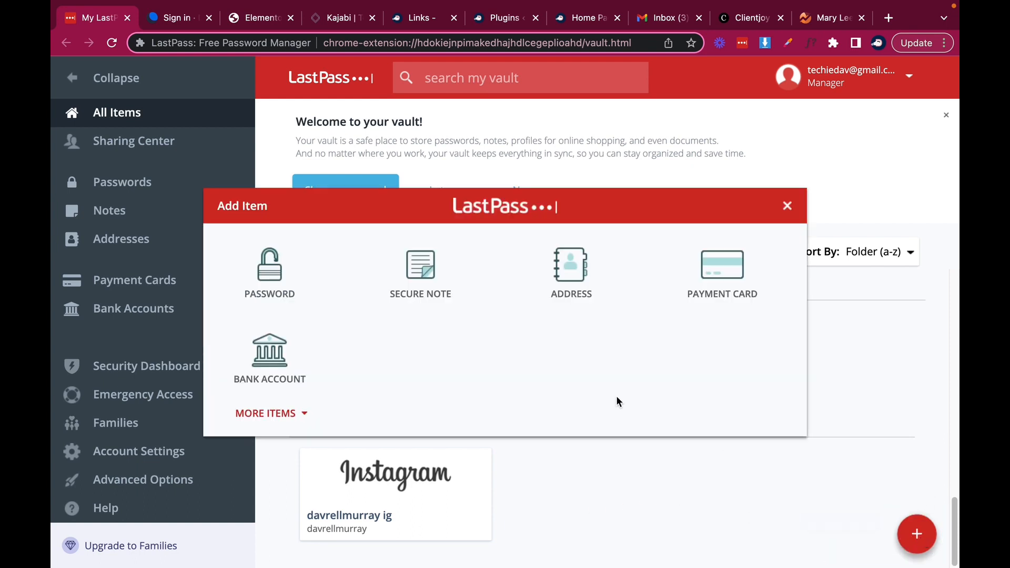
mouse_move(269, 359)
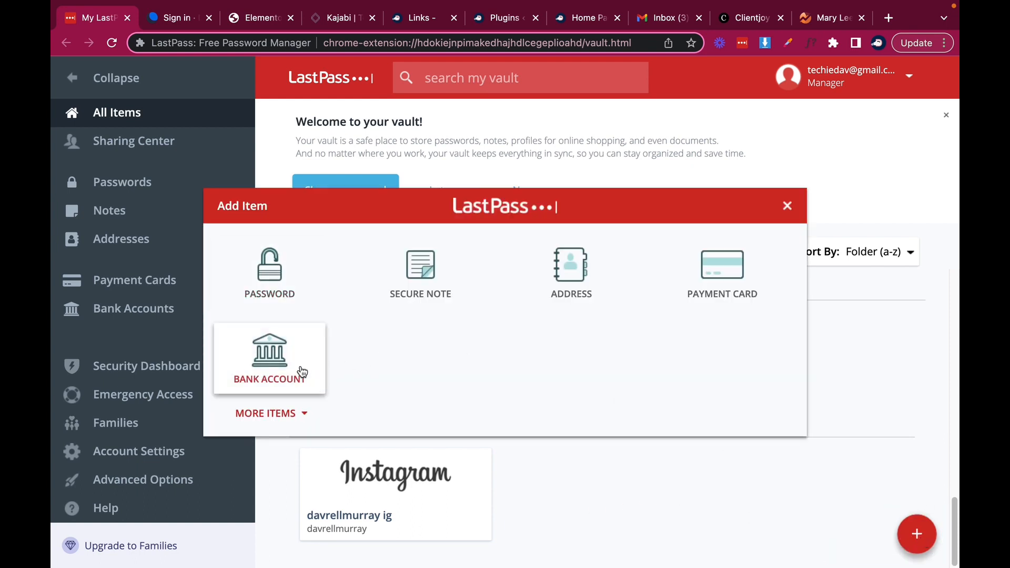
click(265, 413)
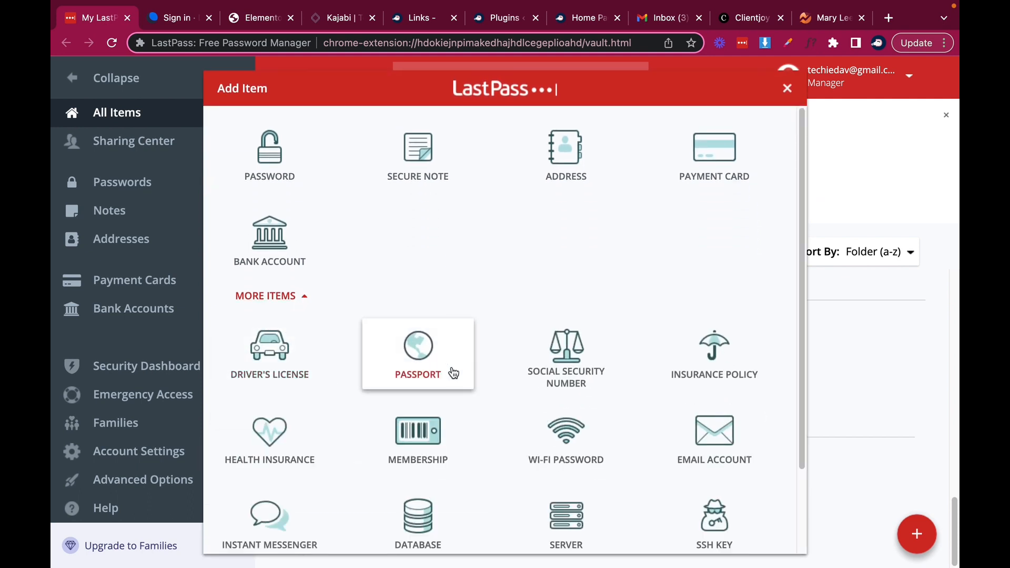
scroll(down, 3)
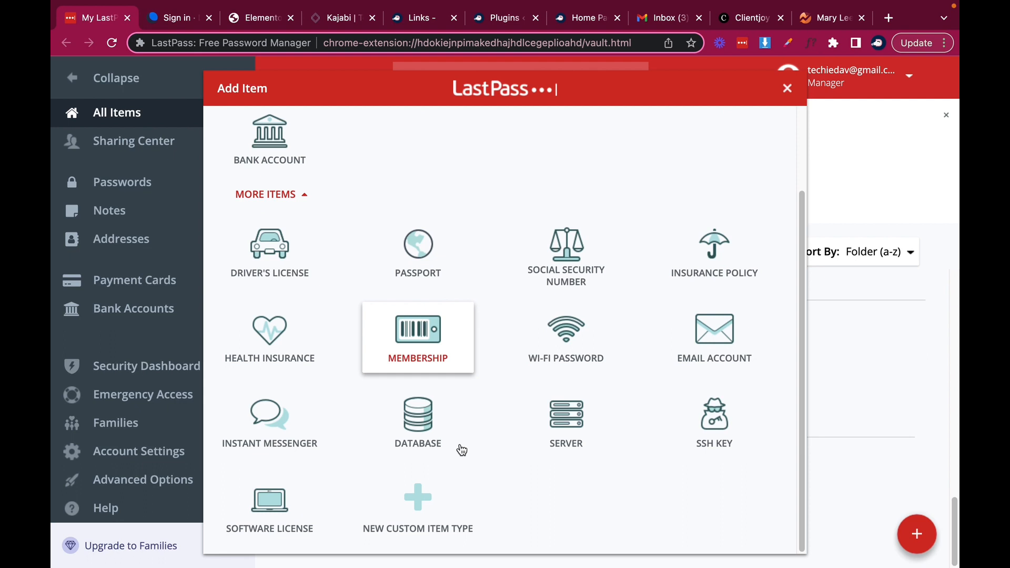
mouse_move(756, 199)
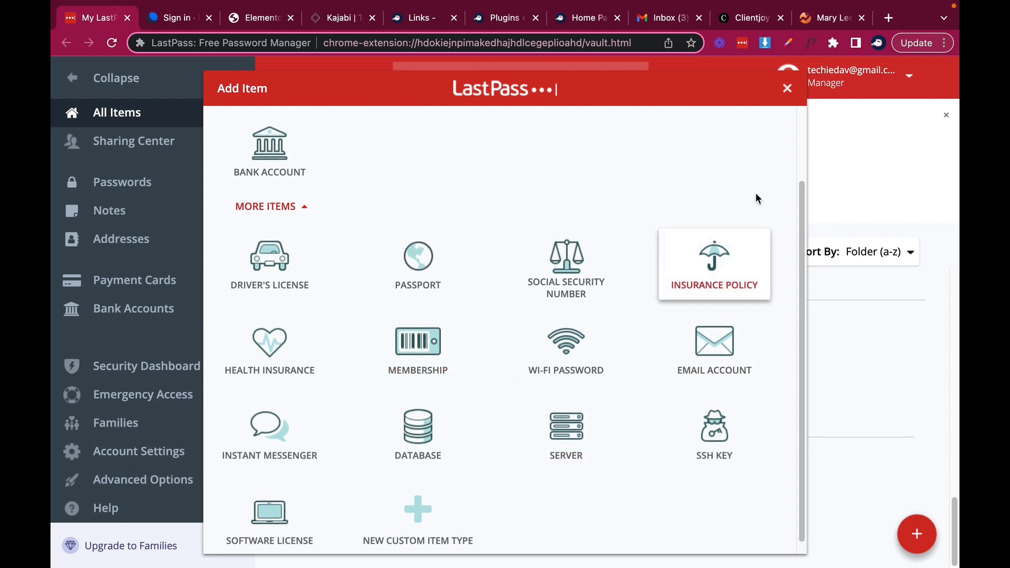
mouse_move(701, 240)
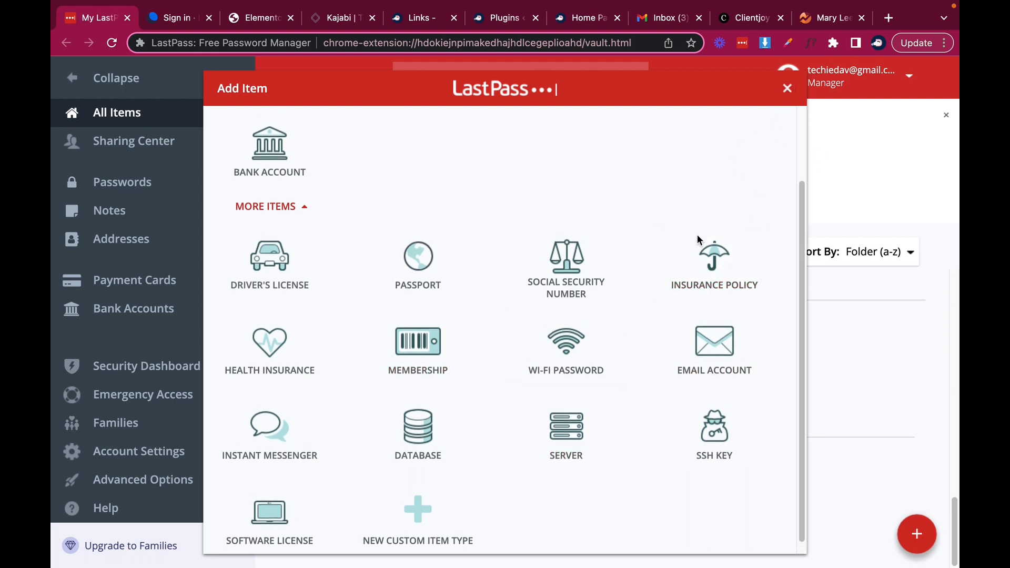
click(787, 88)
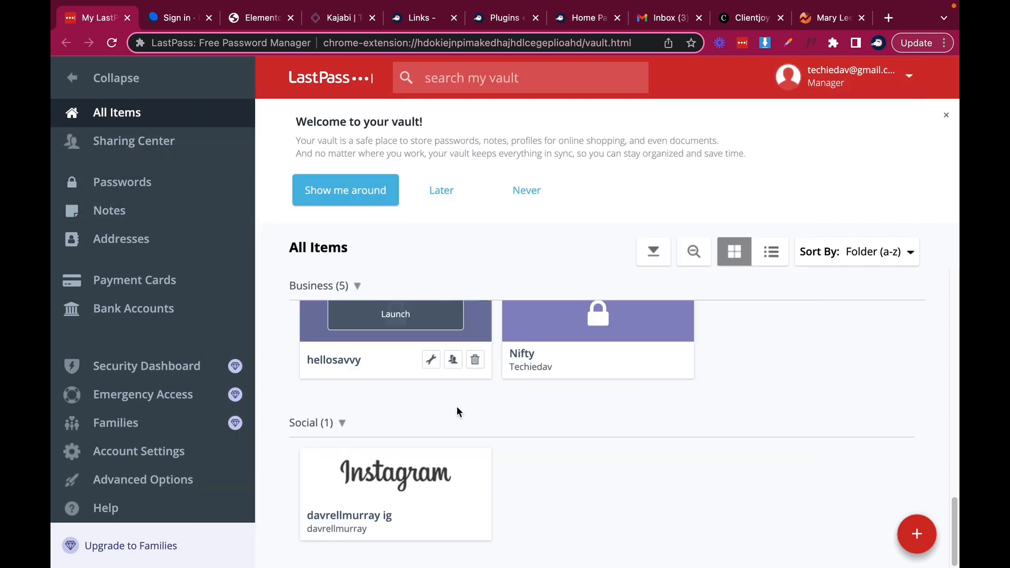
mouse_move(389, 404)
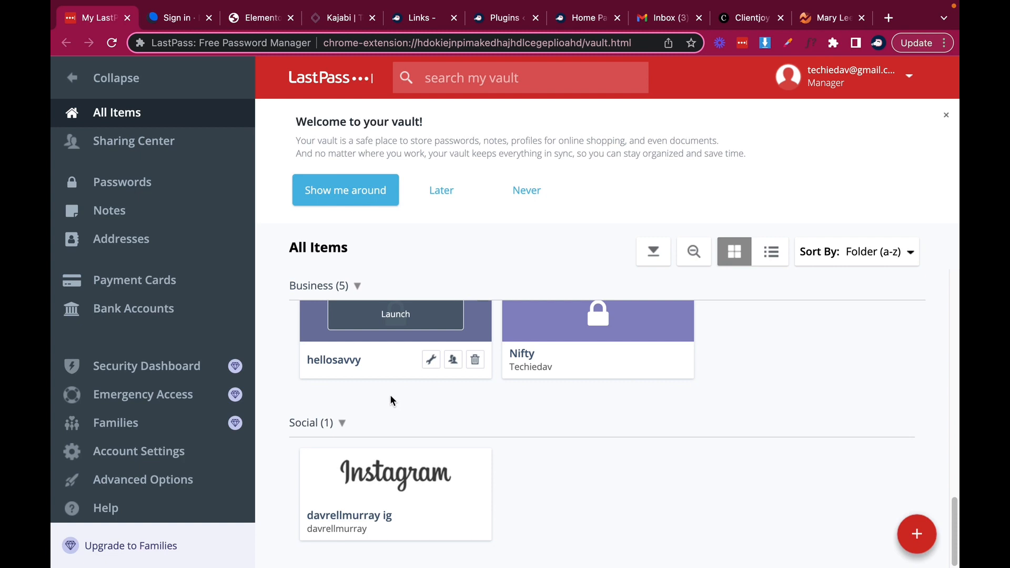
mouse_move(429, 404)
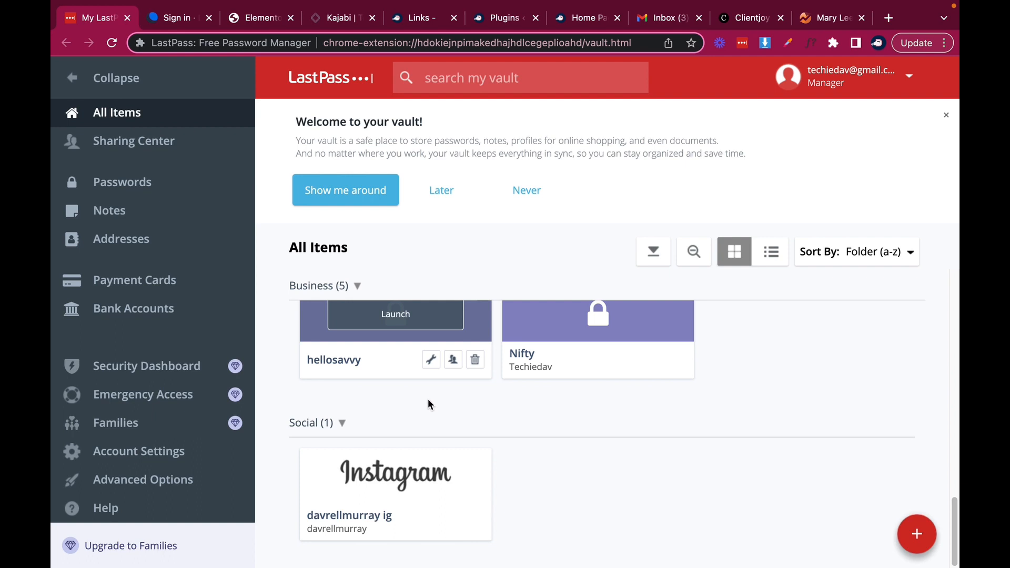
Cancel the share form for the hellosavvy login and bring up the extension's vault popup.
click(452, 360)
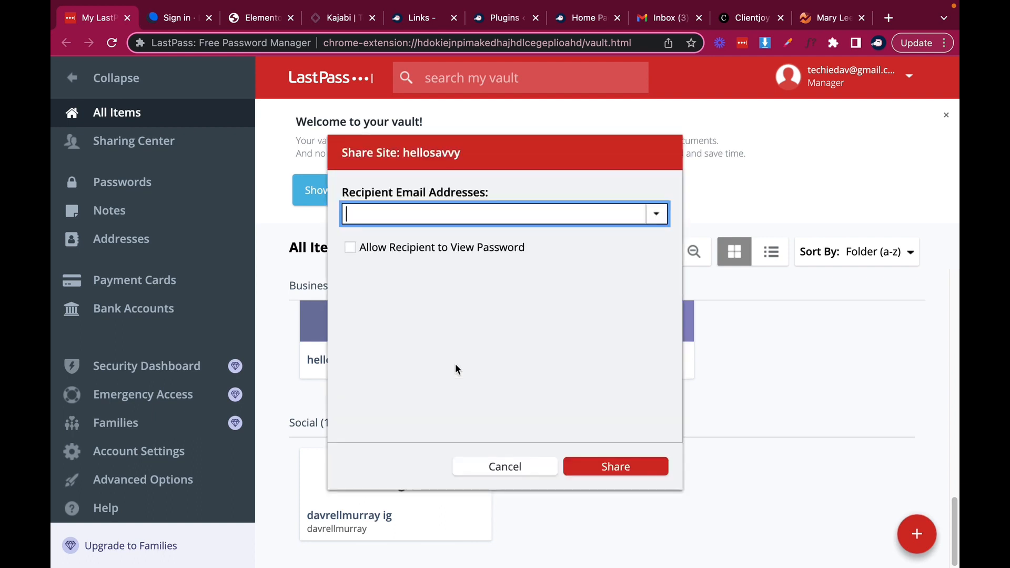
mouse_move(464, 230)
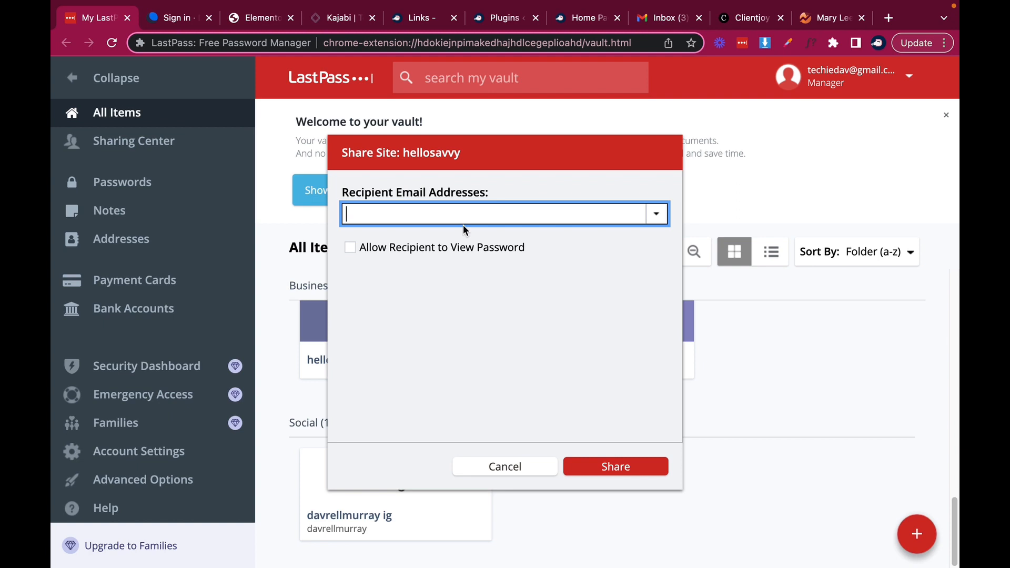
mouse_move(354, 254)
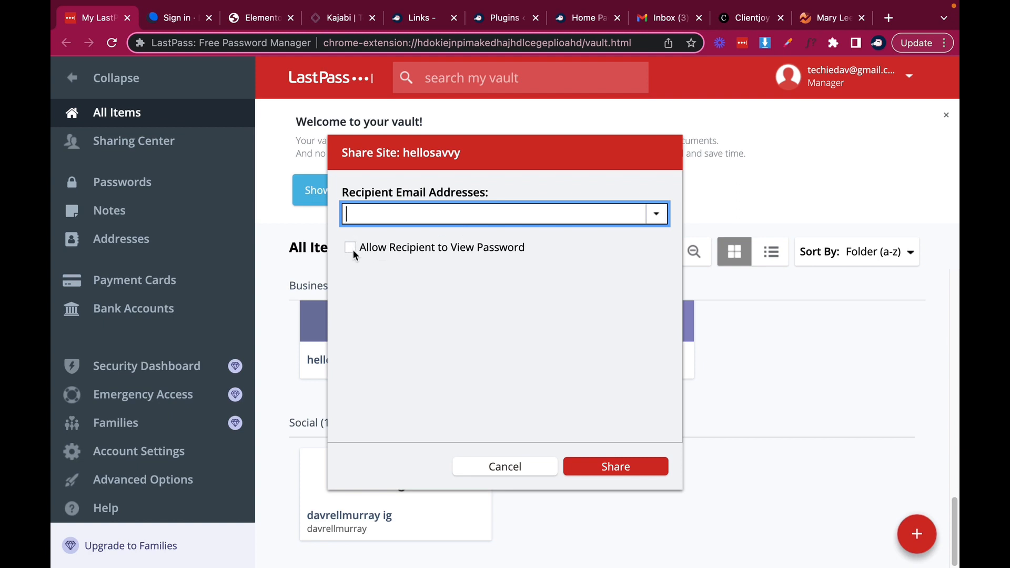
mouse_move(476, 251)
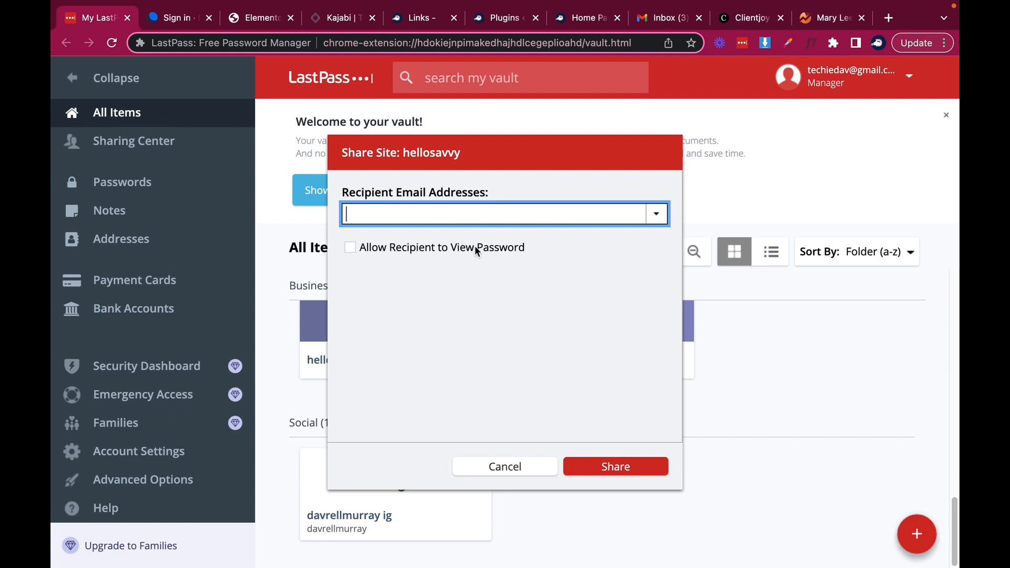
mouse_move(474, 239)
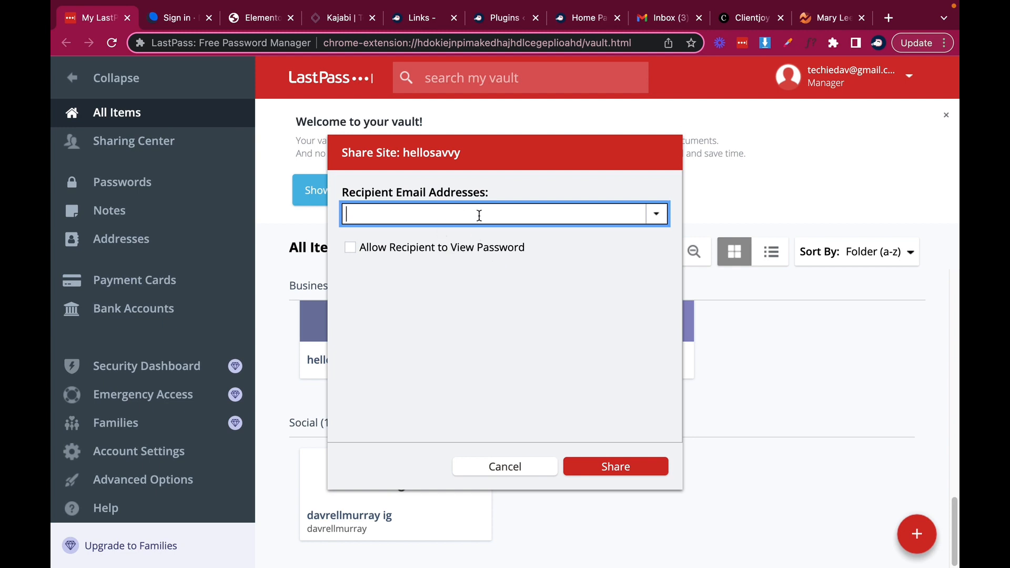
click(504, 466)
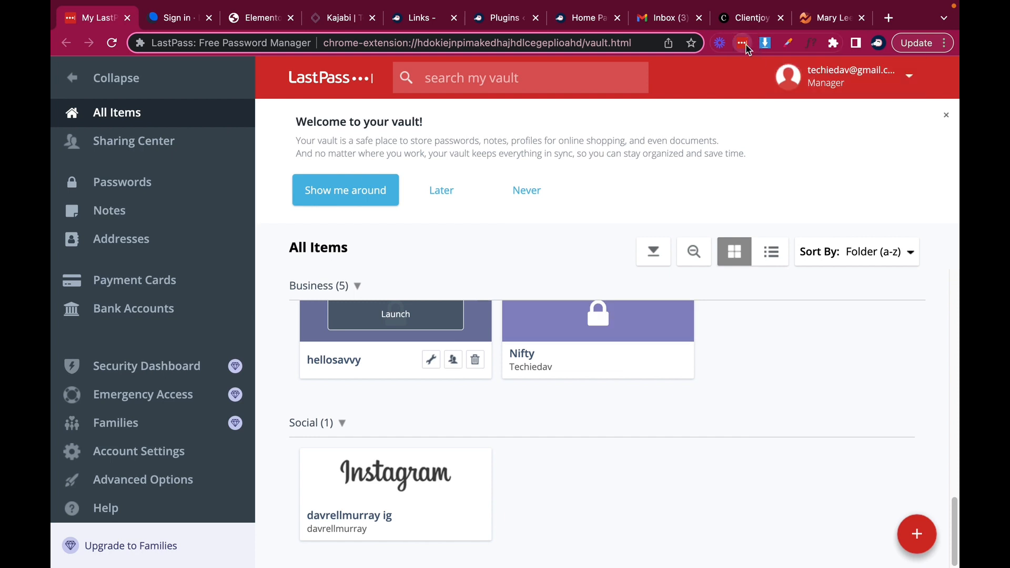
click(742, 42)
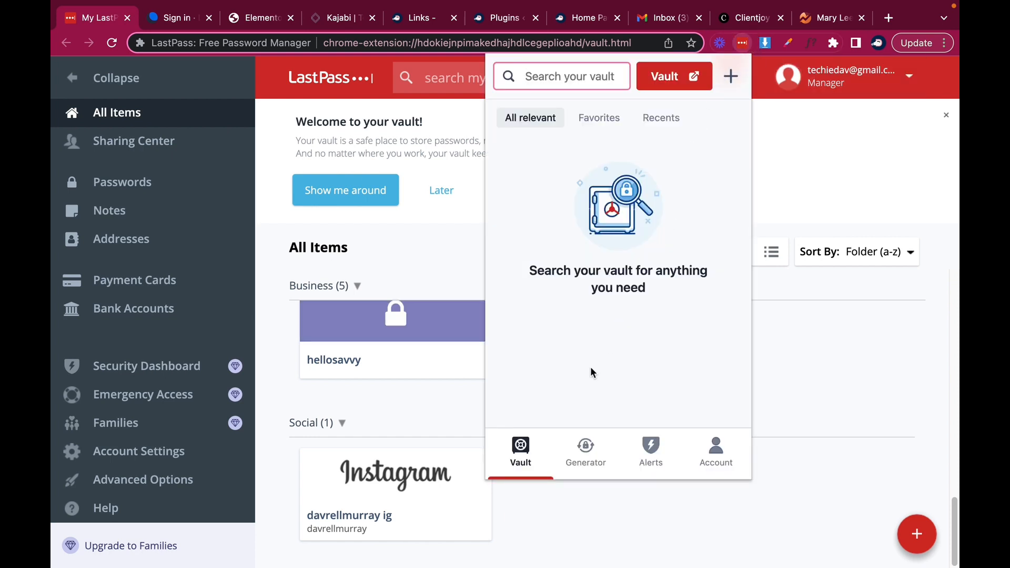
Sign in to DreamHost with the LastPass-filled email and password, reaching the robot check.
click(585, 451)
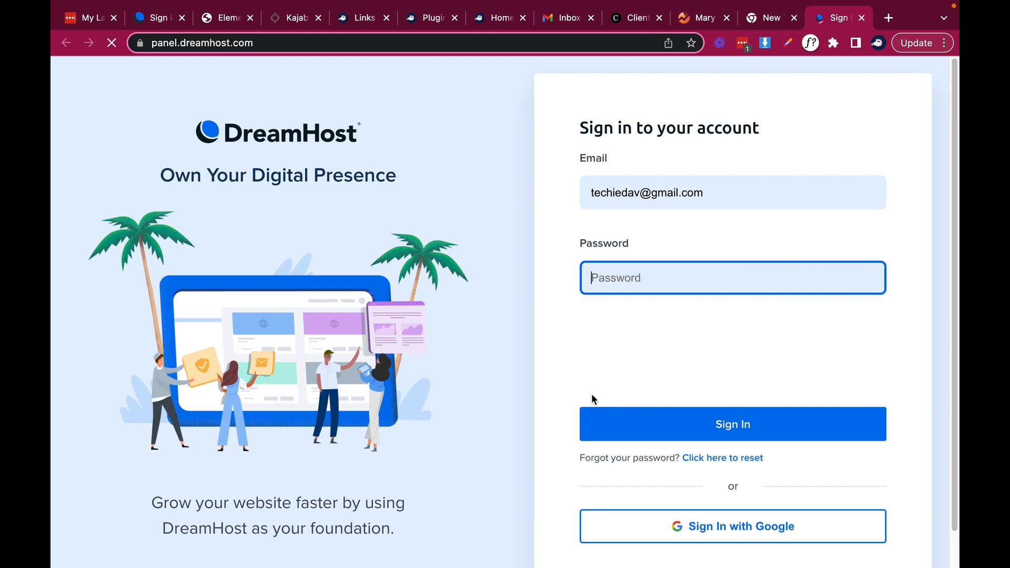
text(password)
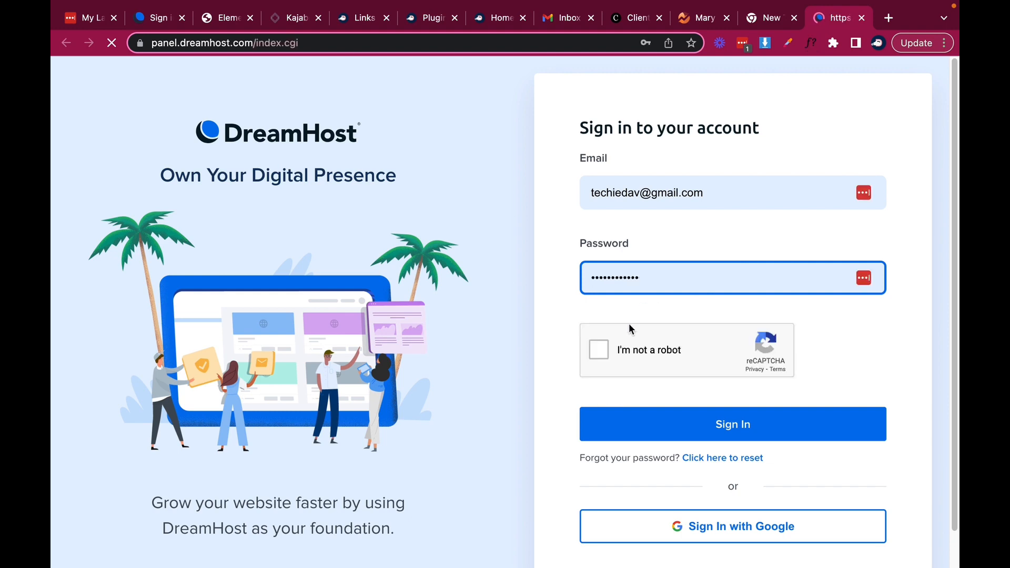
click(732, 424)
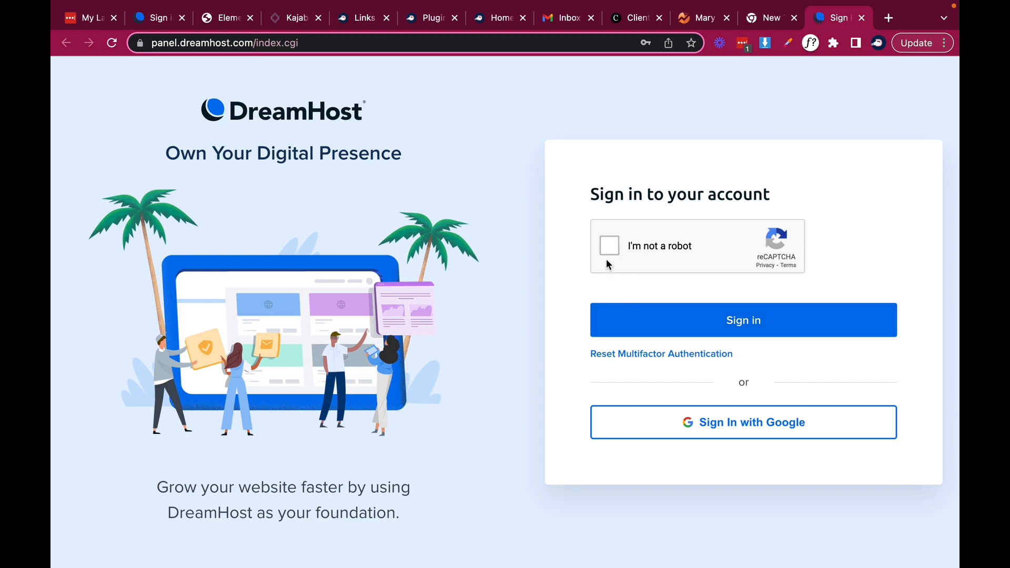
mouse_move(799, 174)
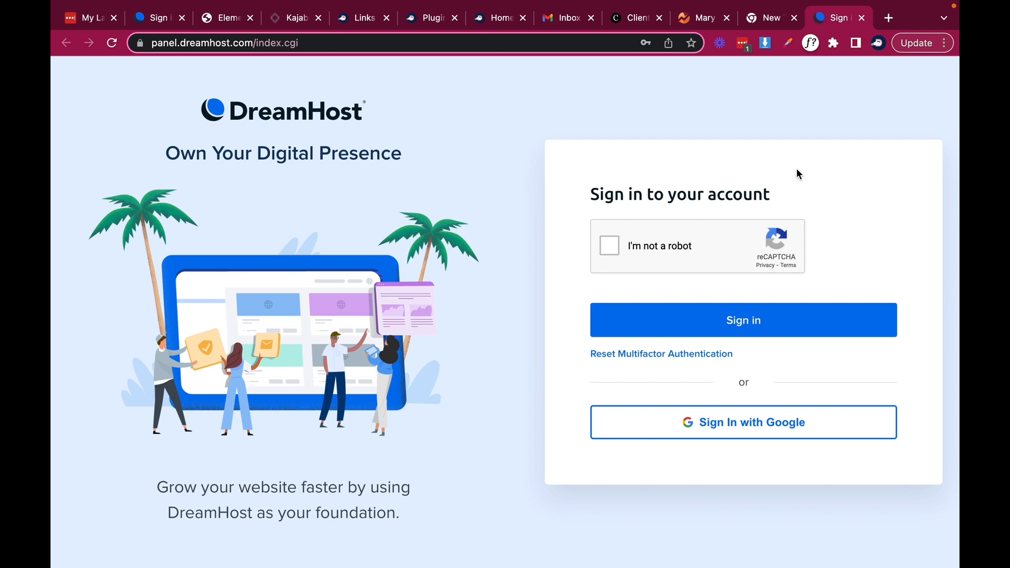
mouse_move(346, 212)
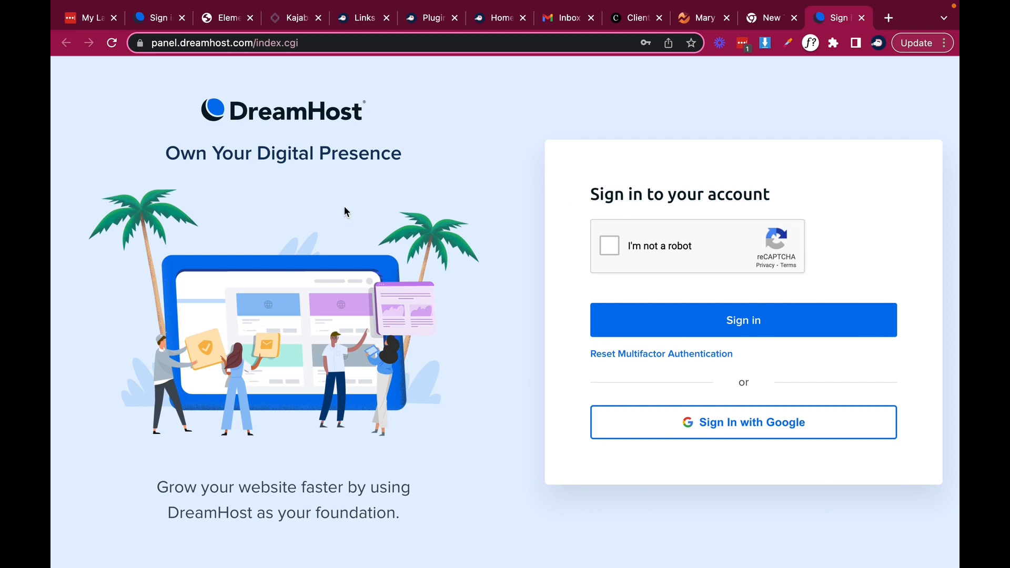
mouse_move(771, 133)
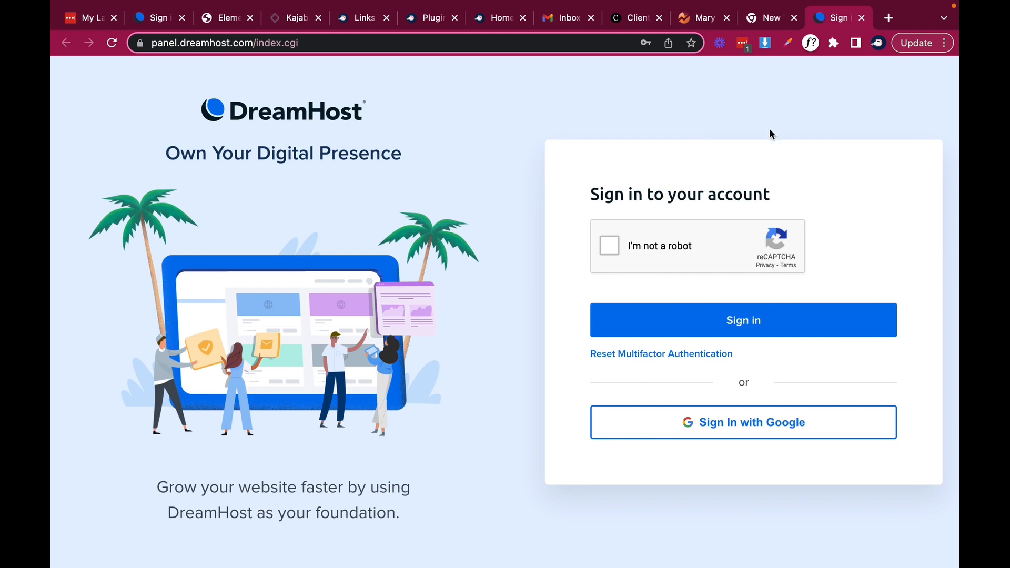
mouse_move(624, 147)
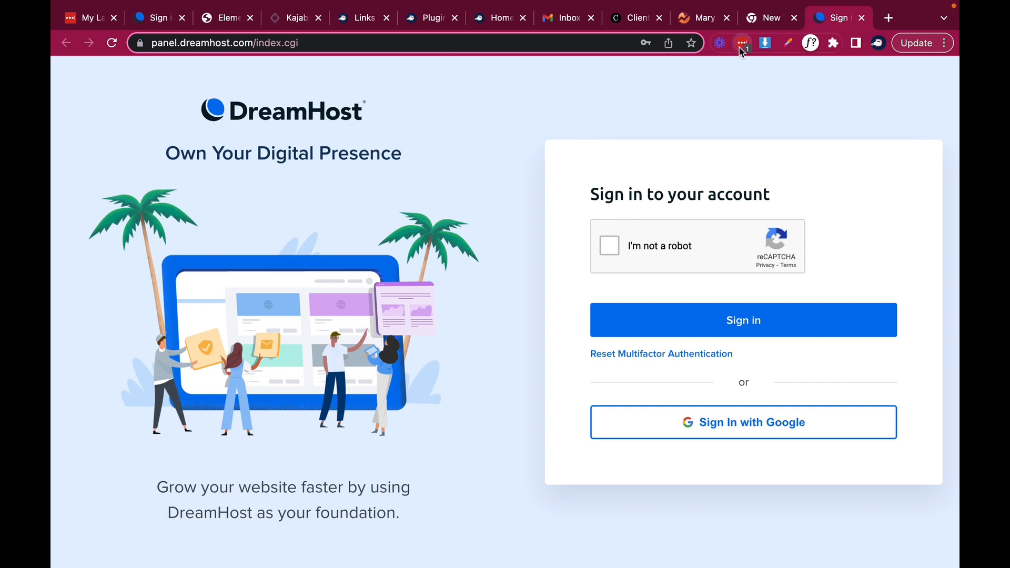
Generate several fresh password suggestions in the extension's Generator.
click(742, 44)
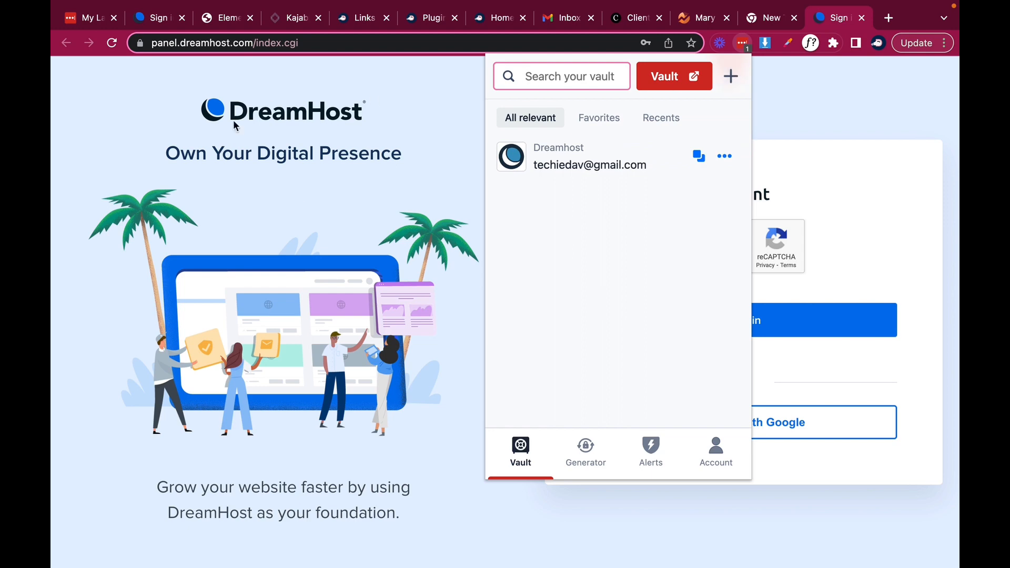
click(585, 451)
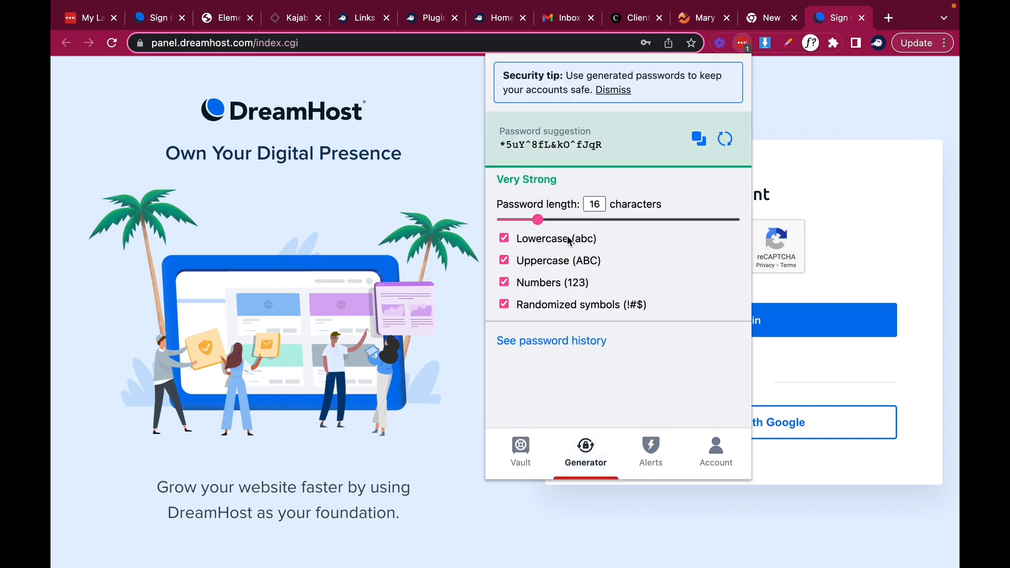
click(724, 139)
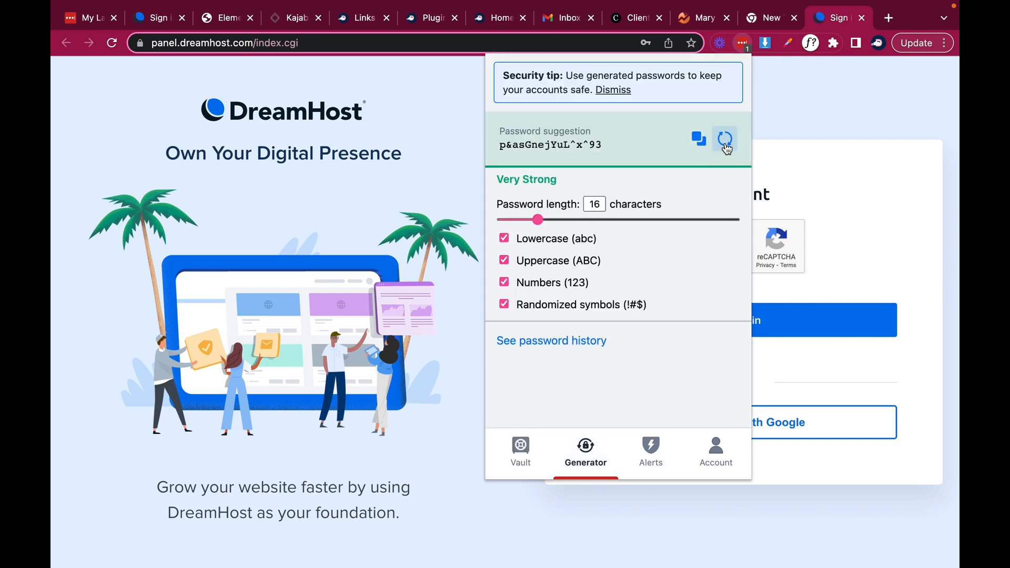
click(724, 140)
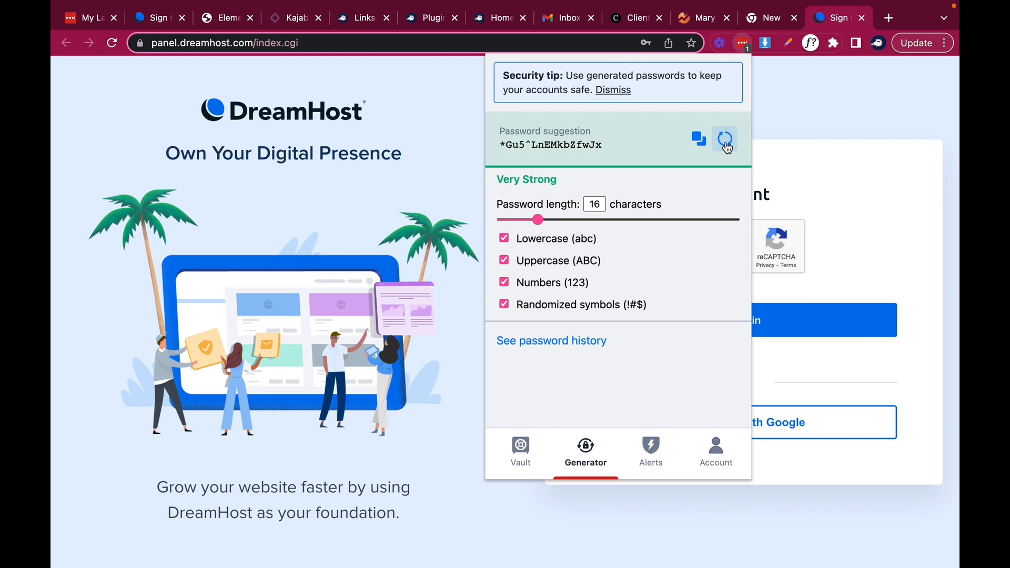
click(724, 140)
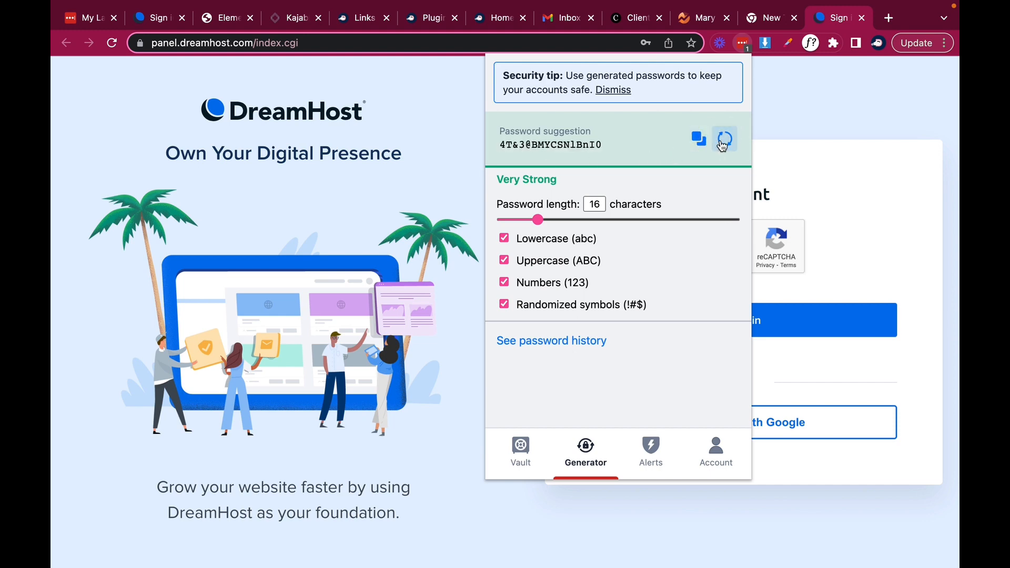
click(724, 139)
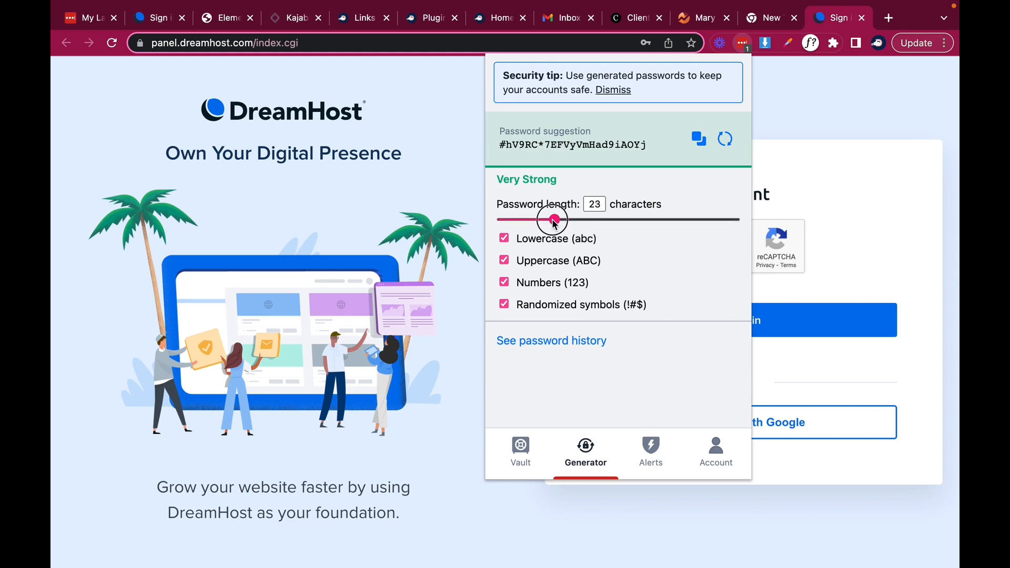
Review the security Alerts and Account options, then return to the Vault list with the Dreamhost login.
click(651, 453)
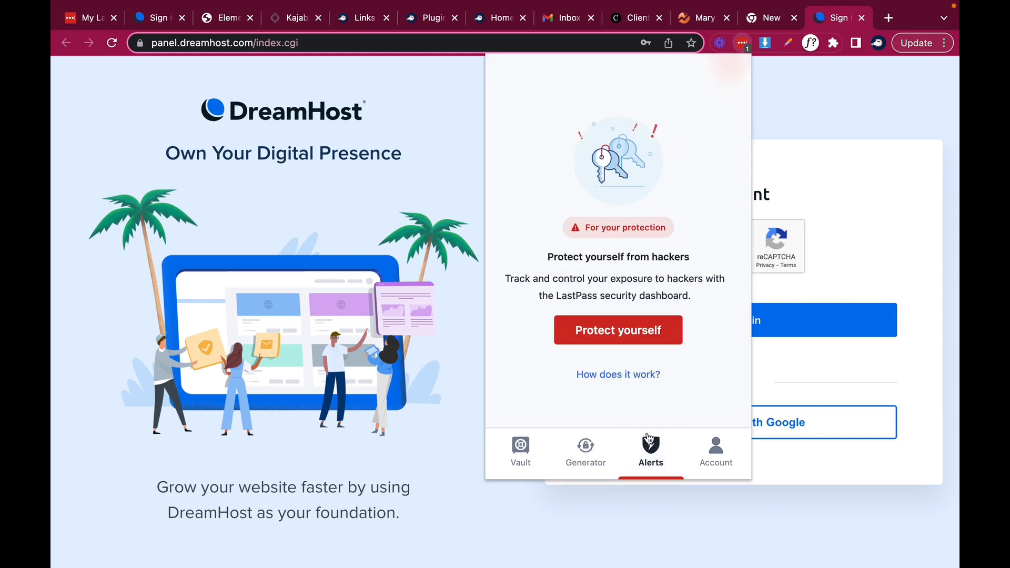
click(715, 453)
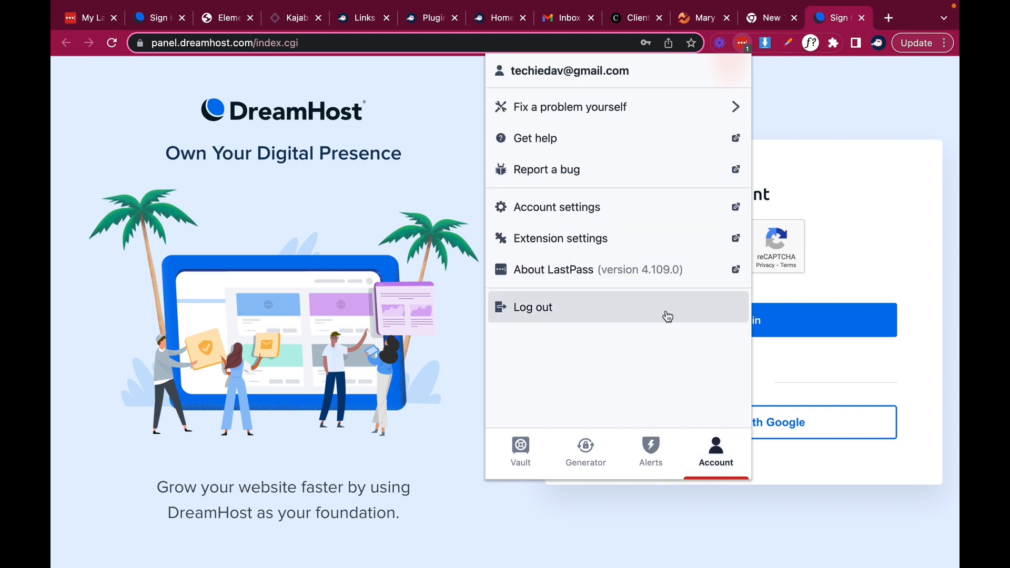
mouse_move(625, 159)
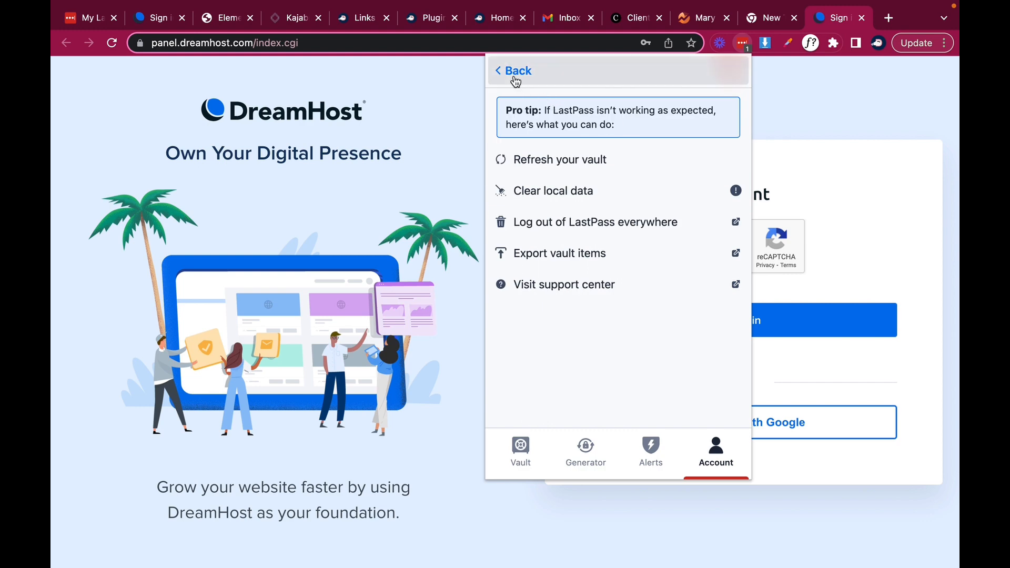
click(514, 70)
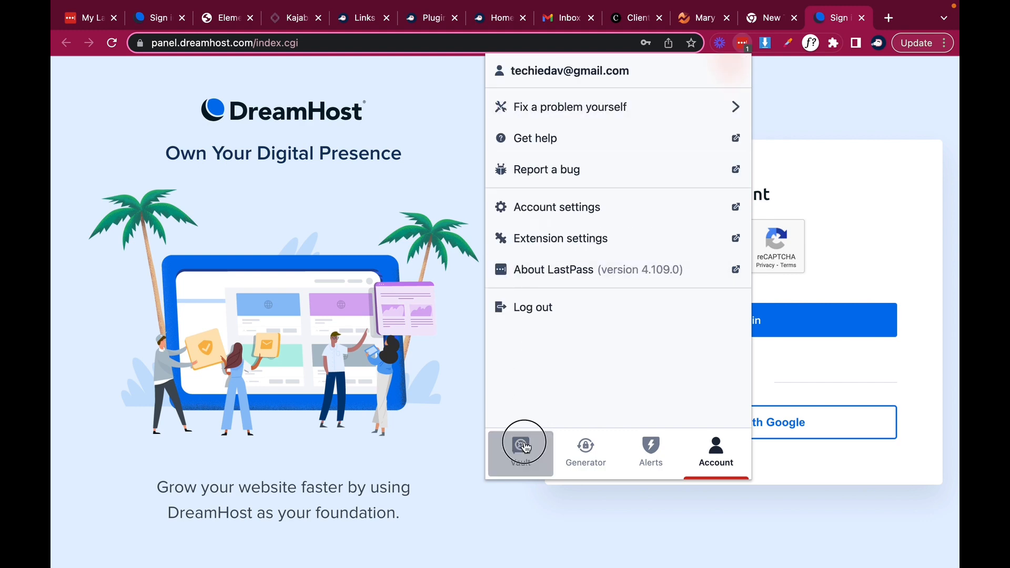
click(521, 451)
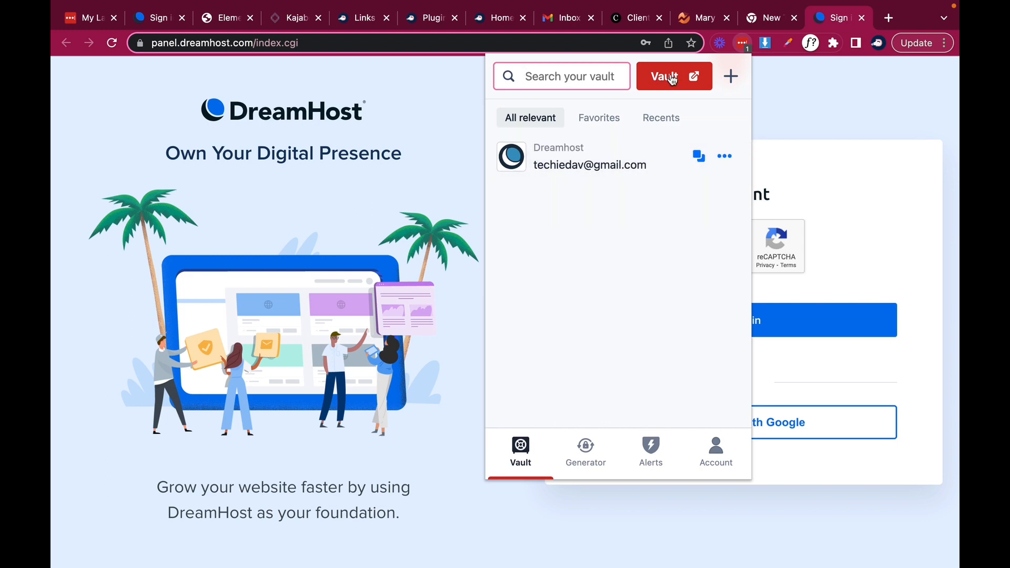
Visit the web vault's Notes section and return to All Items showing the Business and Social logins.
click(694, 76)
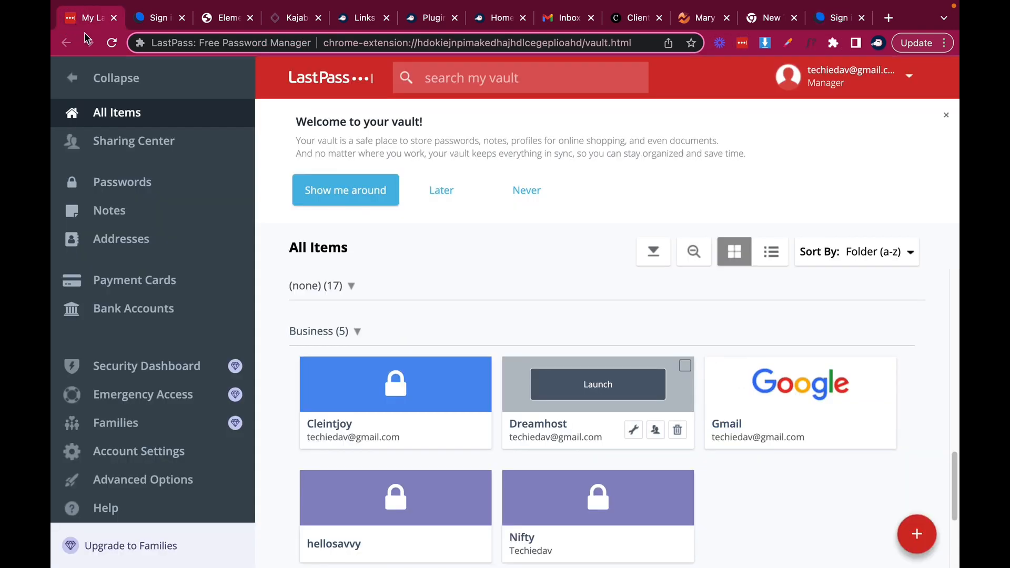
click(108, 211)
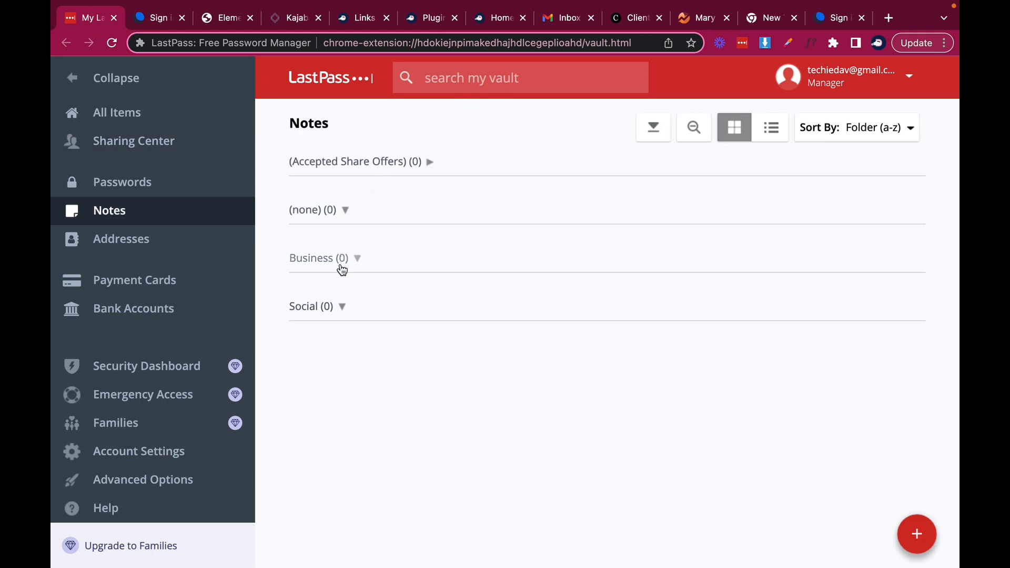
mouse_move(336, 313)
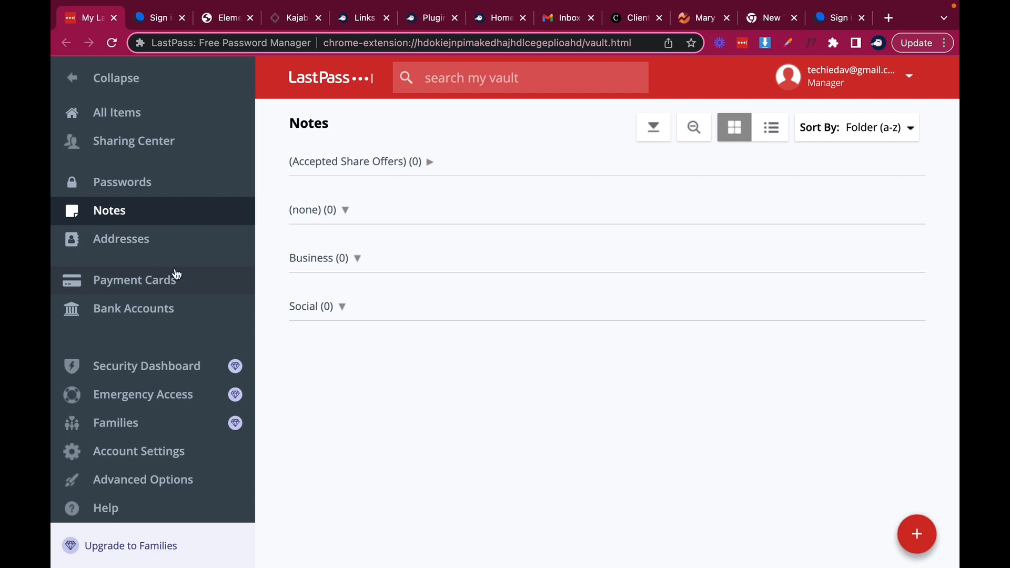
mouse_move(334, 243)
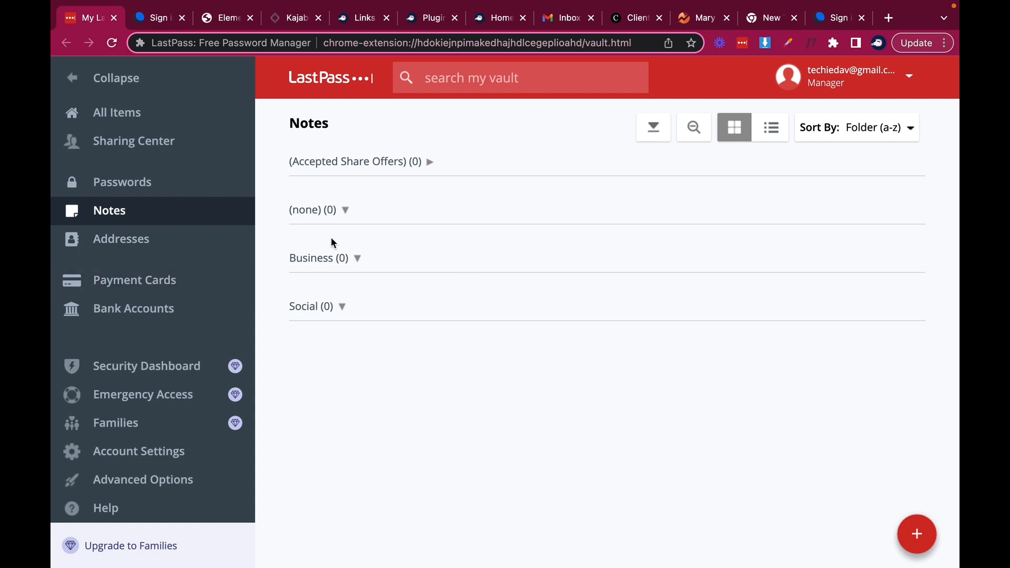
mouse_move(195, 313)
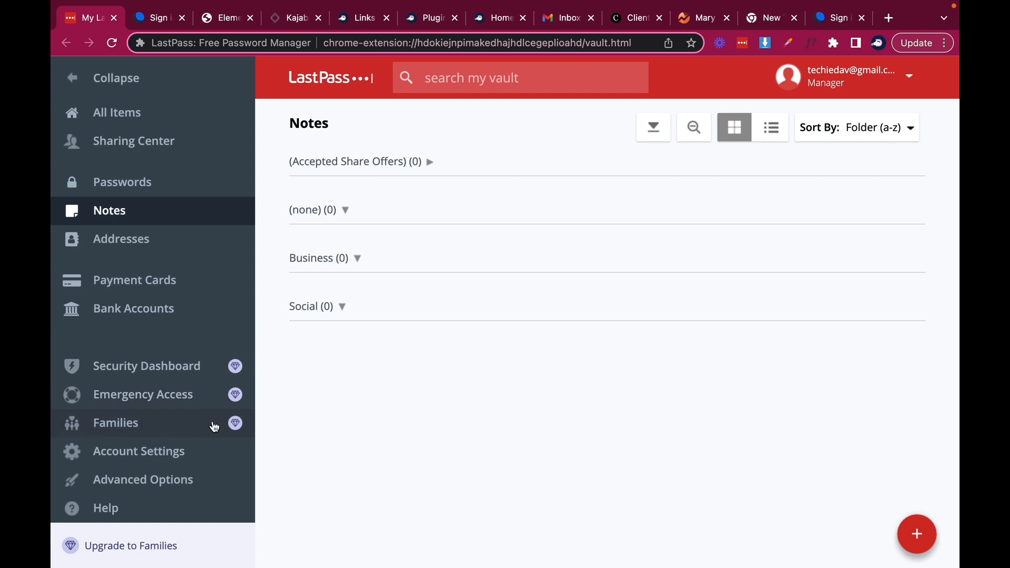
click(115, 77)
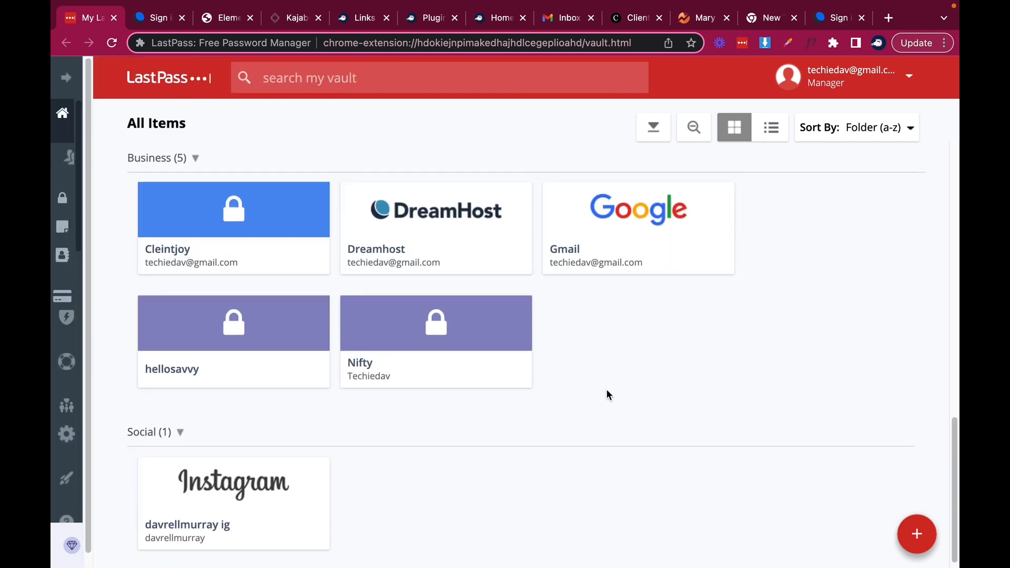
mouse_move(234, 323)
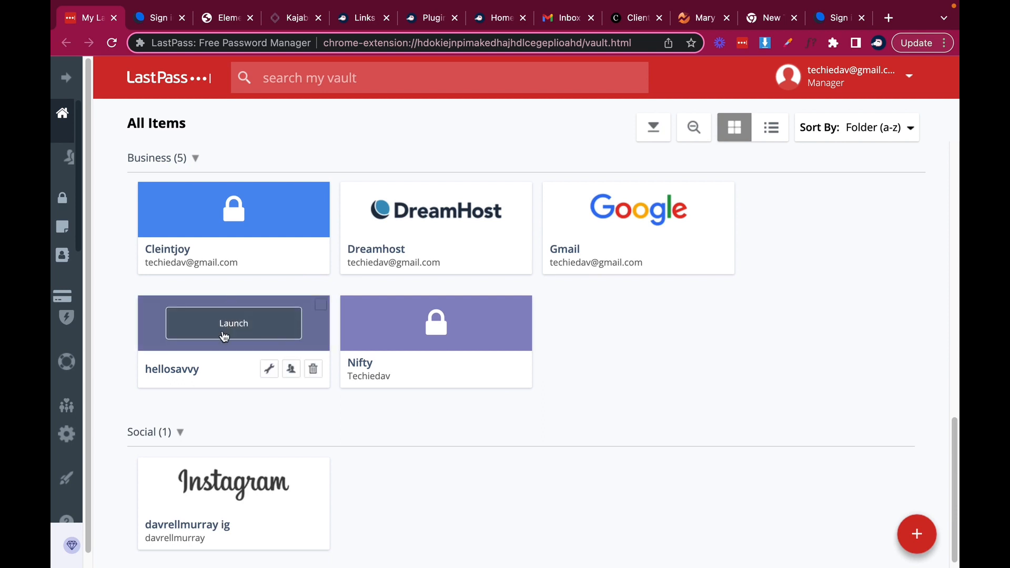
mouse_move(436, 323)
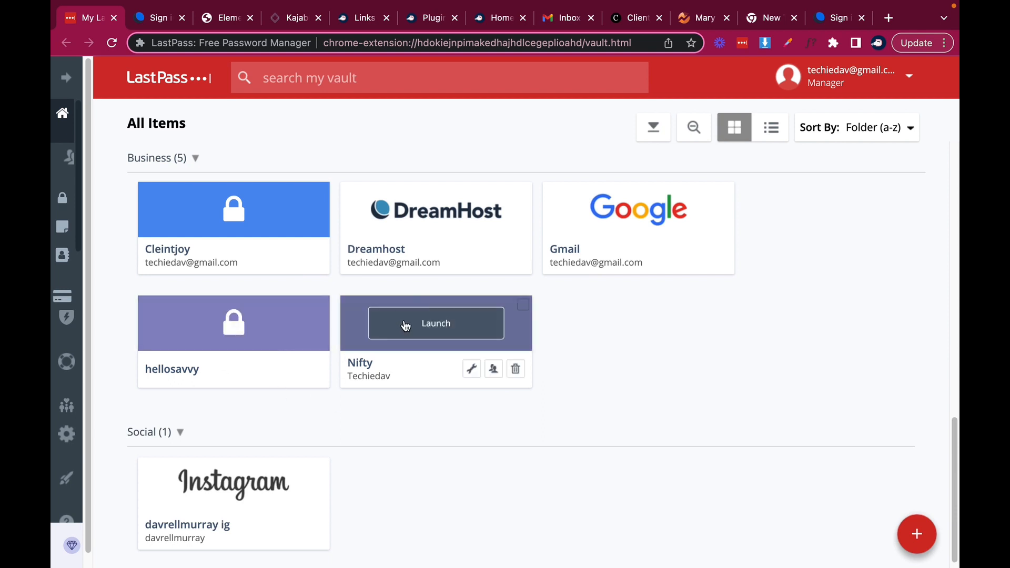
mouse_move(458, 328)
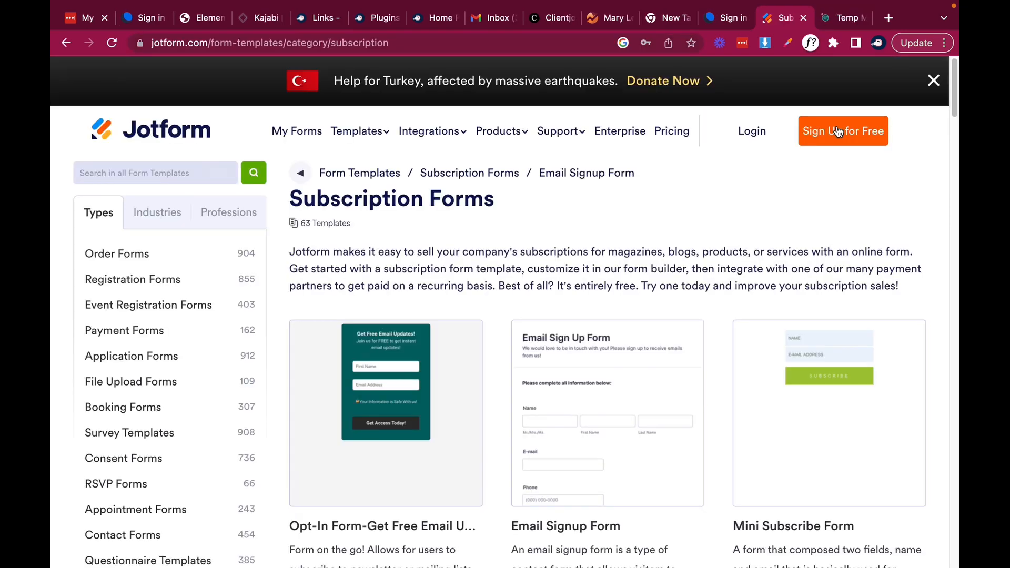
Start a Jotform email sign-up and regenerate the LastPass password suggestion a few times.
click(842, 131)
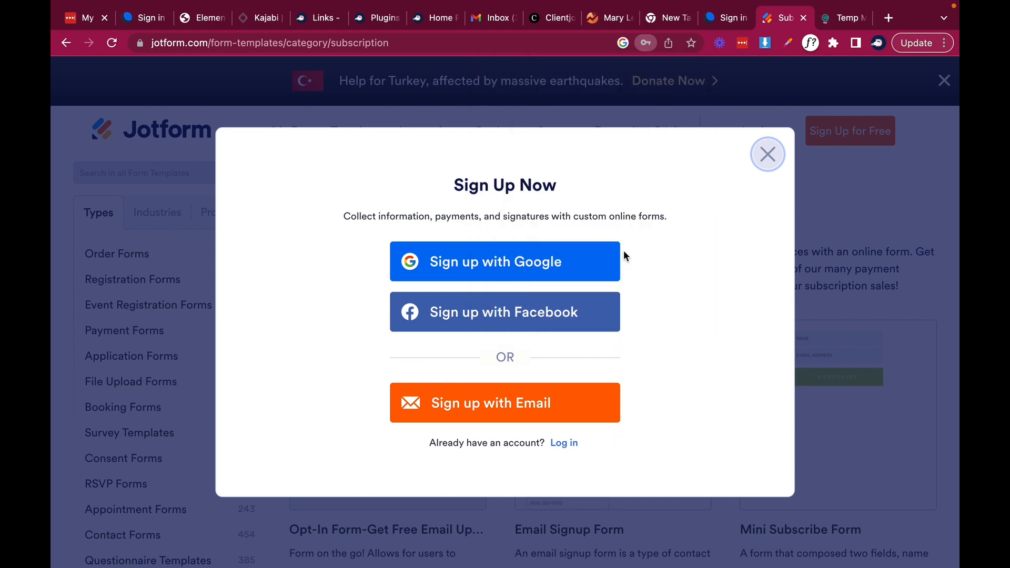
click(504, 403)
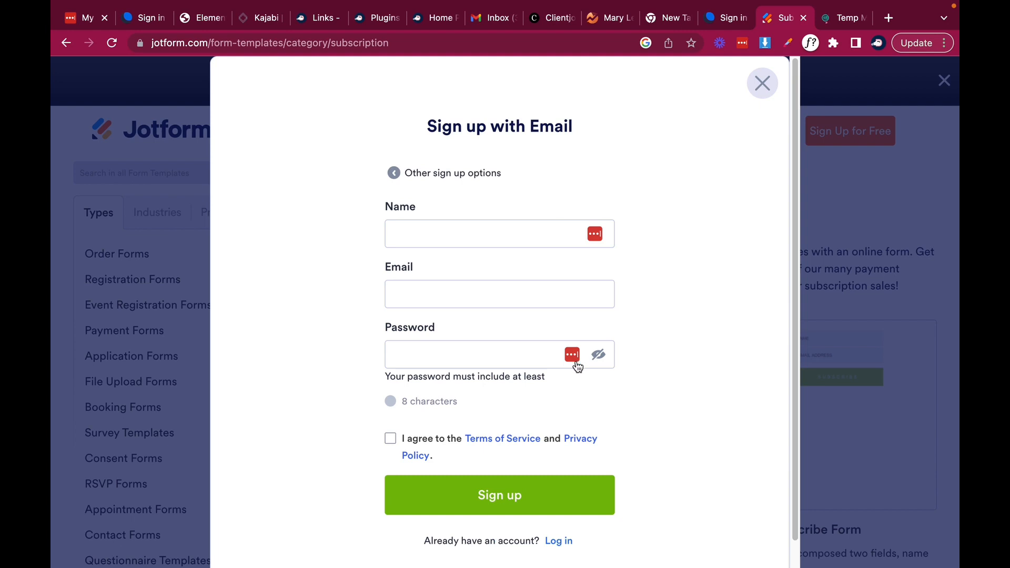
click(480, 354)
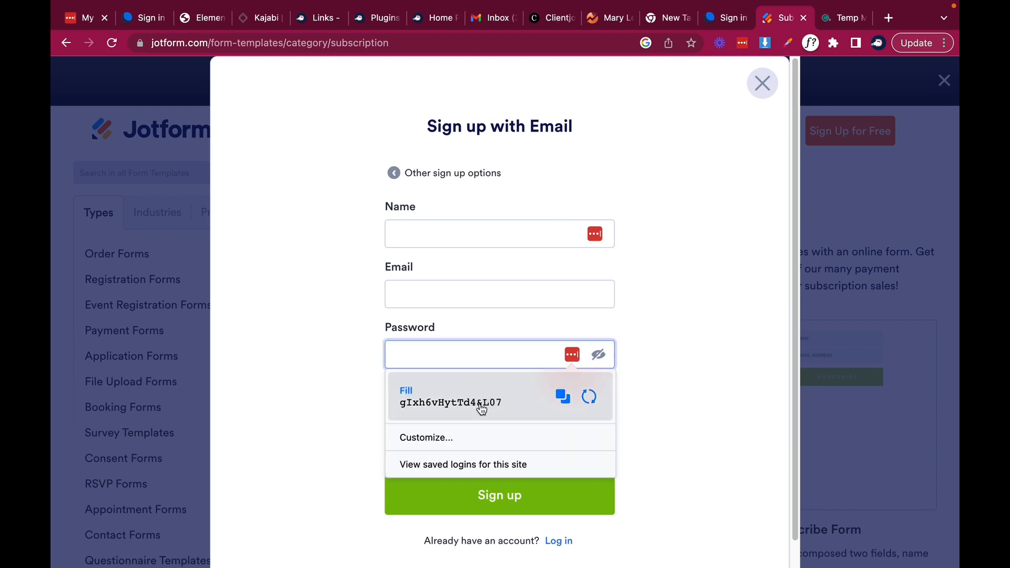
click(587, 397)
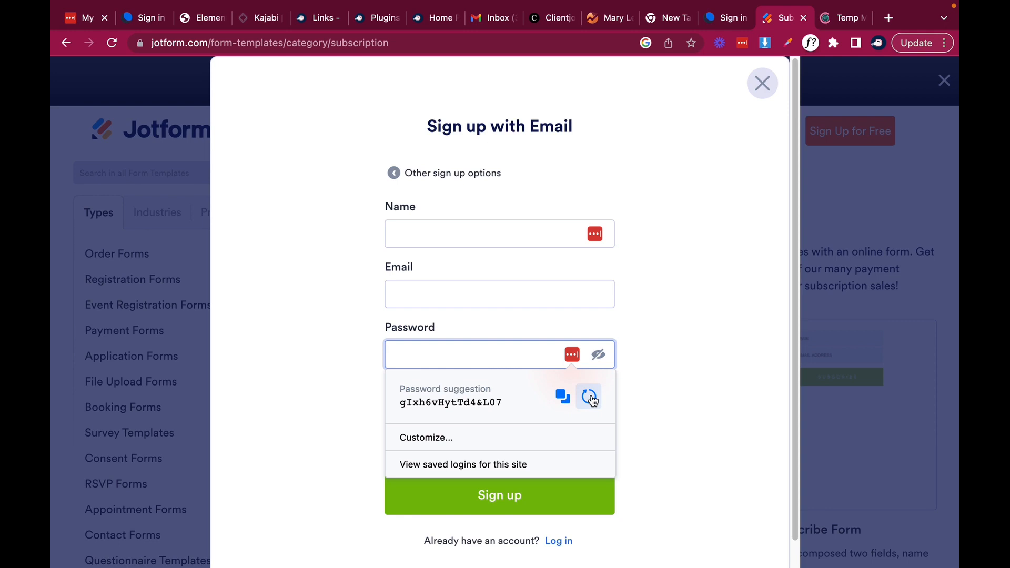
click(587, 397)
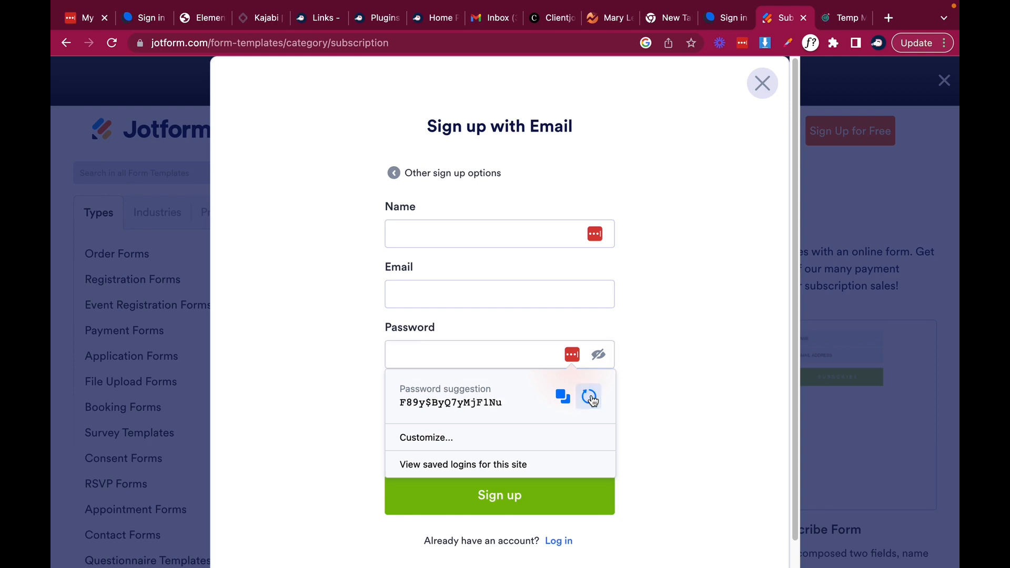
click(588, 397)
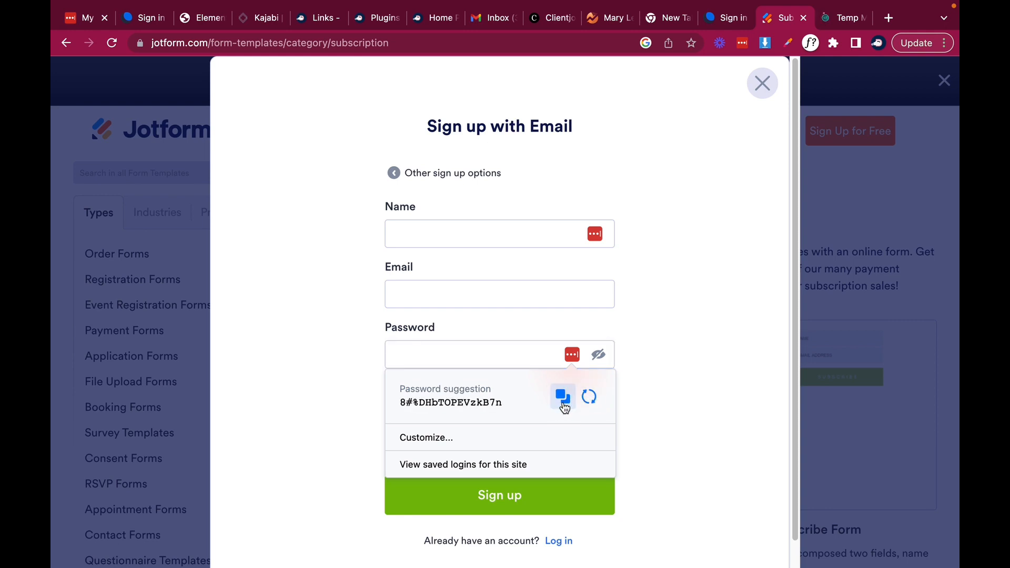
Copy and fill the generated password, then submit the sign-up form so LastPass offers to save the login.
click(477, 355)
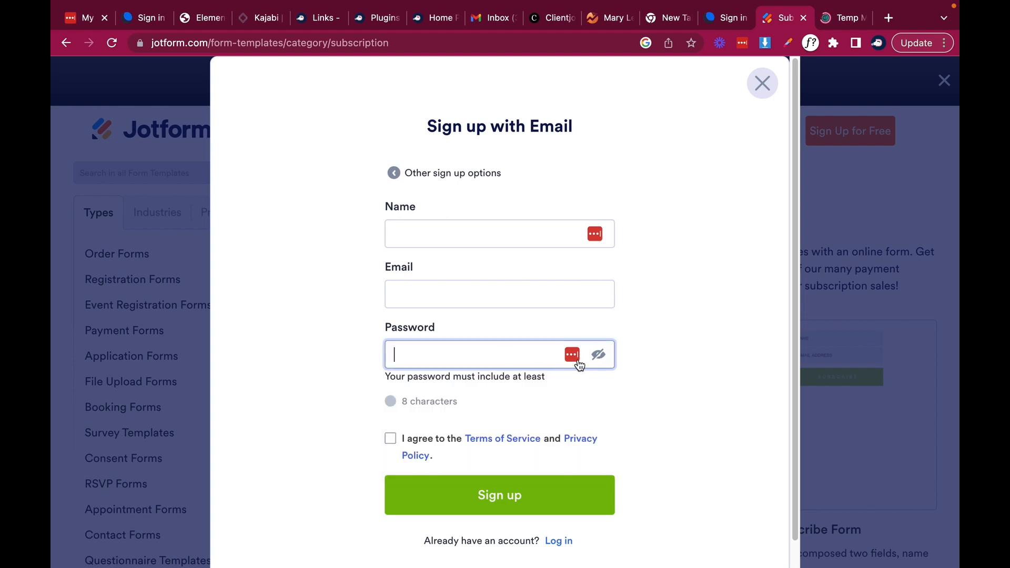
click(479, 354)
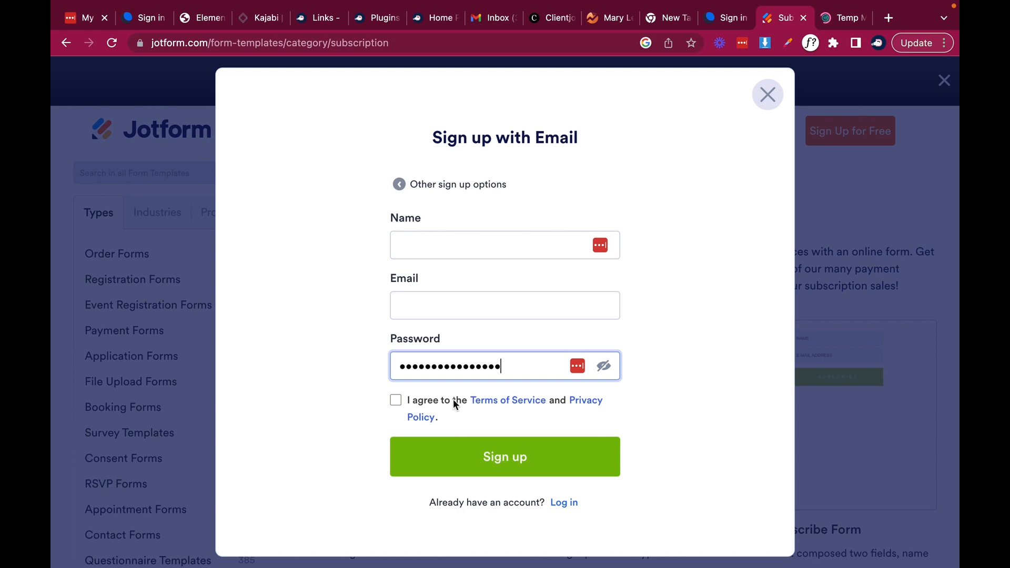
click(396, 400)
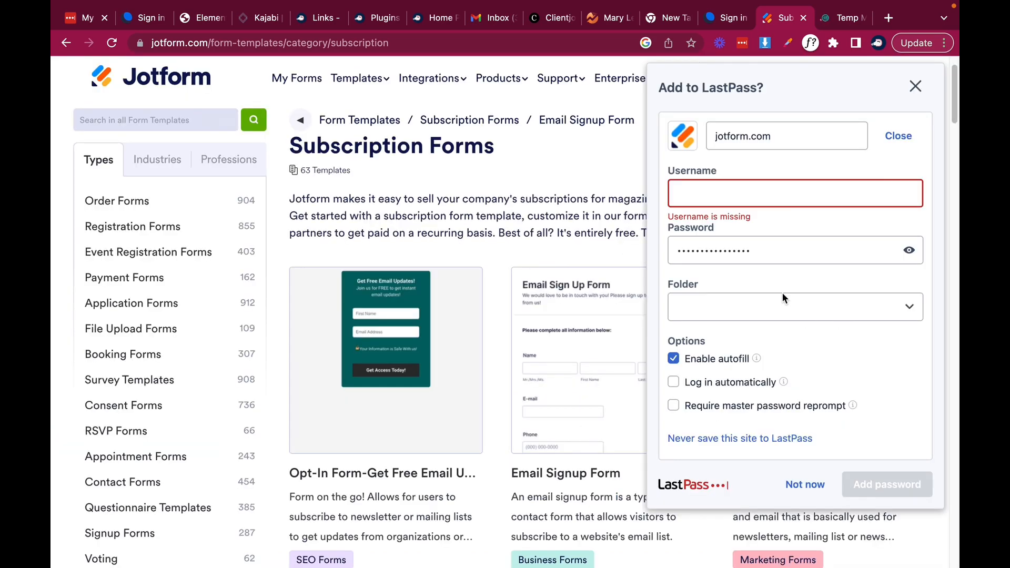
Give the jotform.com login its gmail.com username, the Business folder and automatic login.
click(796, 193)
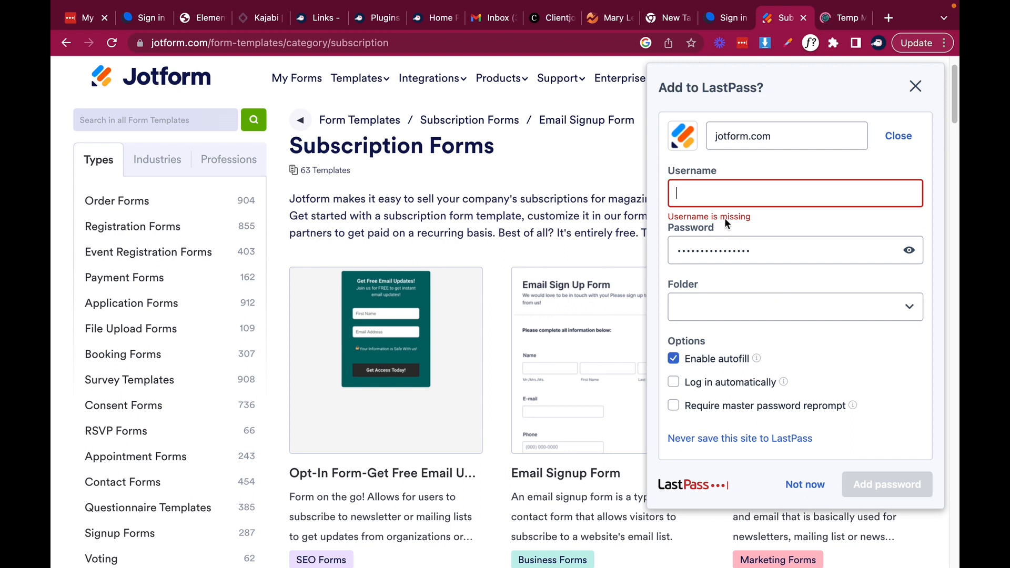
mouse_move(819, 207)
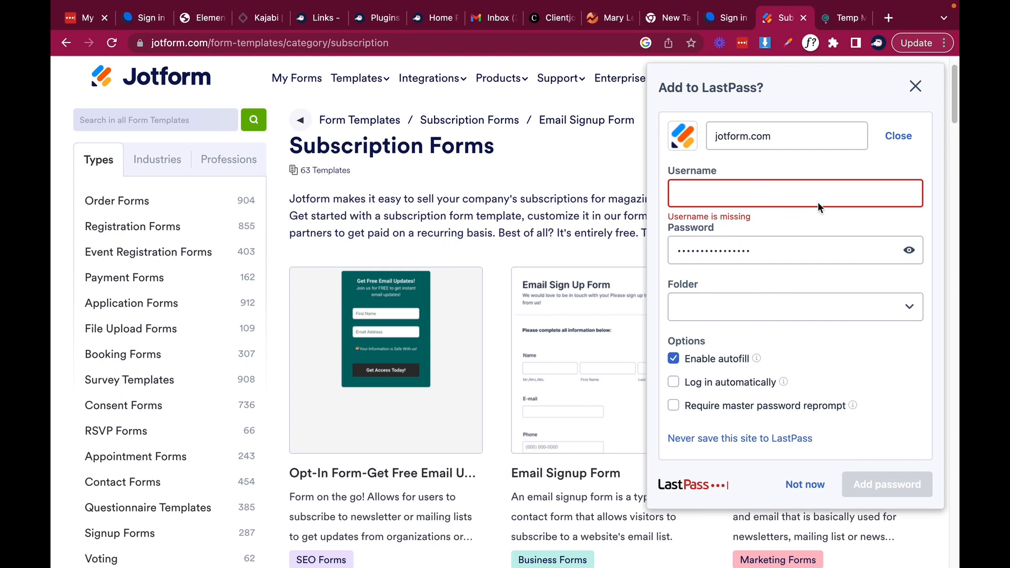
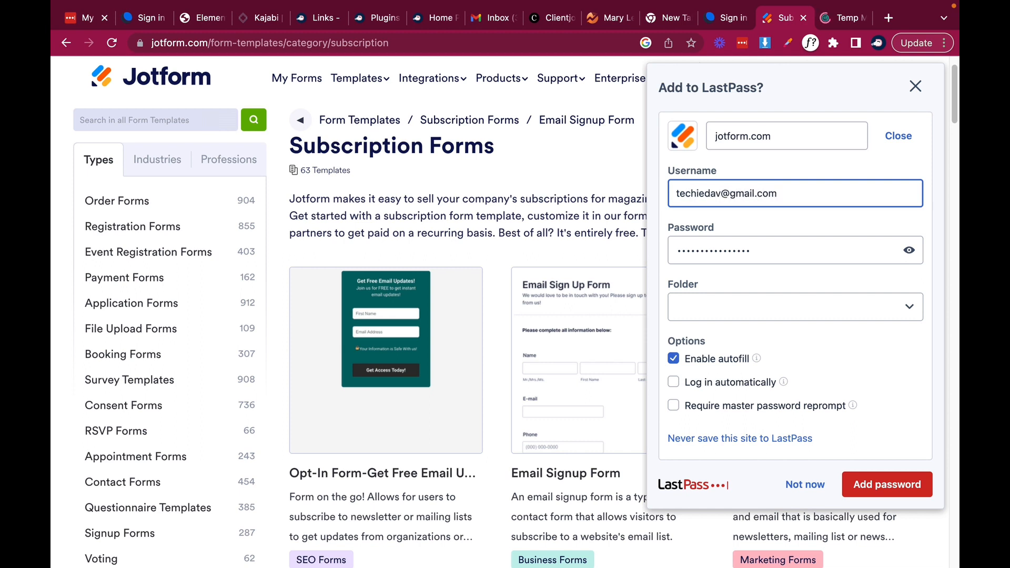
click(795, 306)
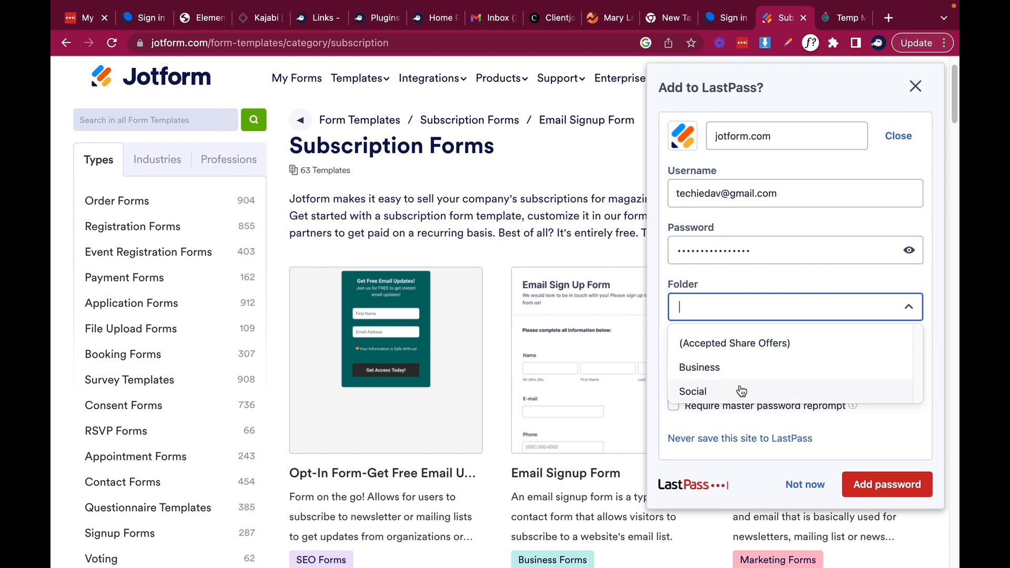
click(699, 367)
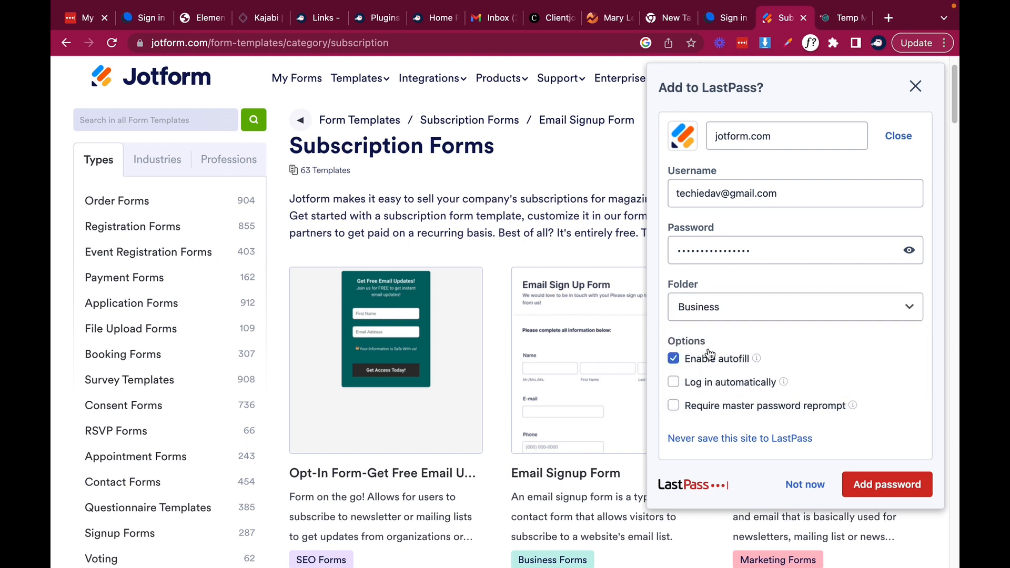
mouse_move(746, 366)
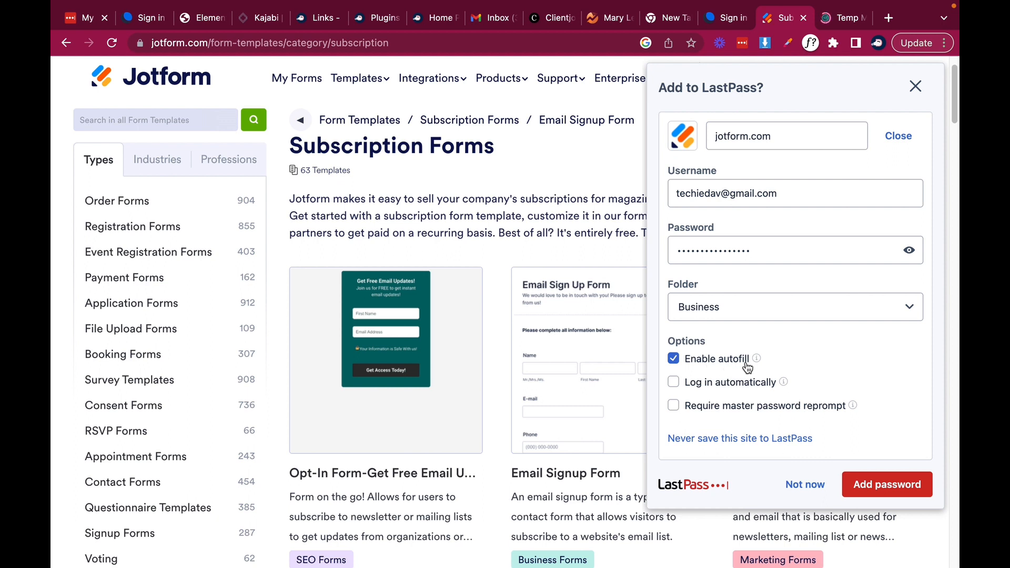
mouse_move(680, 388)
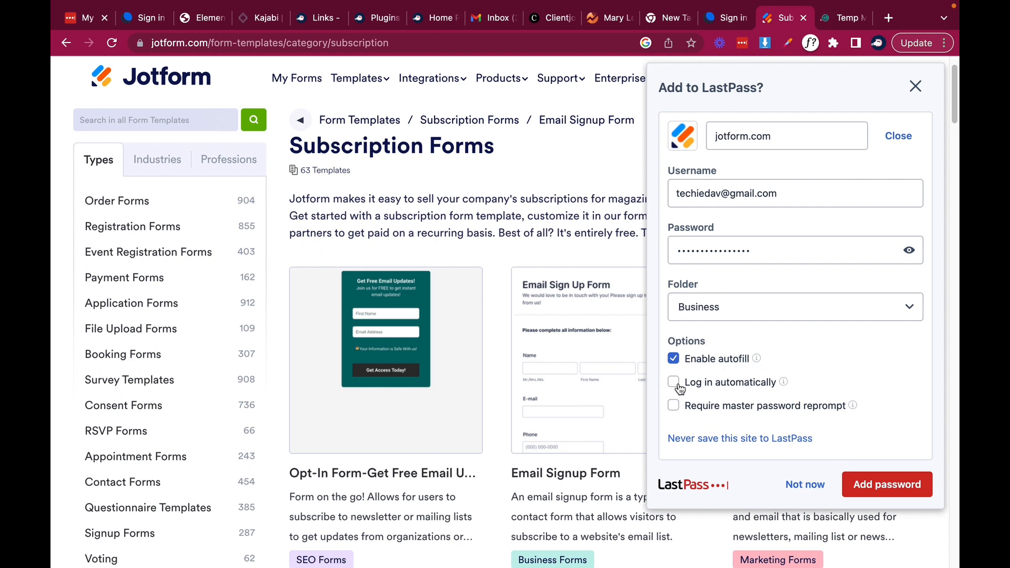
click(674, 382)
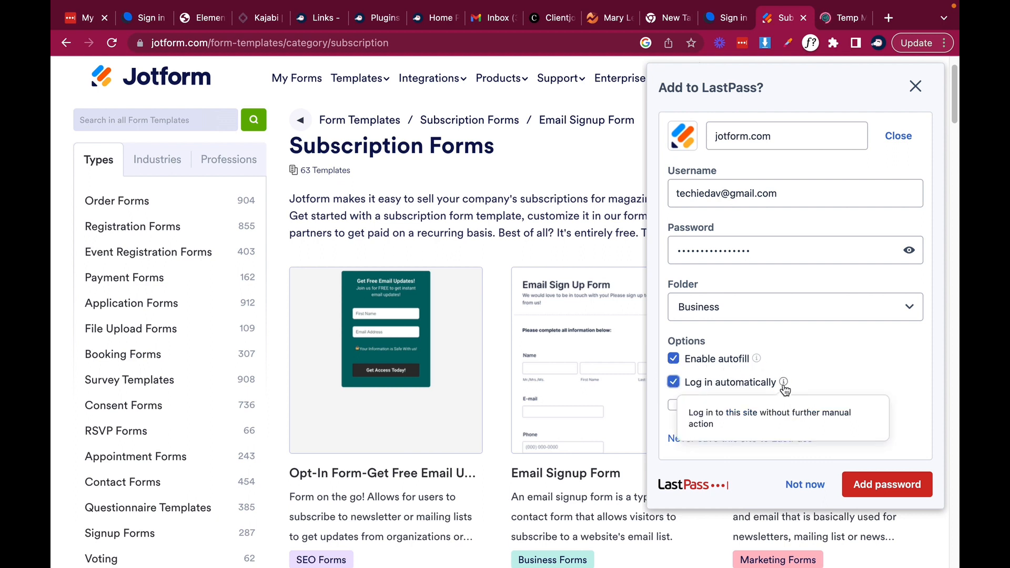
mouse_move(850, 372)
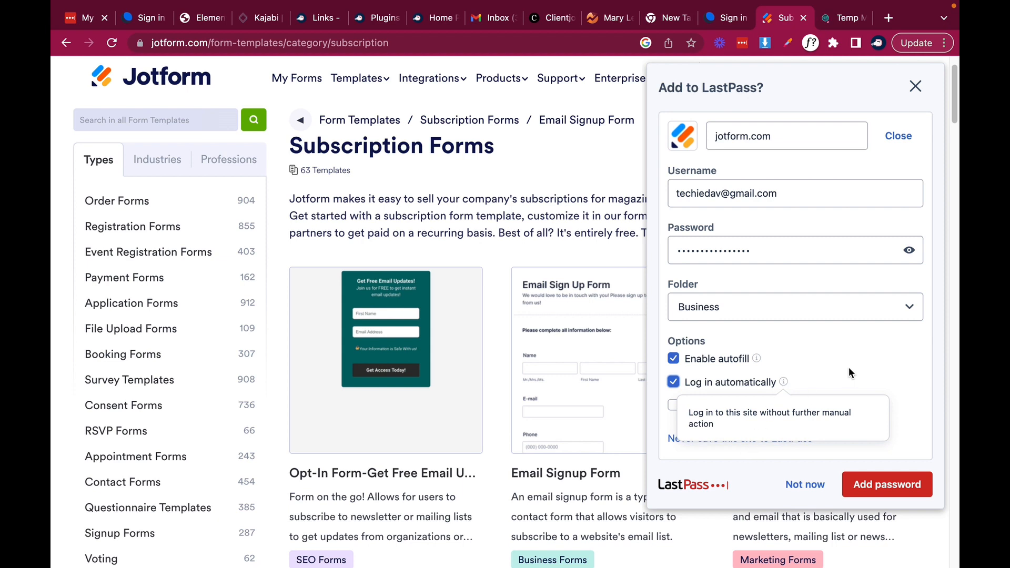
mouse_move(887, 484)
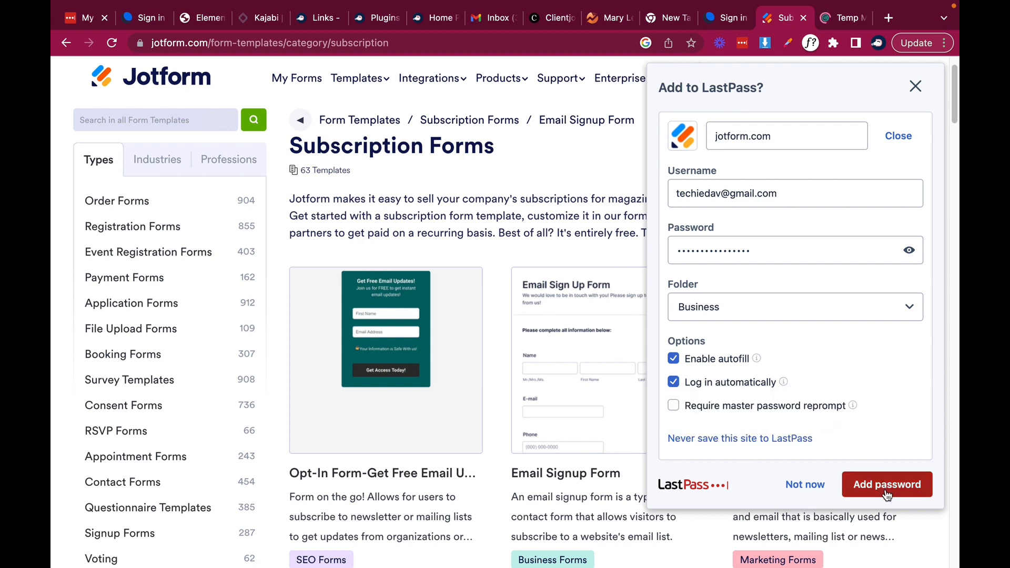
mouse_move(904, 467)
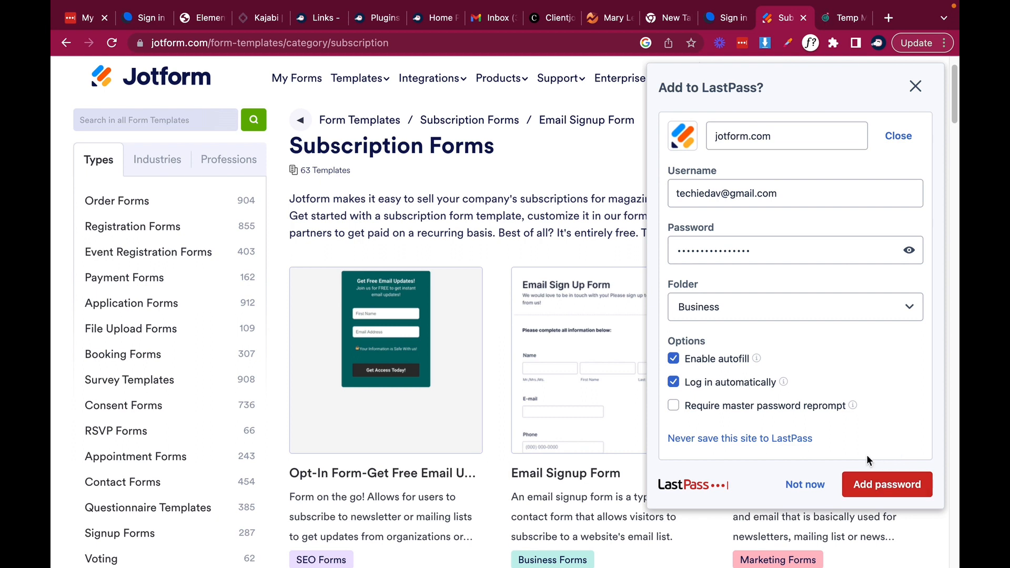
mouse_move(810, 379)
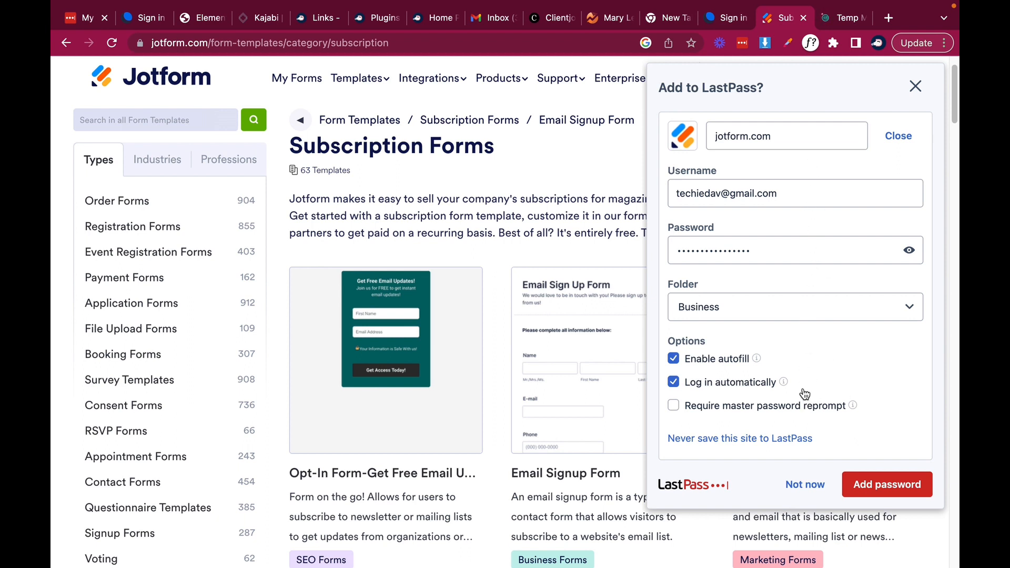
mouse_move(686, 373)
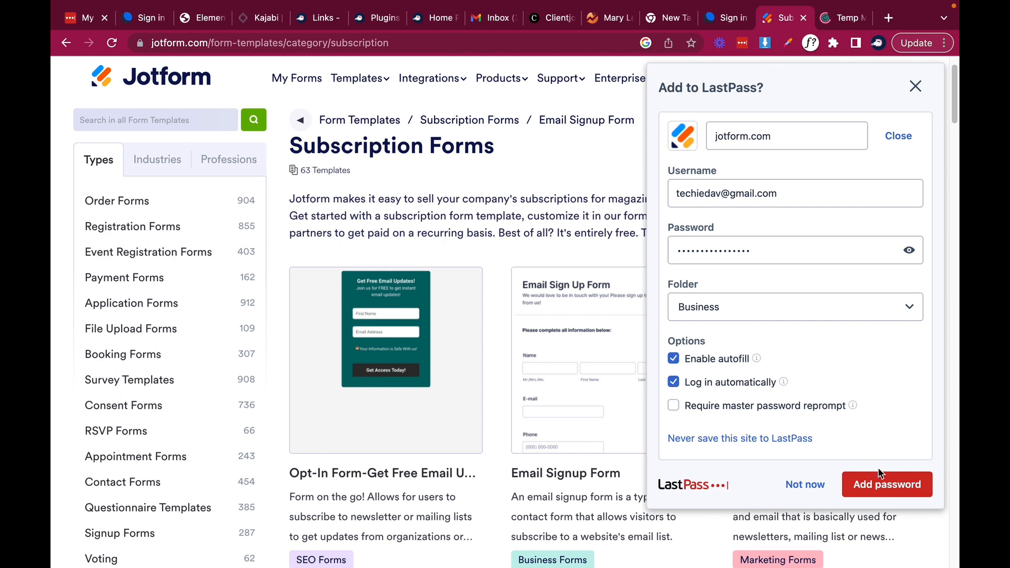
mouse_move(838, 272)
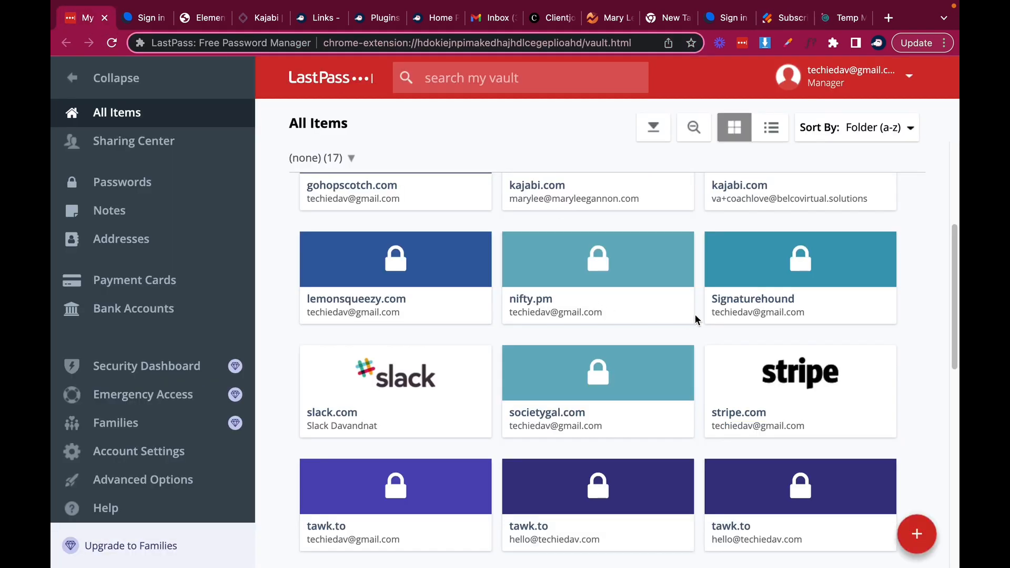
Launch the Dreamhost entry from the vault, reach its autofilled sign-in, and return to the vault.
scroll(down, 3)
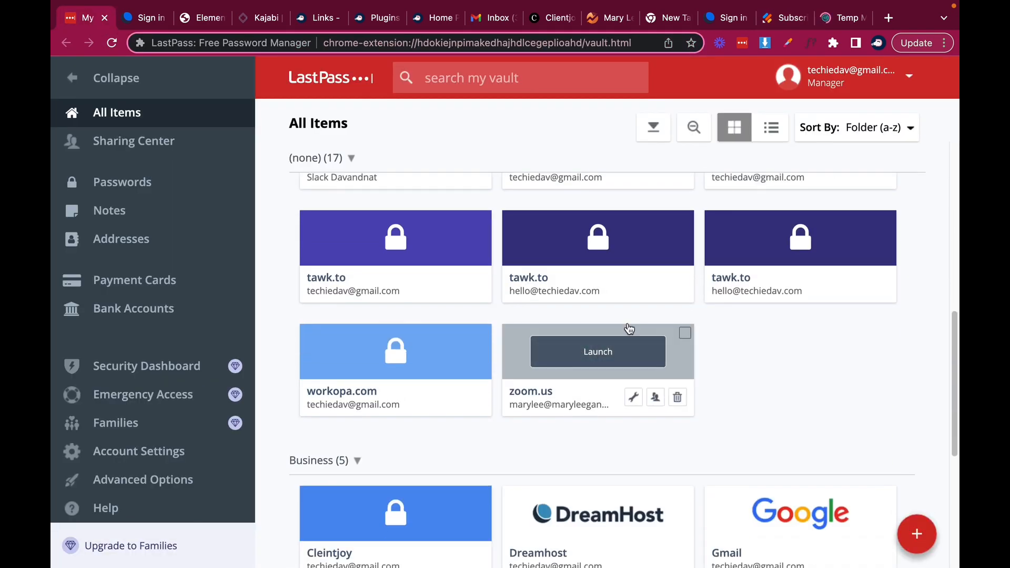
scroll(down, 3)
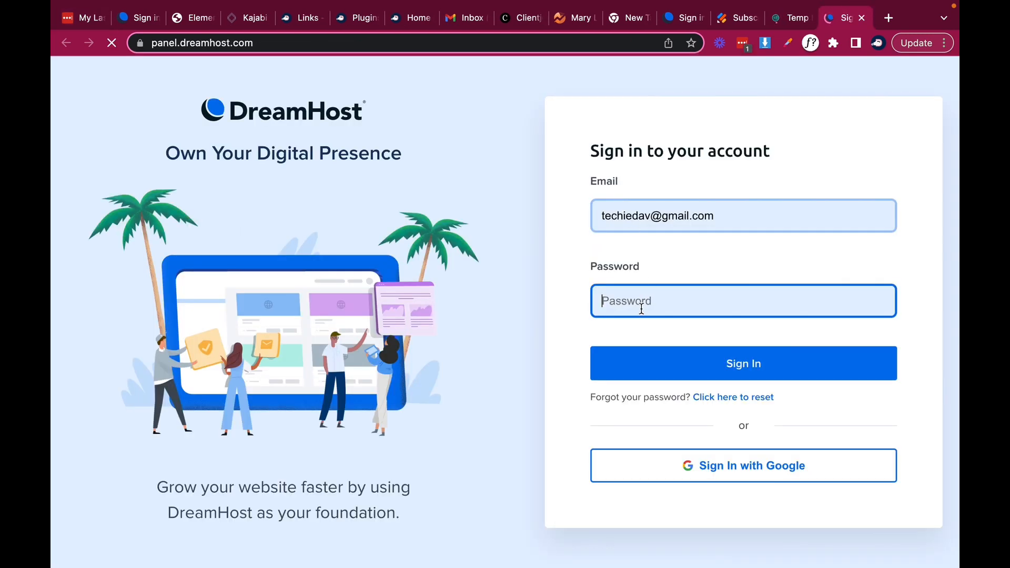
scroll(down, 3)
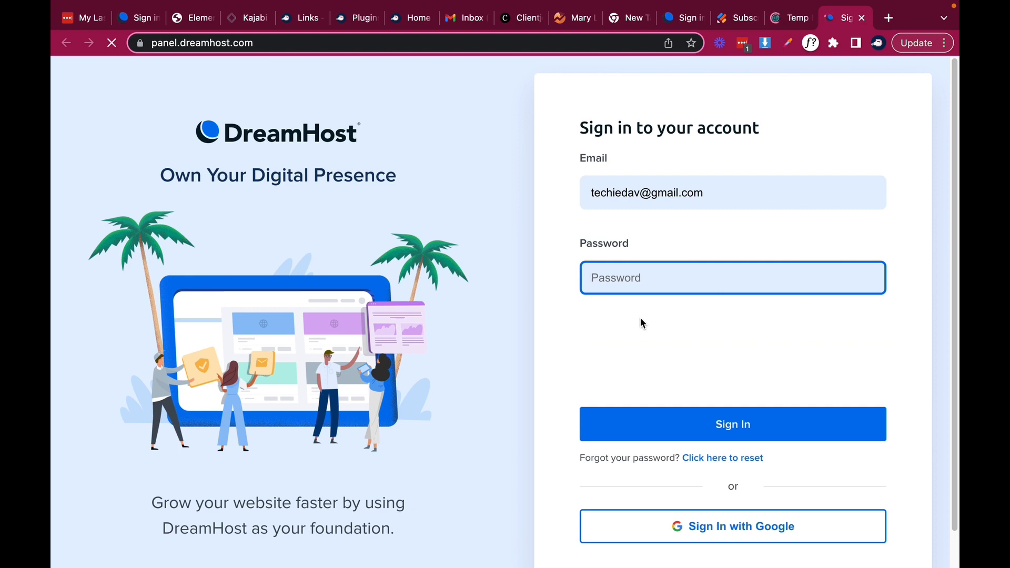
click(733, 424)
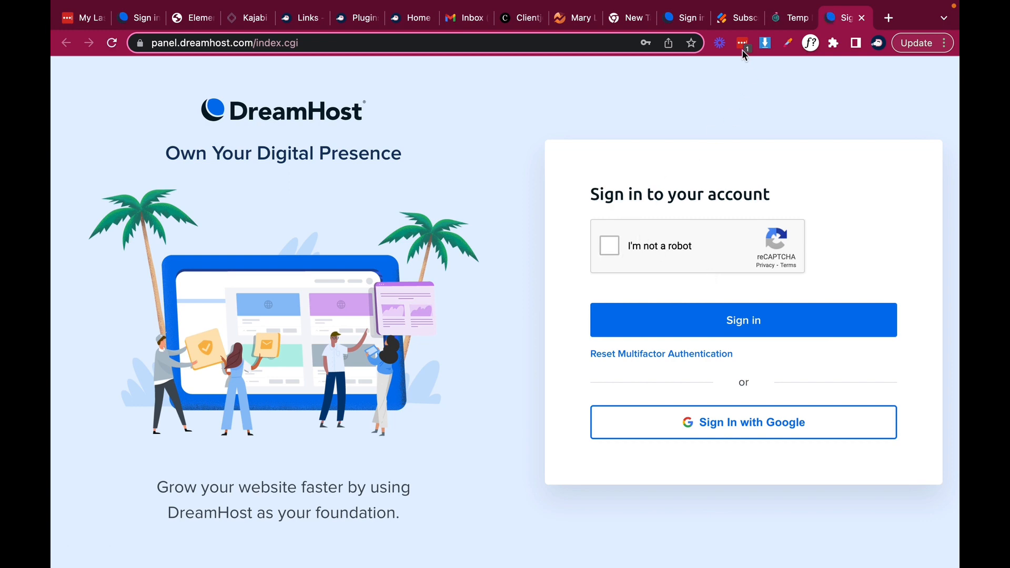
click(741, 44)
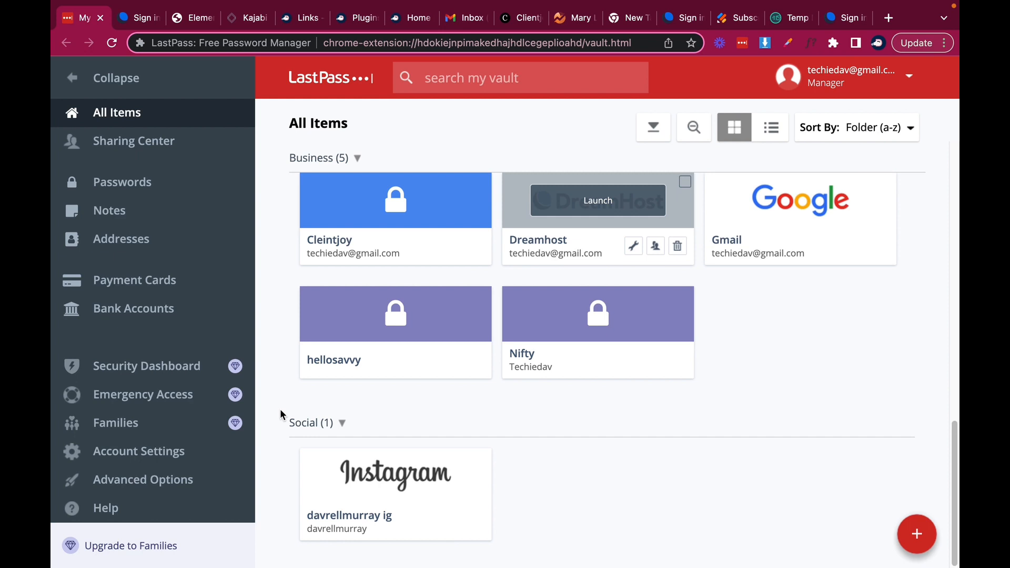
mouse_move(352, 434)
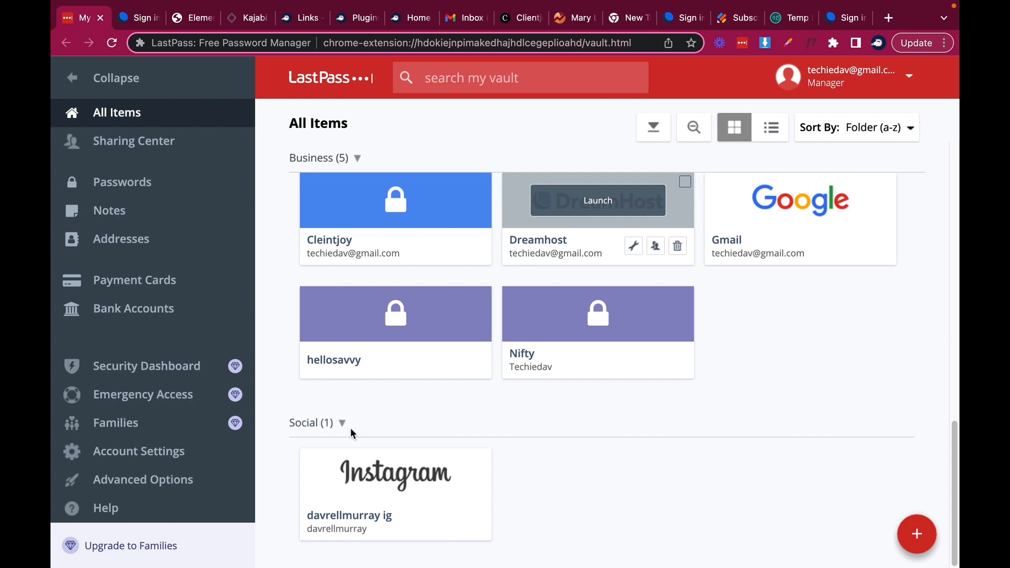
mouse_move(257, 400)
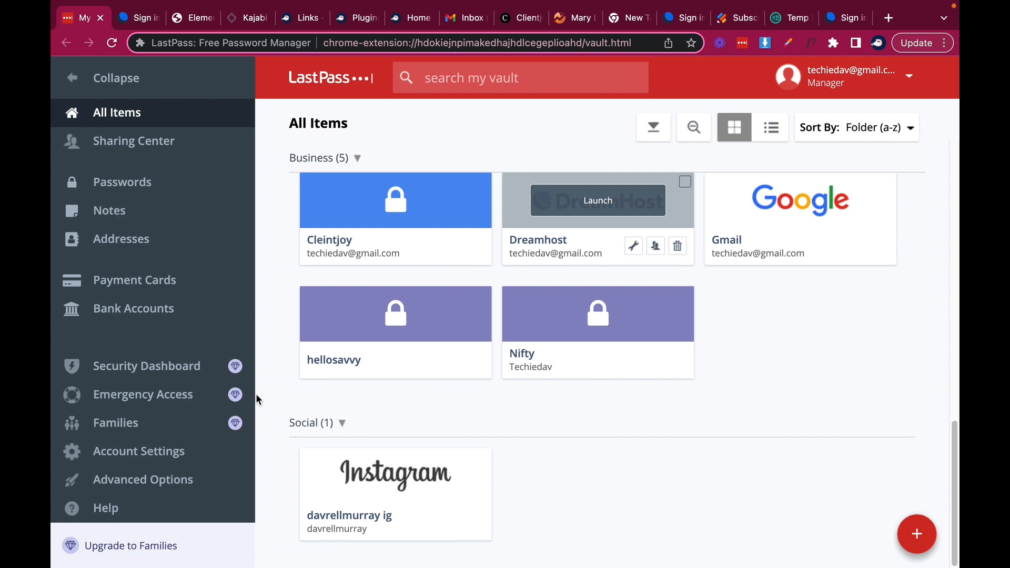
mouse_move(215, 302)
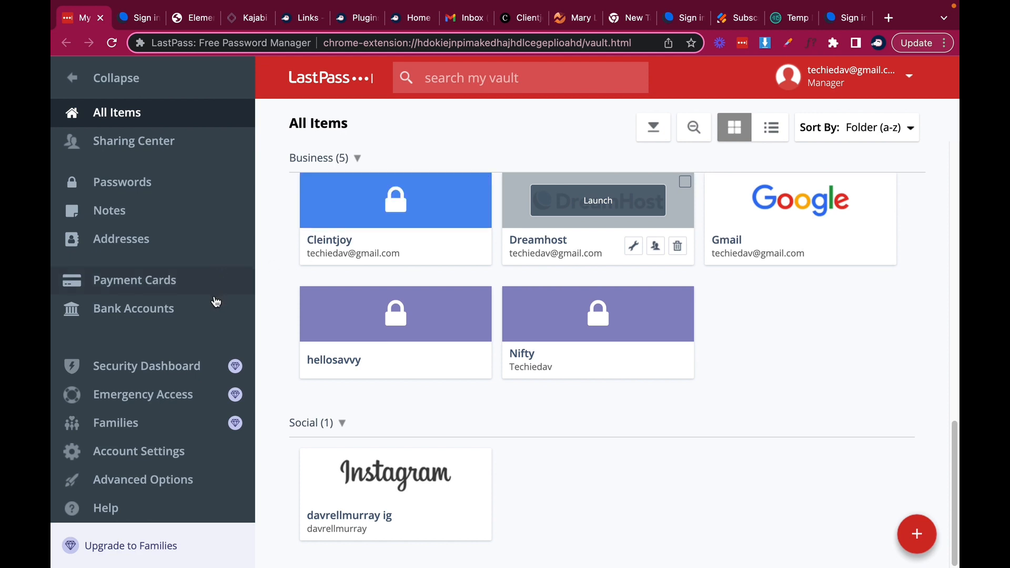
mouse_move(191, 173)
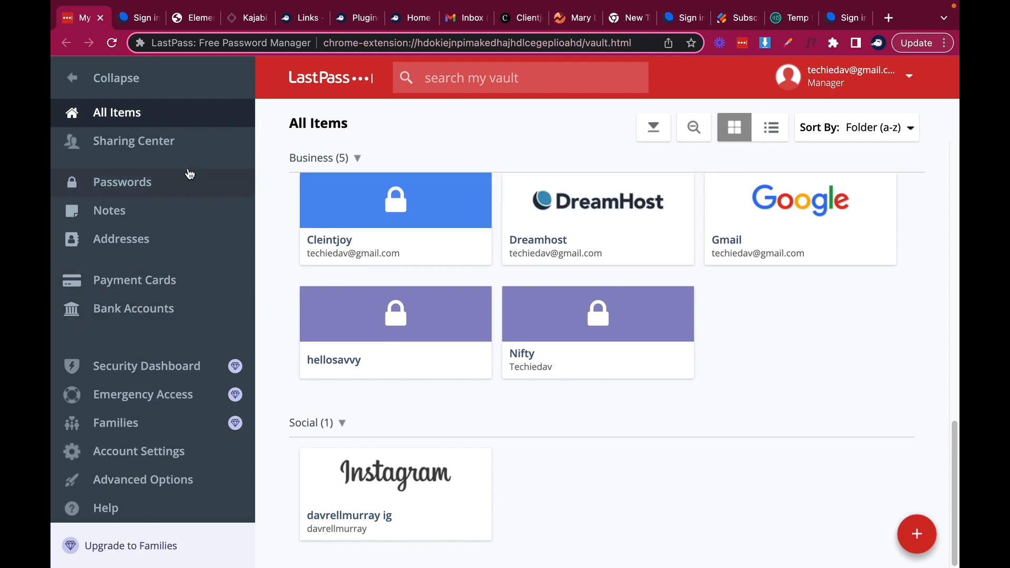
mouse_move(202, 286)
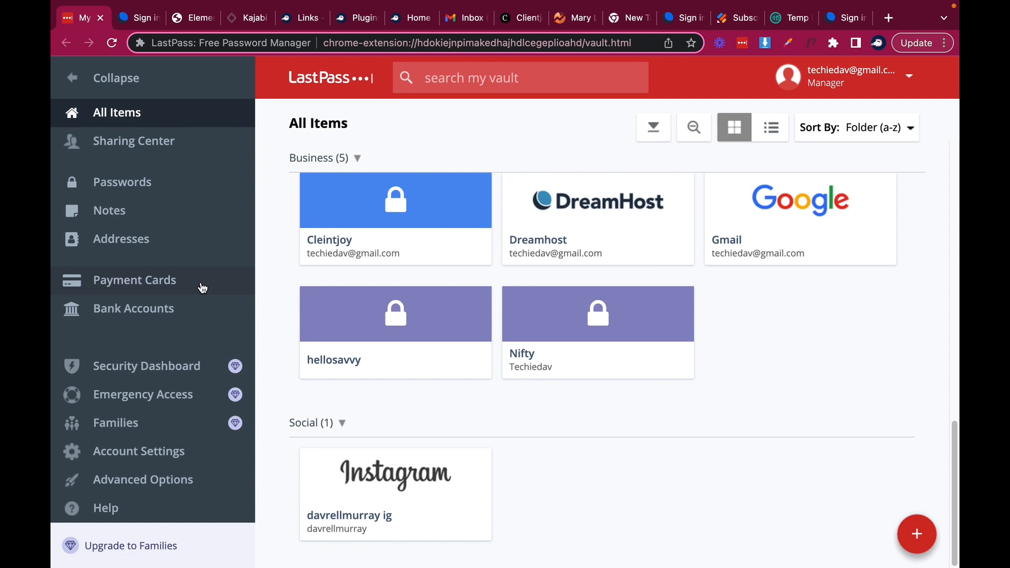
mouse_move(313, 344)
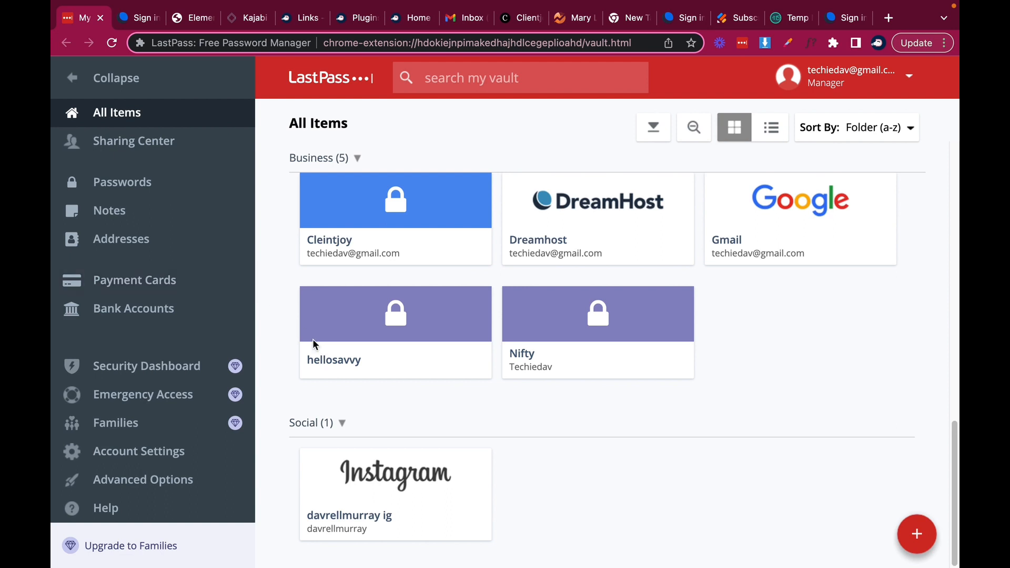
mouse_move(392, 404)
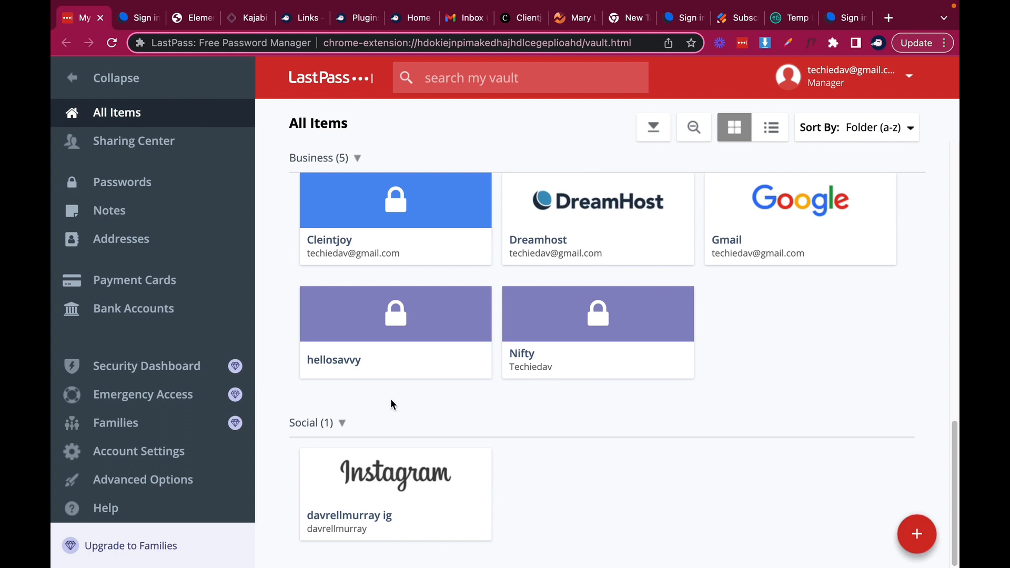
mouse_move(429, 397)
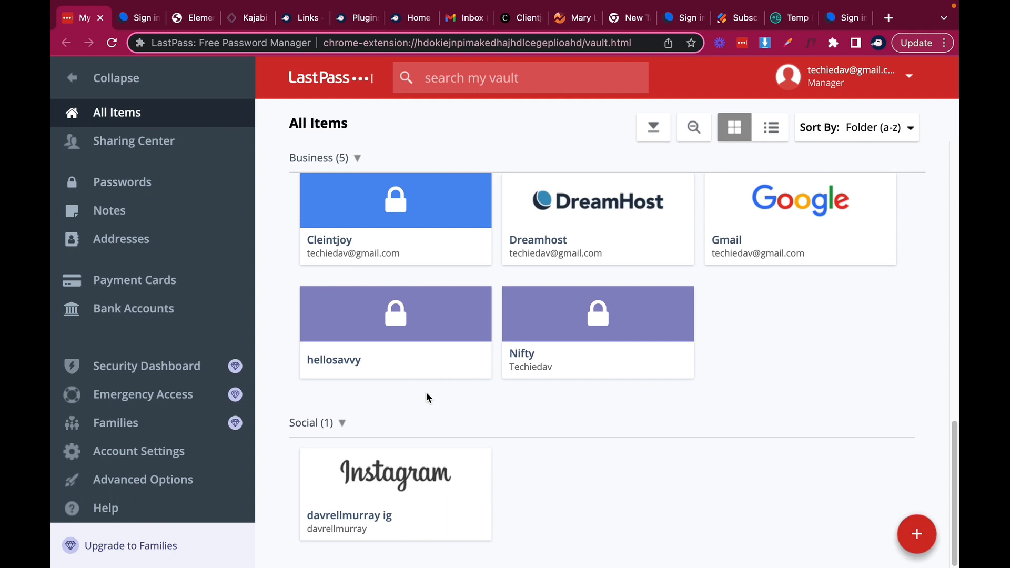
mouse_move(72, 214)
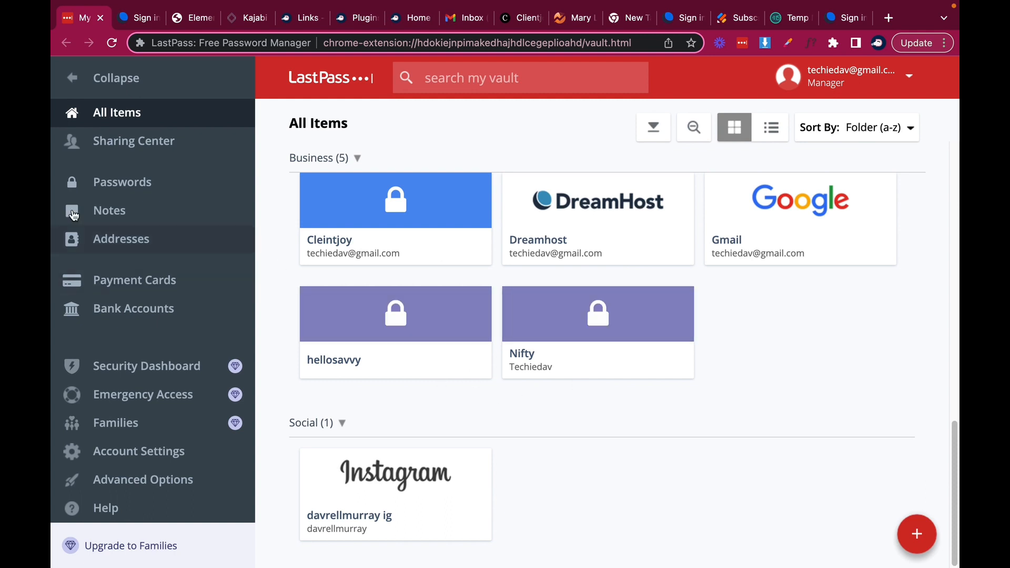
mouse_move(134, 140)
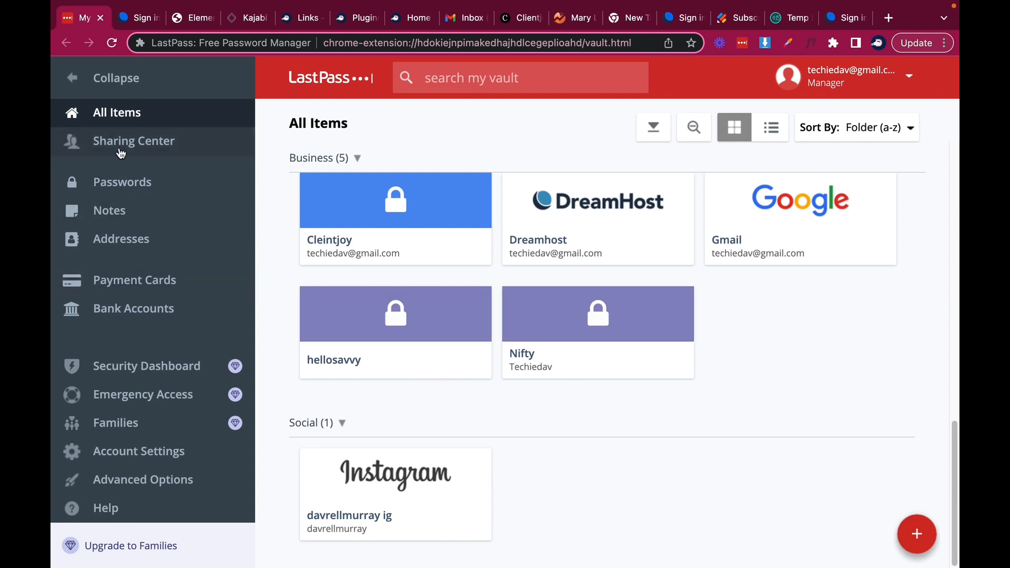
Review the Sharing Center's empty Shared with Others tab.
click(134, 140)
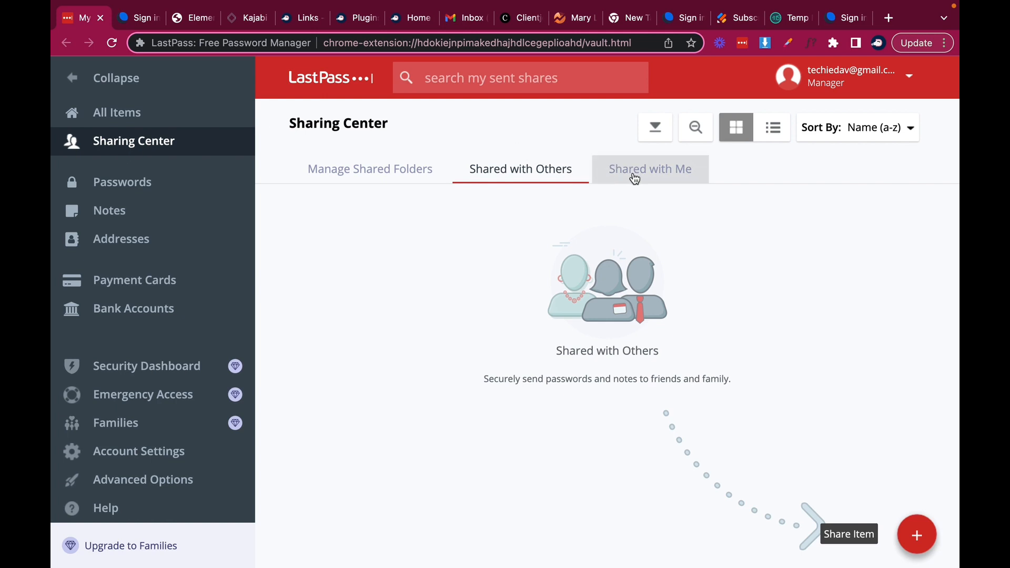
mouse_move(638, 173)
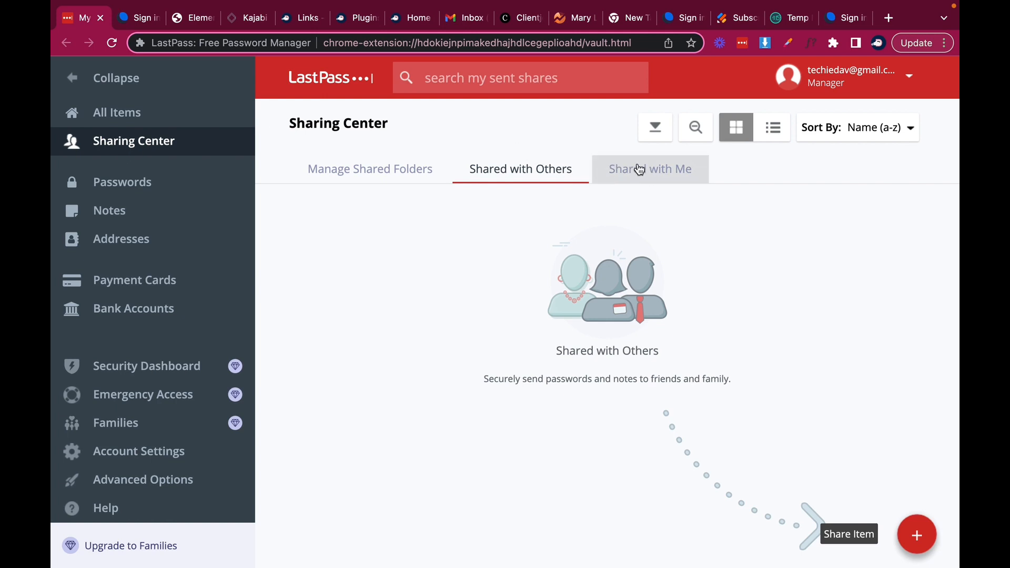
mouse_move(642, 173)
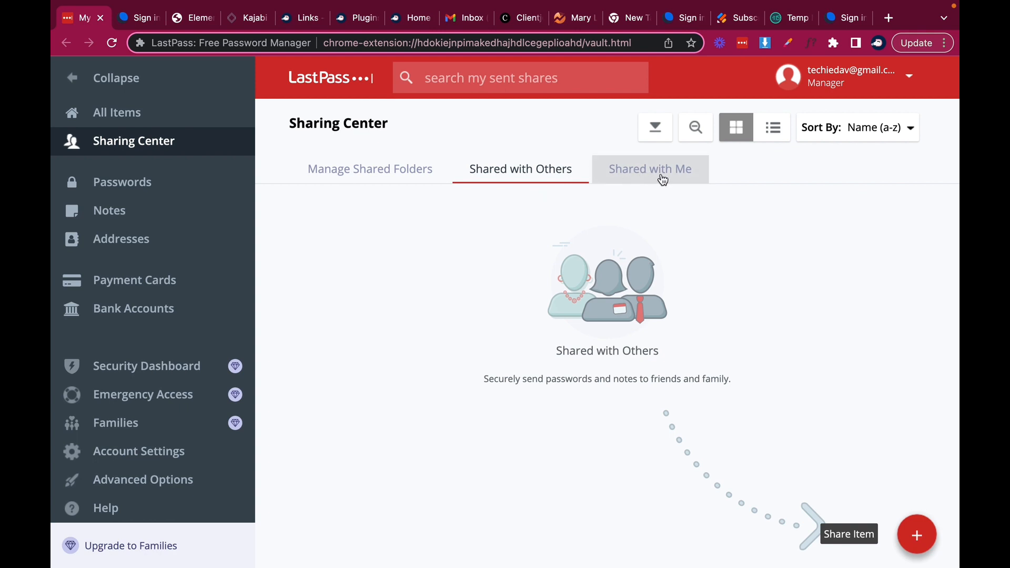
mouse_move(87, 136)
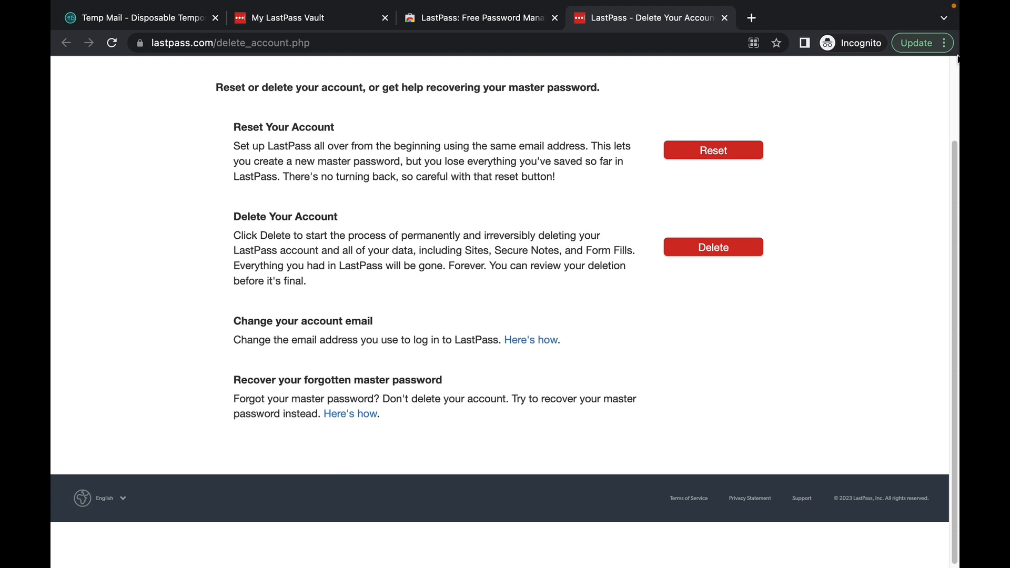
mouse_move(346, 47)
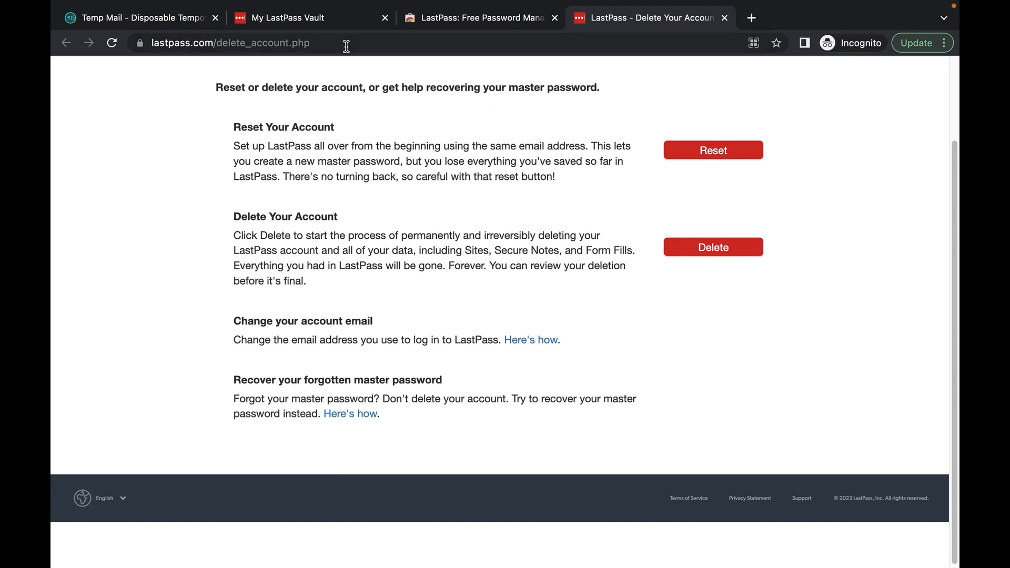
Begin account deletion and confirm the master password is remembered, reaching the deletion form.
click(230, 42)
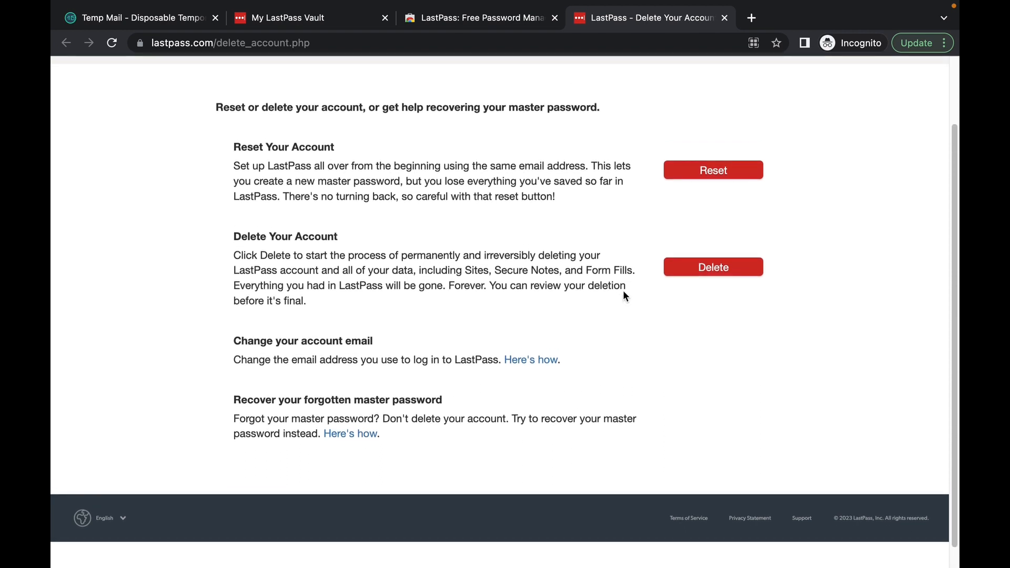
click(713, 267)
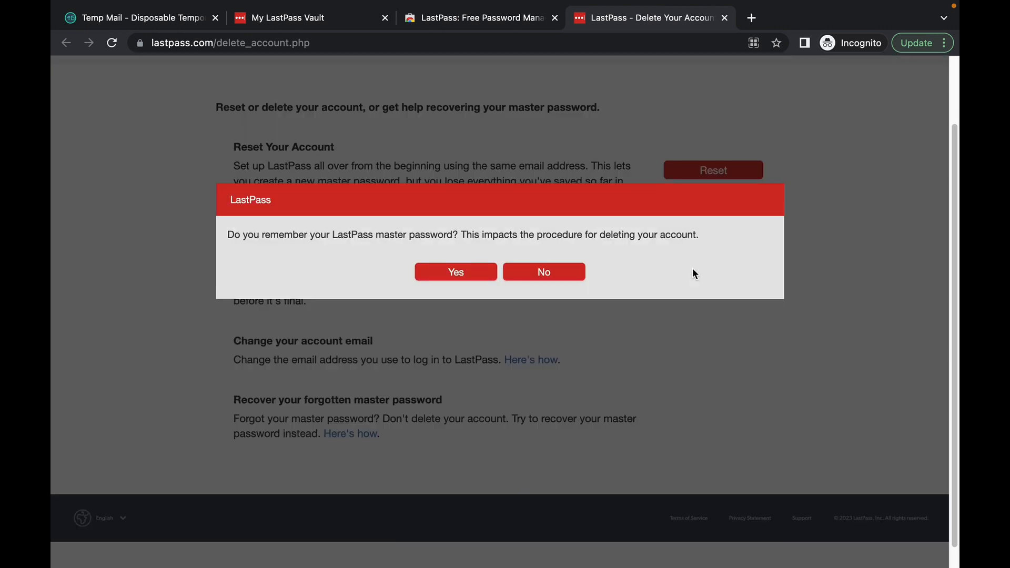
click(456, 271)
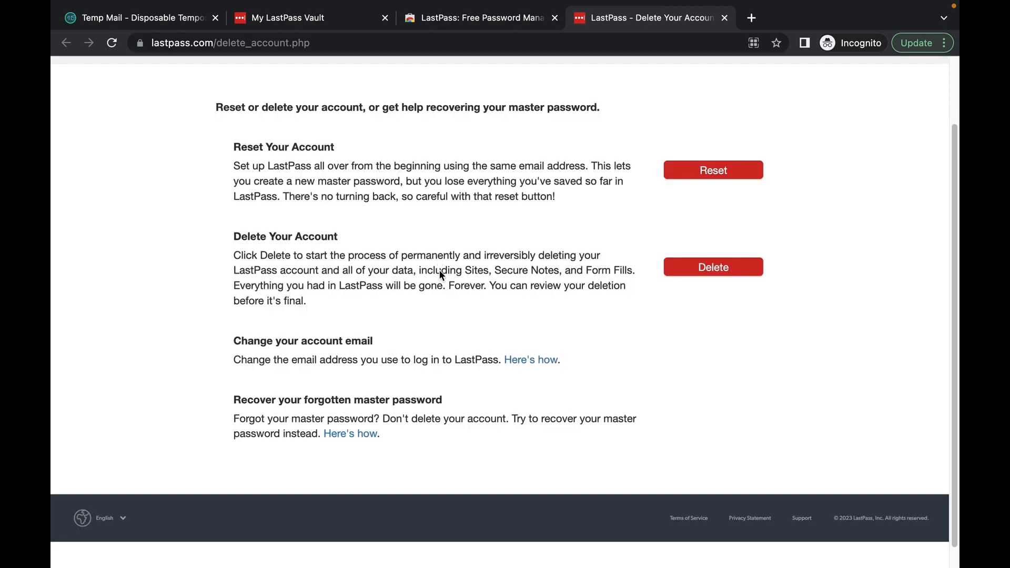
click(713, 267)
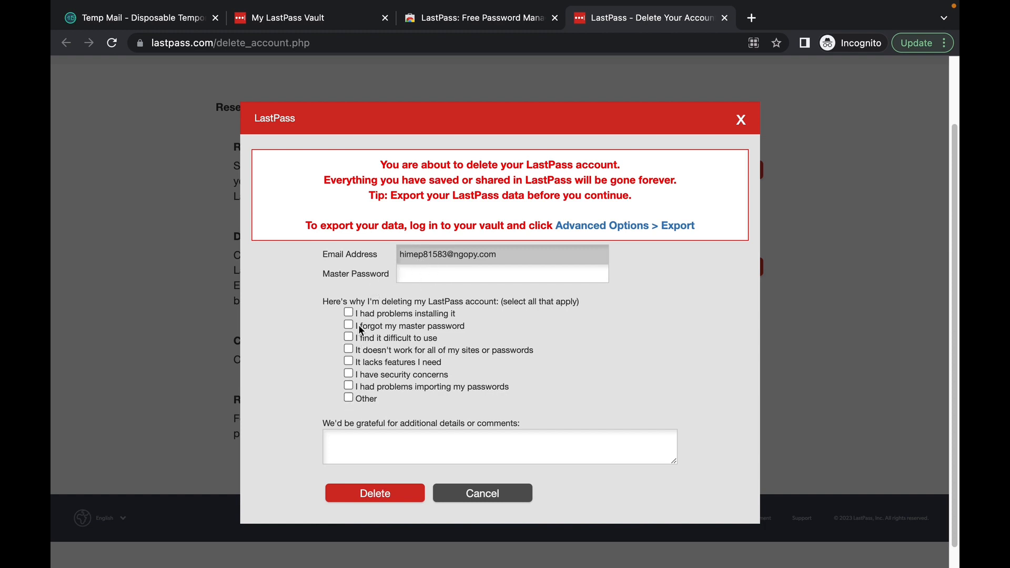
Choose Other as the reason and comment 'This was a test account'.
click(348, 398)
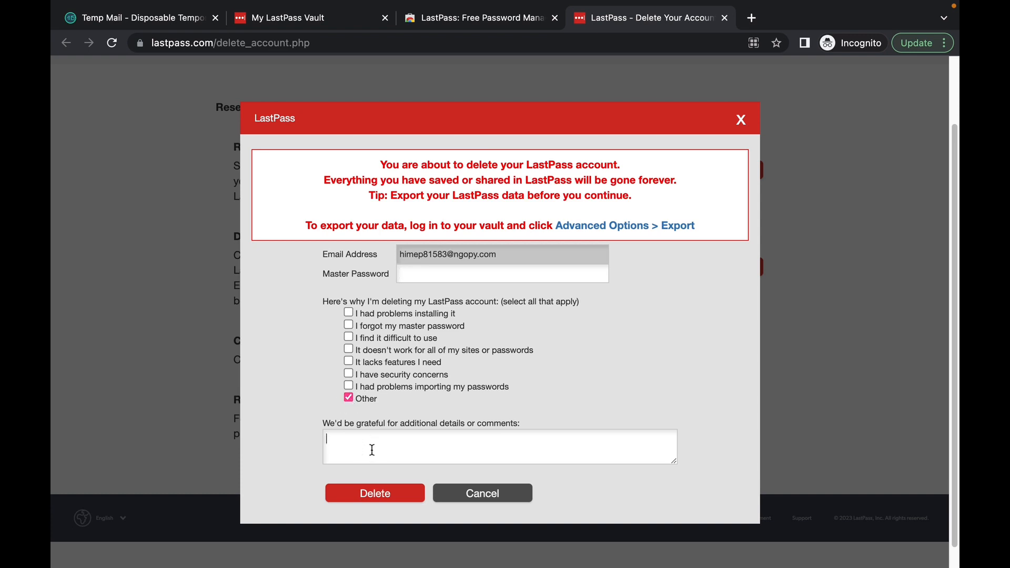
text(This)
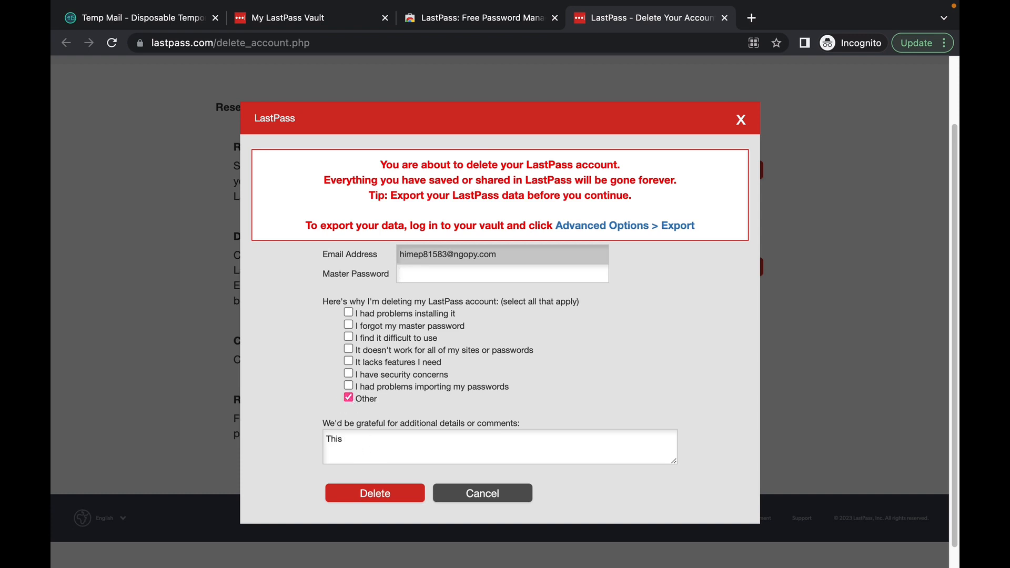
text(was a)
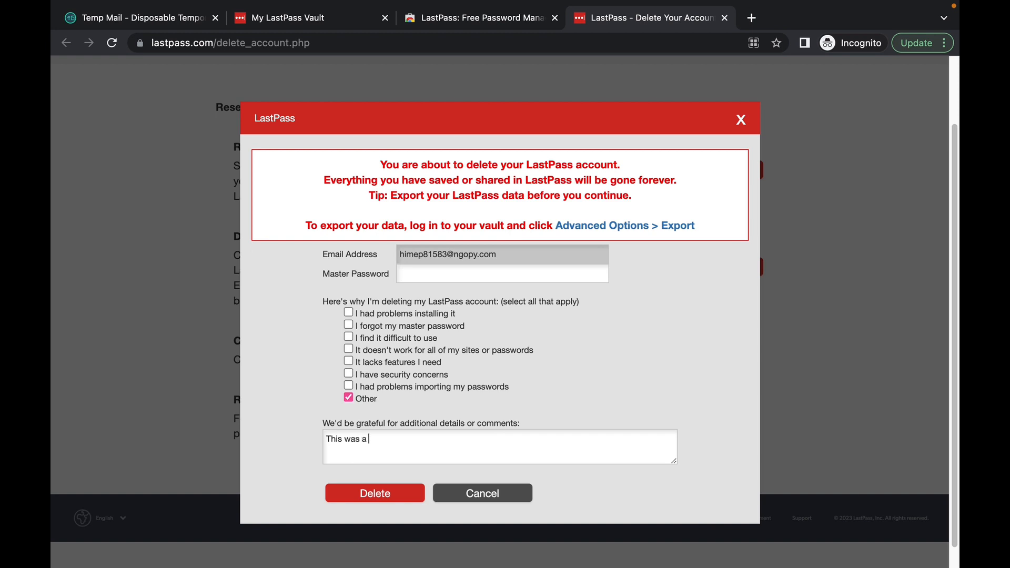
text(test account)
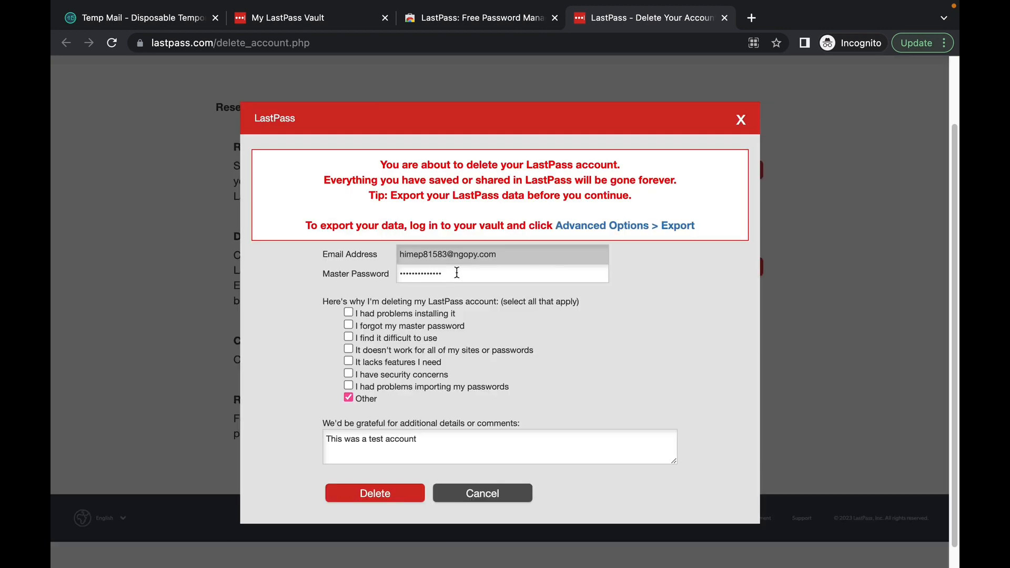
Submit the deletion, permanently removing the account, and acknowledge the confirmation notice.
click(375, 492)
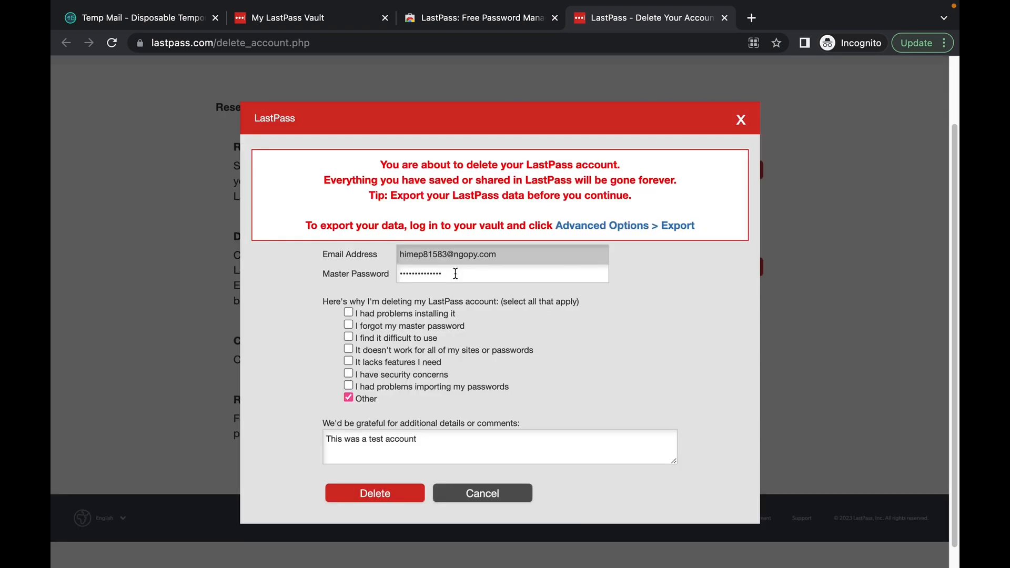
click(375, 492)
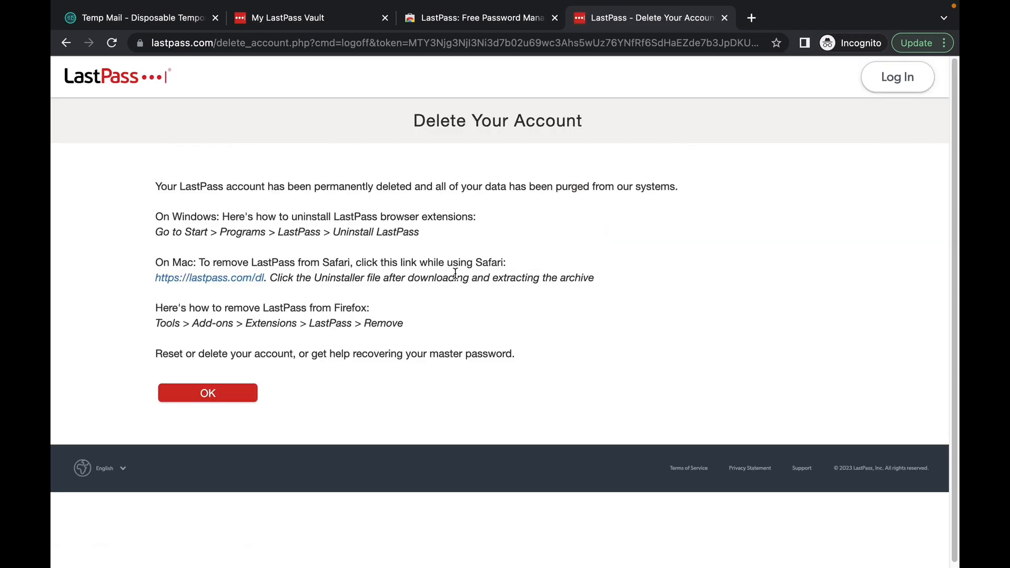
click(207, 392)
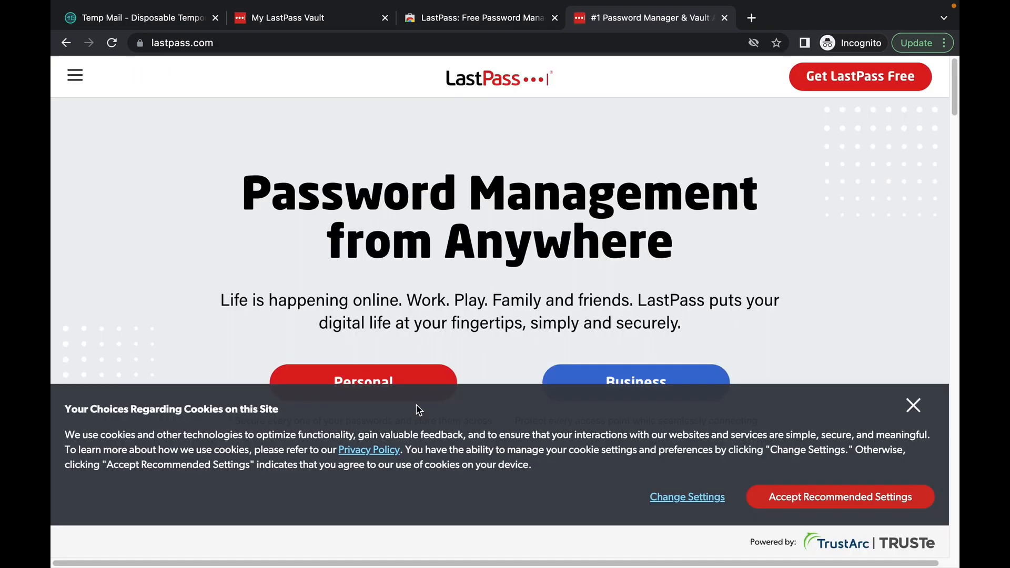